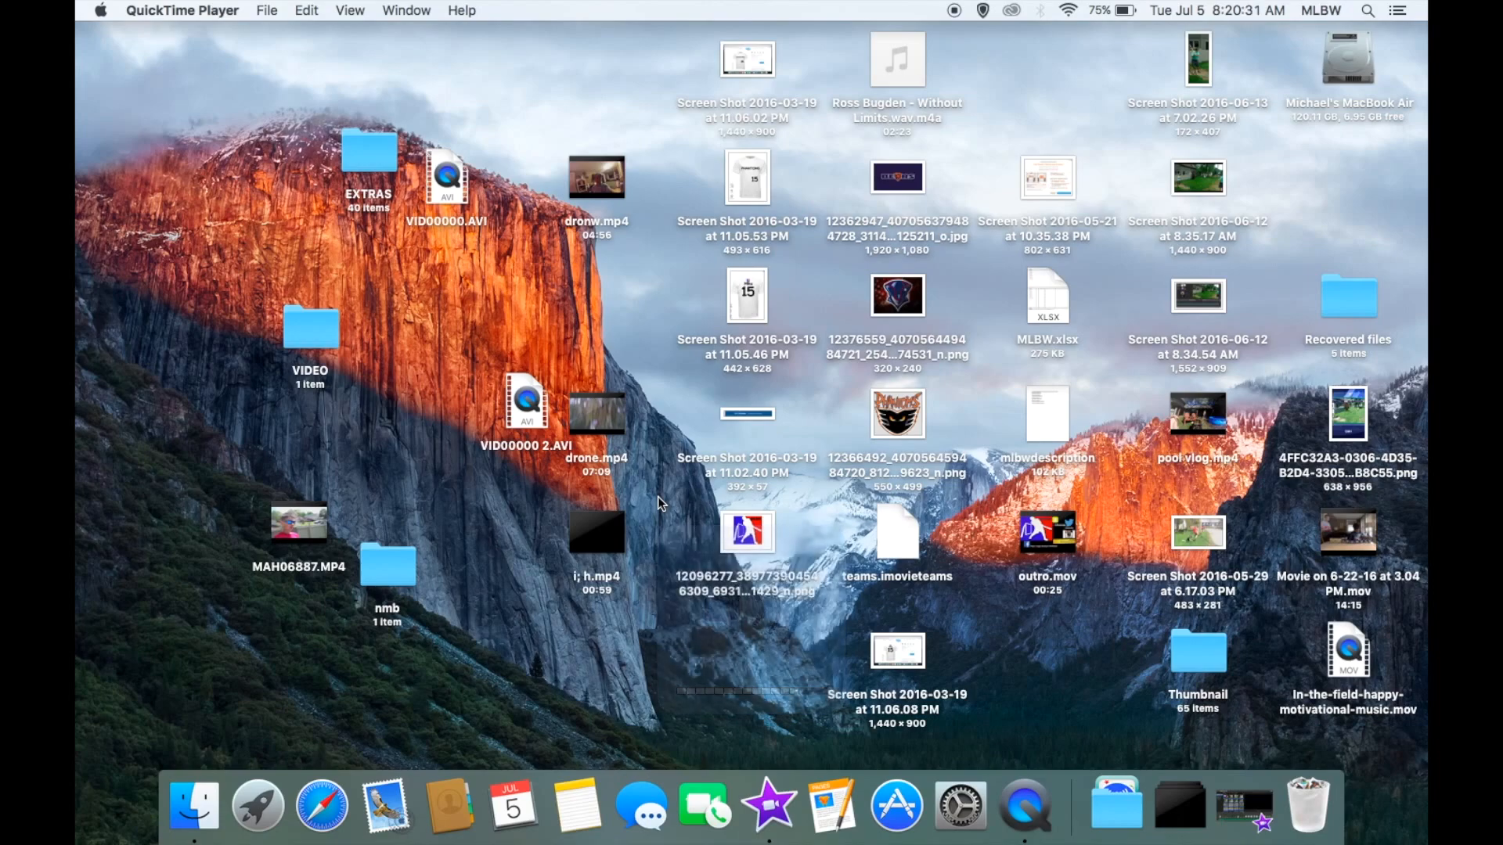
pyautogui.moveTo(640, 805)
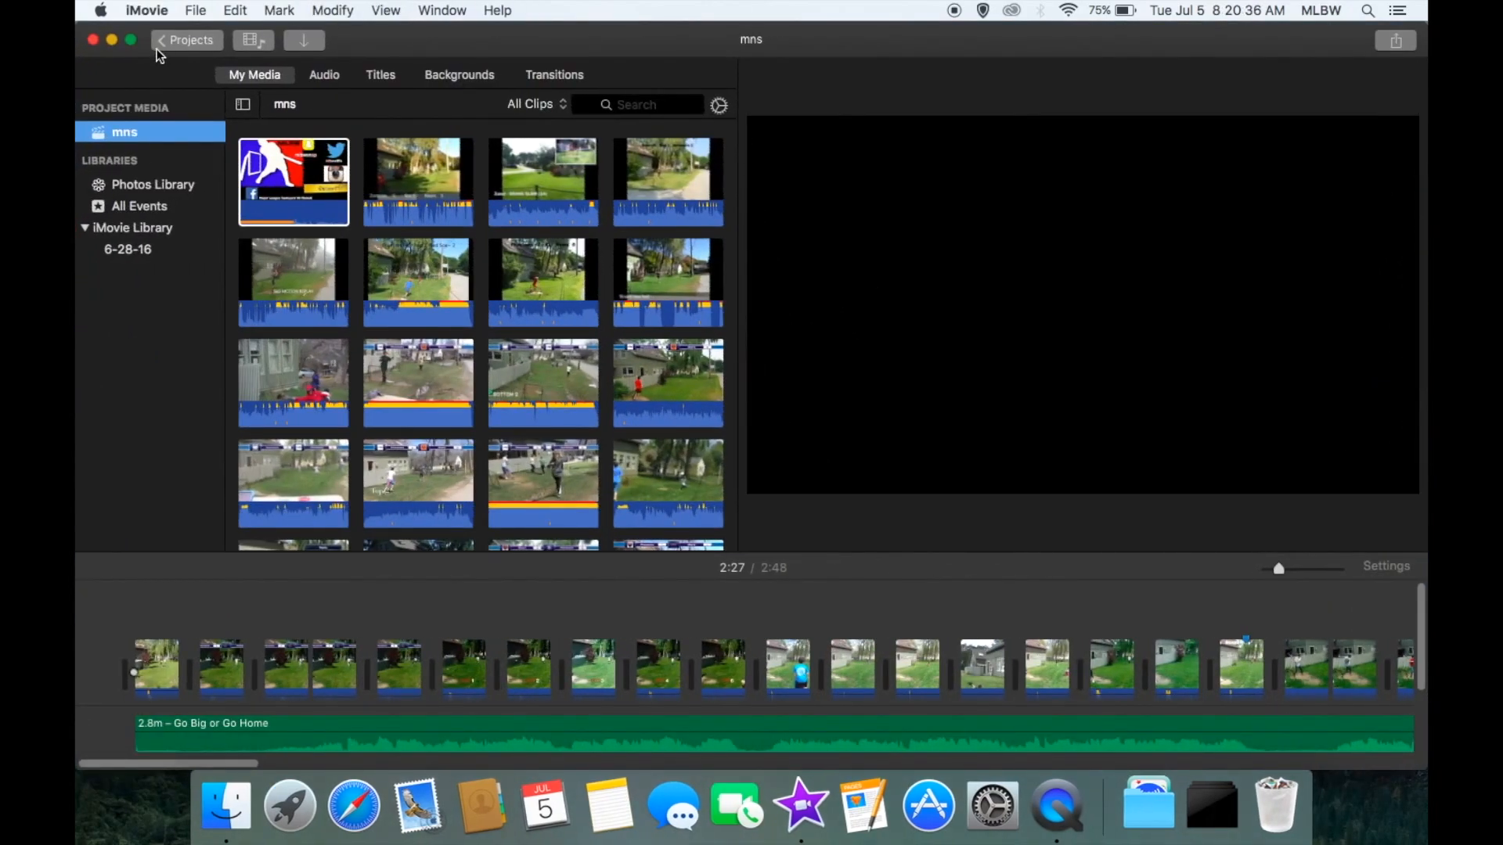
# Return to the Projects browser and create a new empty movie project
pyautogui.click(189, 39)
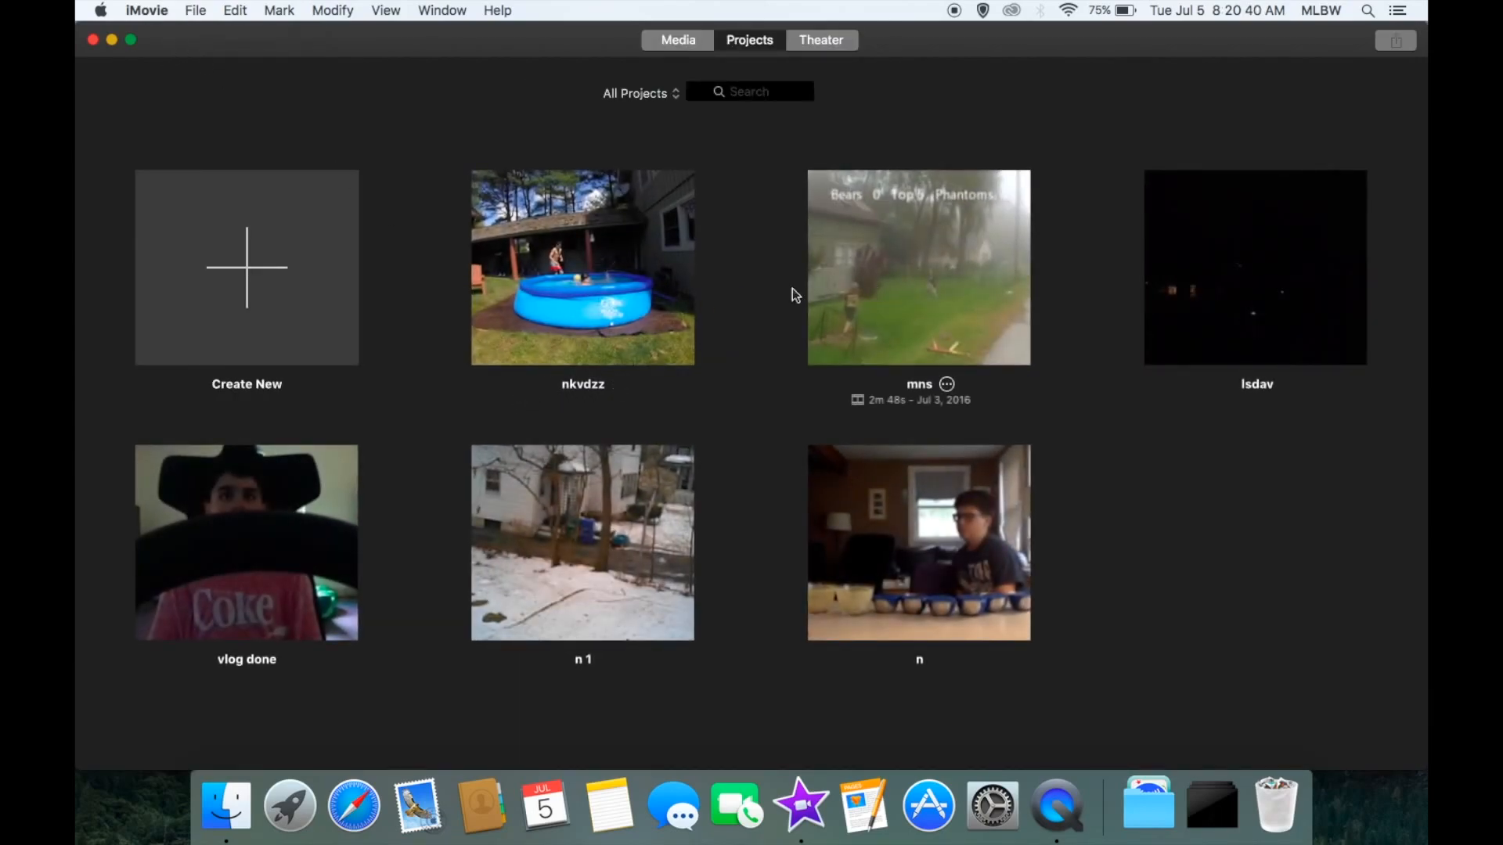
pyautogui.click(245, 266)
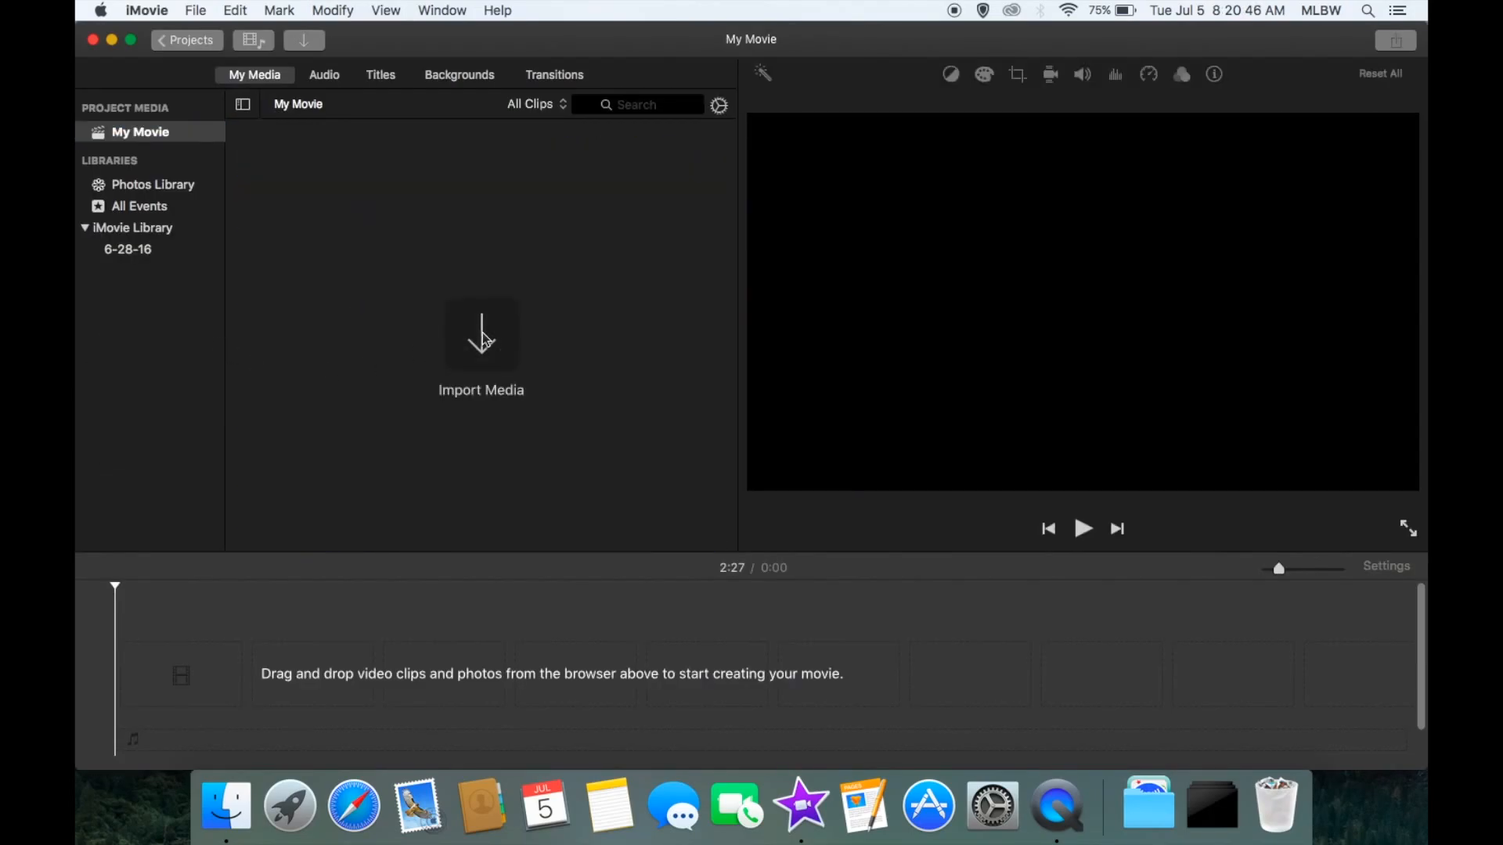
# In the Import Media window, browse Desktop and preview the MAH06887.MP4 clip
pyautogui.click(481, 344)
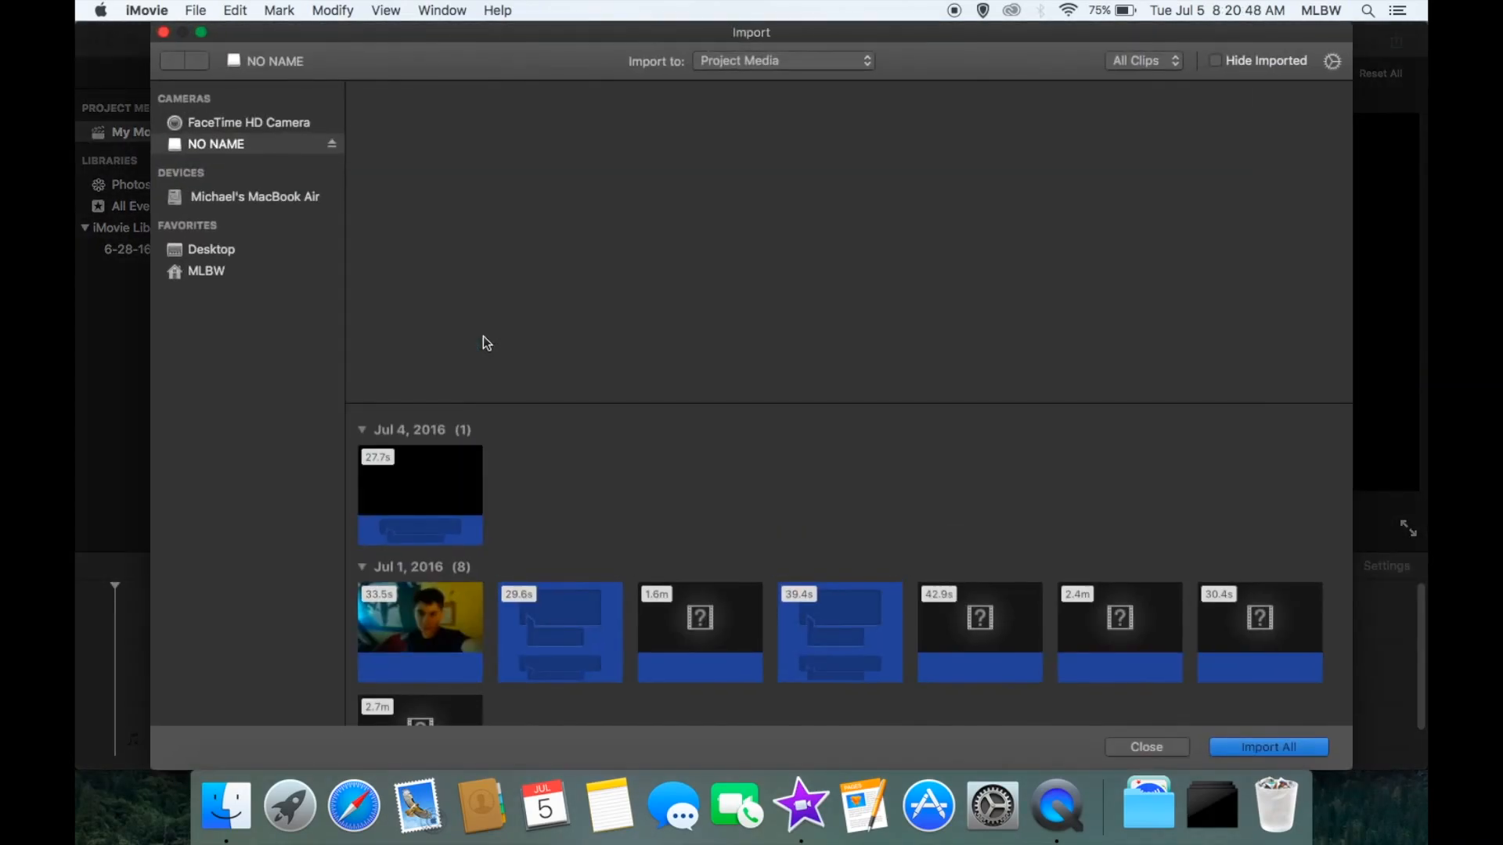
pyautogui.click(211, 249)
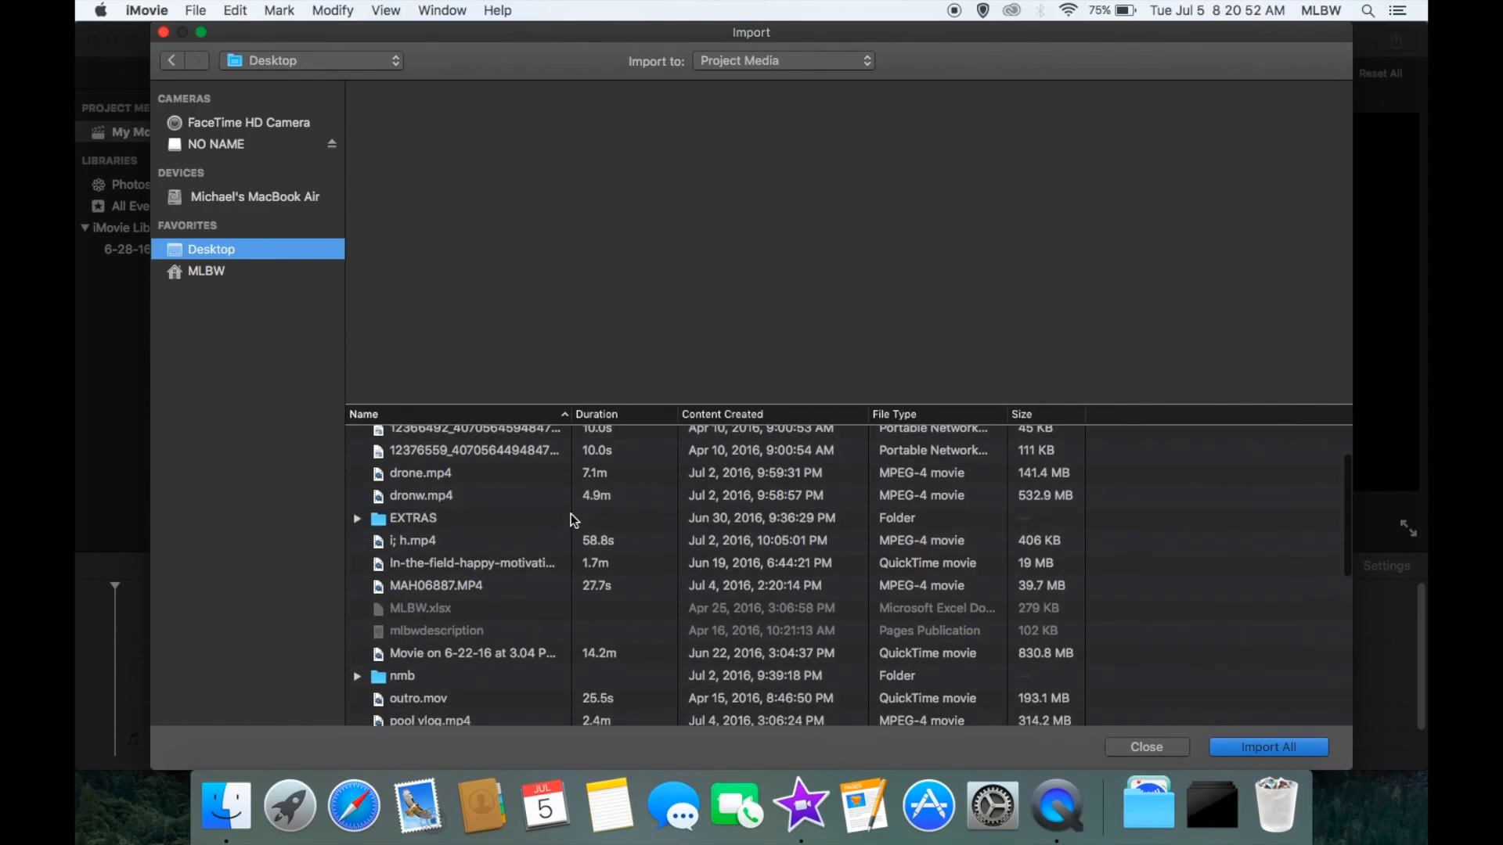
pyautogui.scroll(-3)
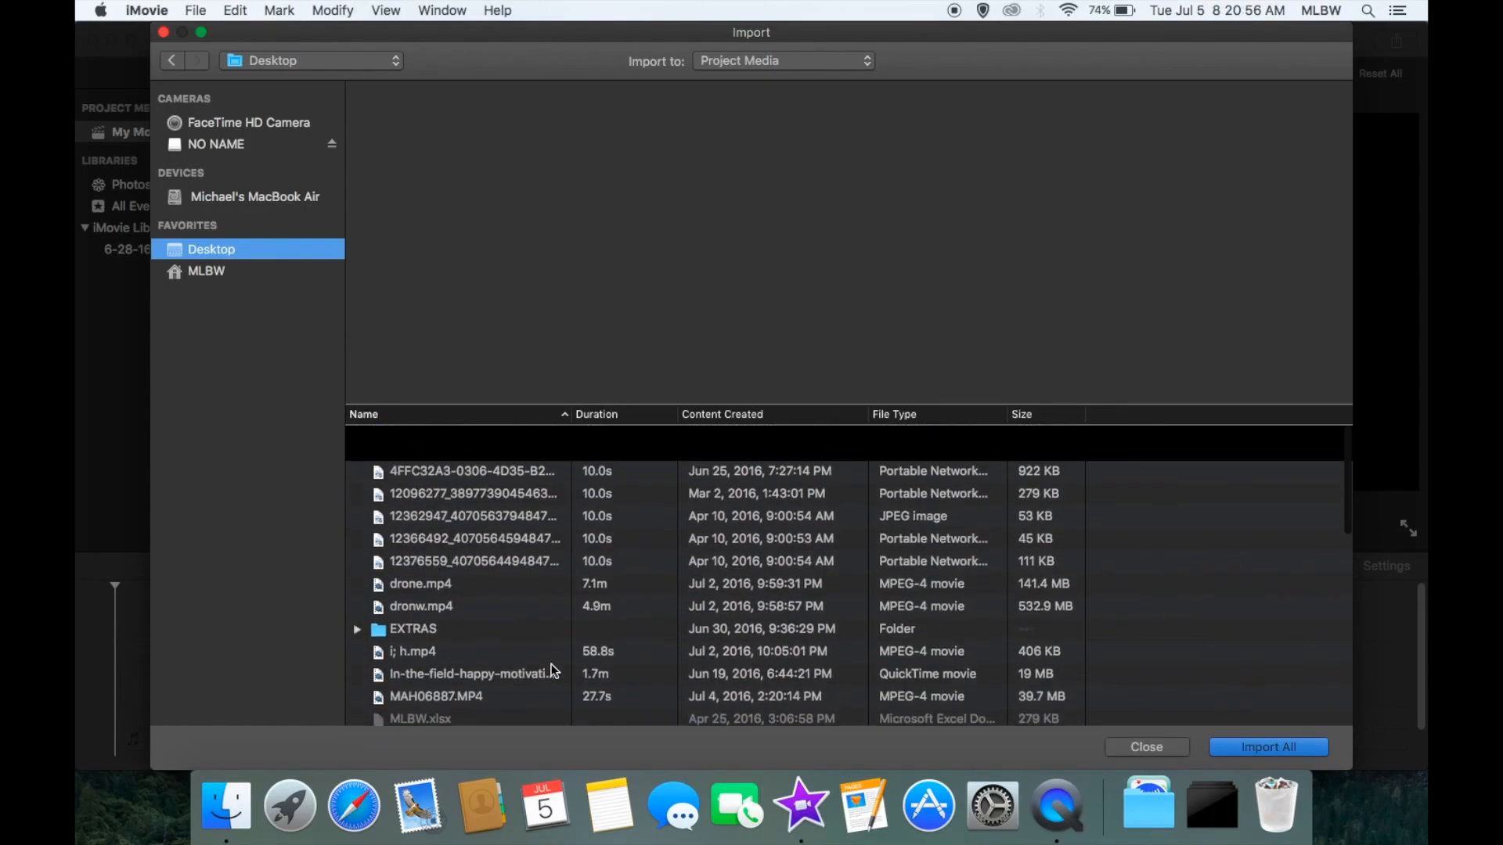
pyautogui.scroll(-3)
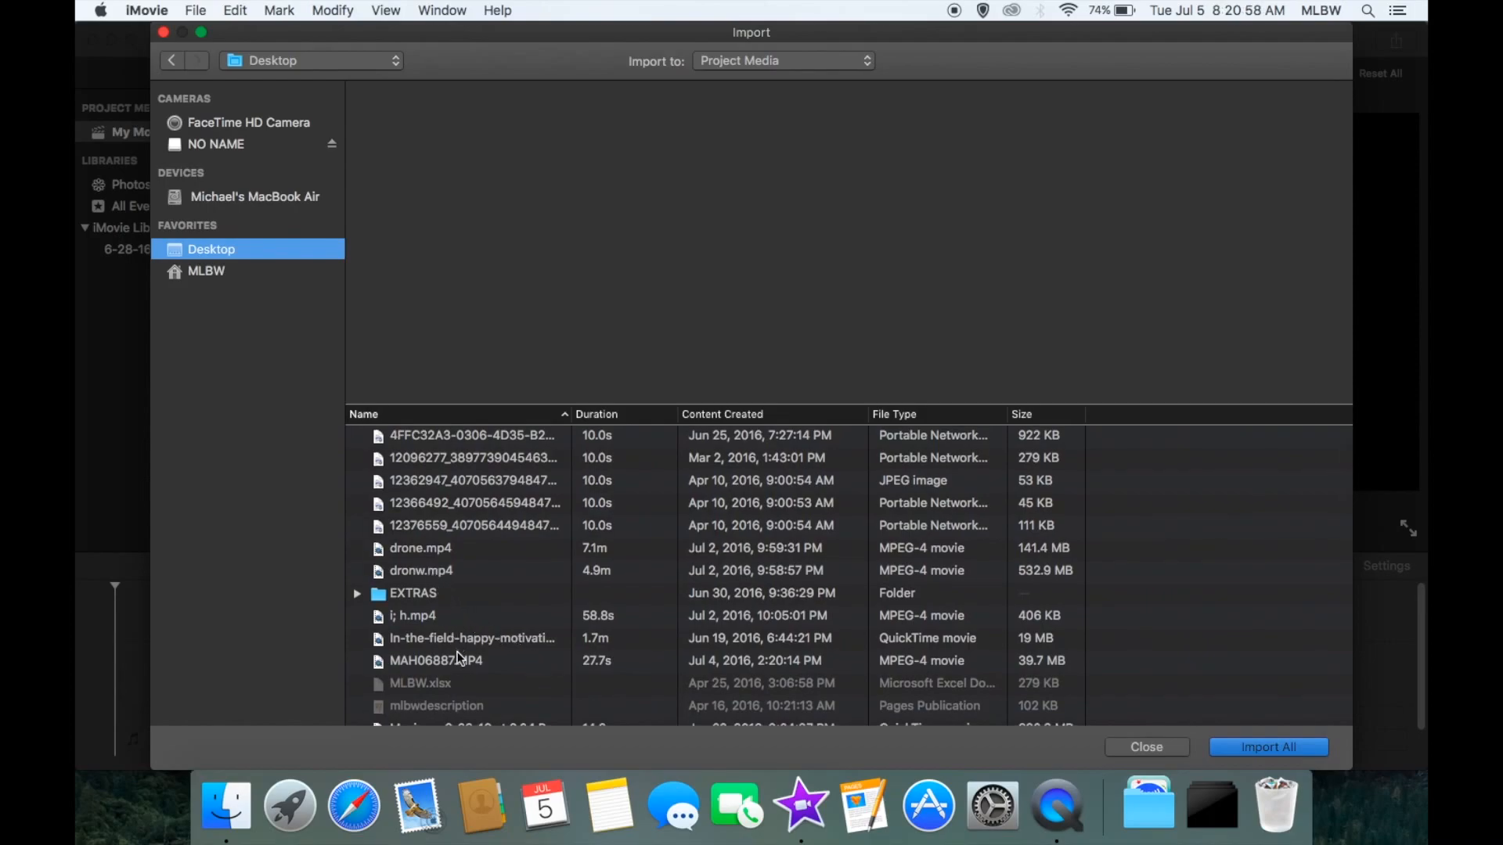
pyautogui.click(436, 660)
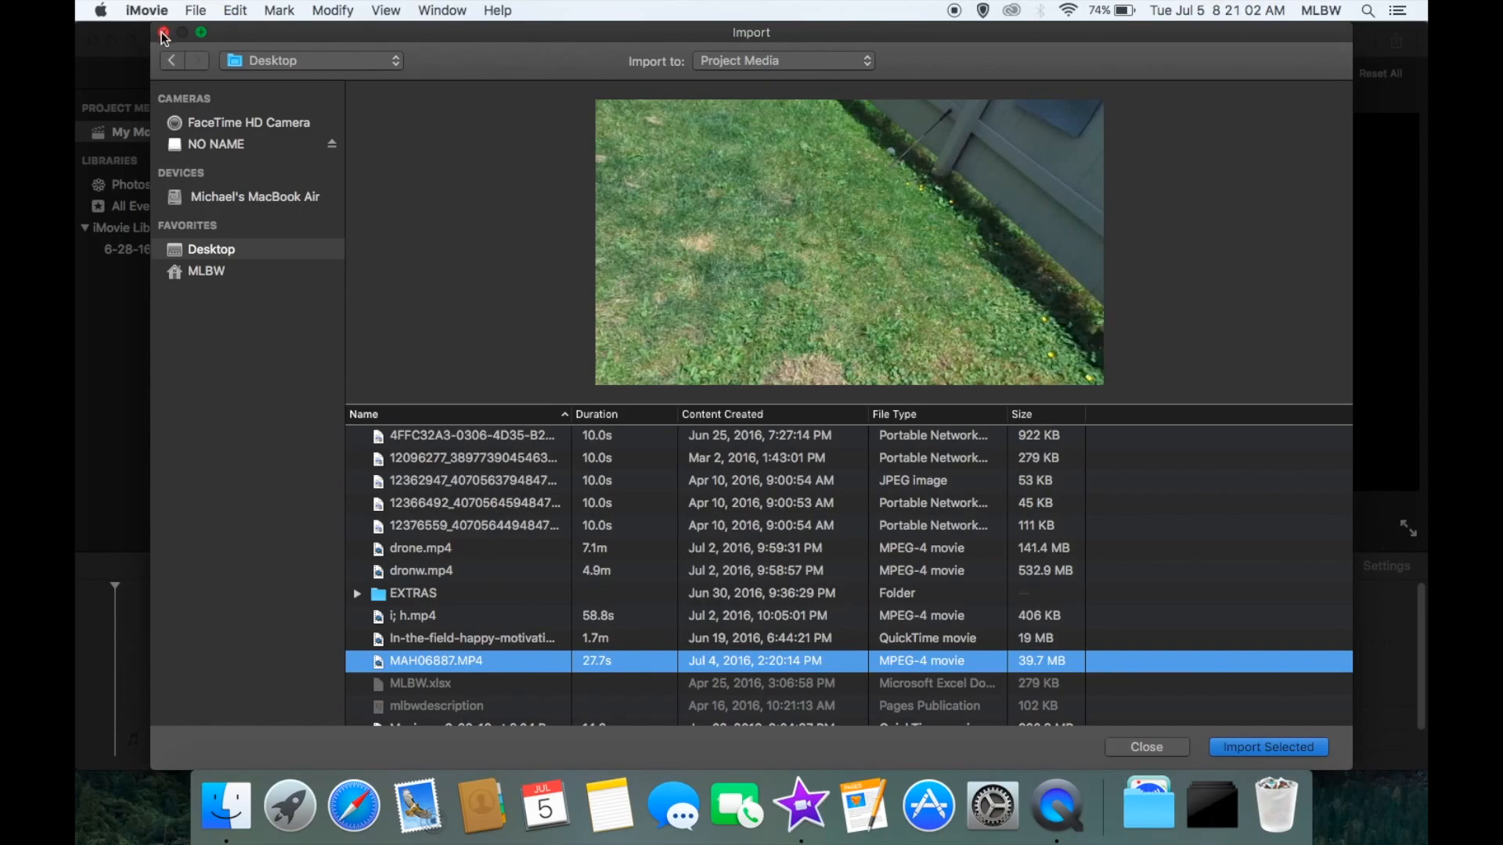
# Close the import window without importing anything
pyautogui.click(1146, 747)
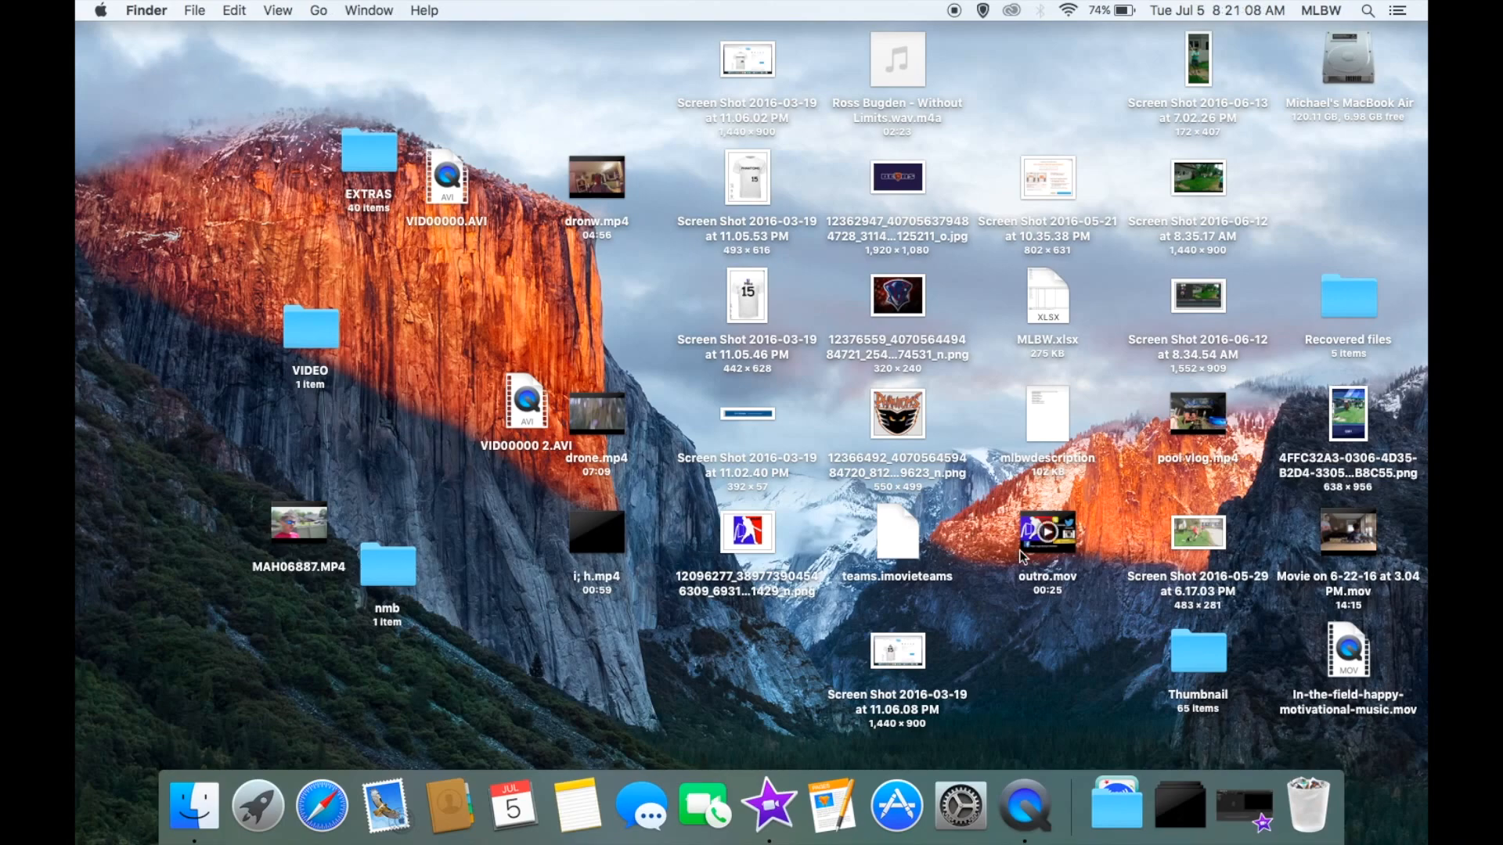
pyautogui.moveTo(1146, 174)
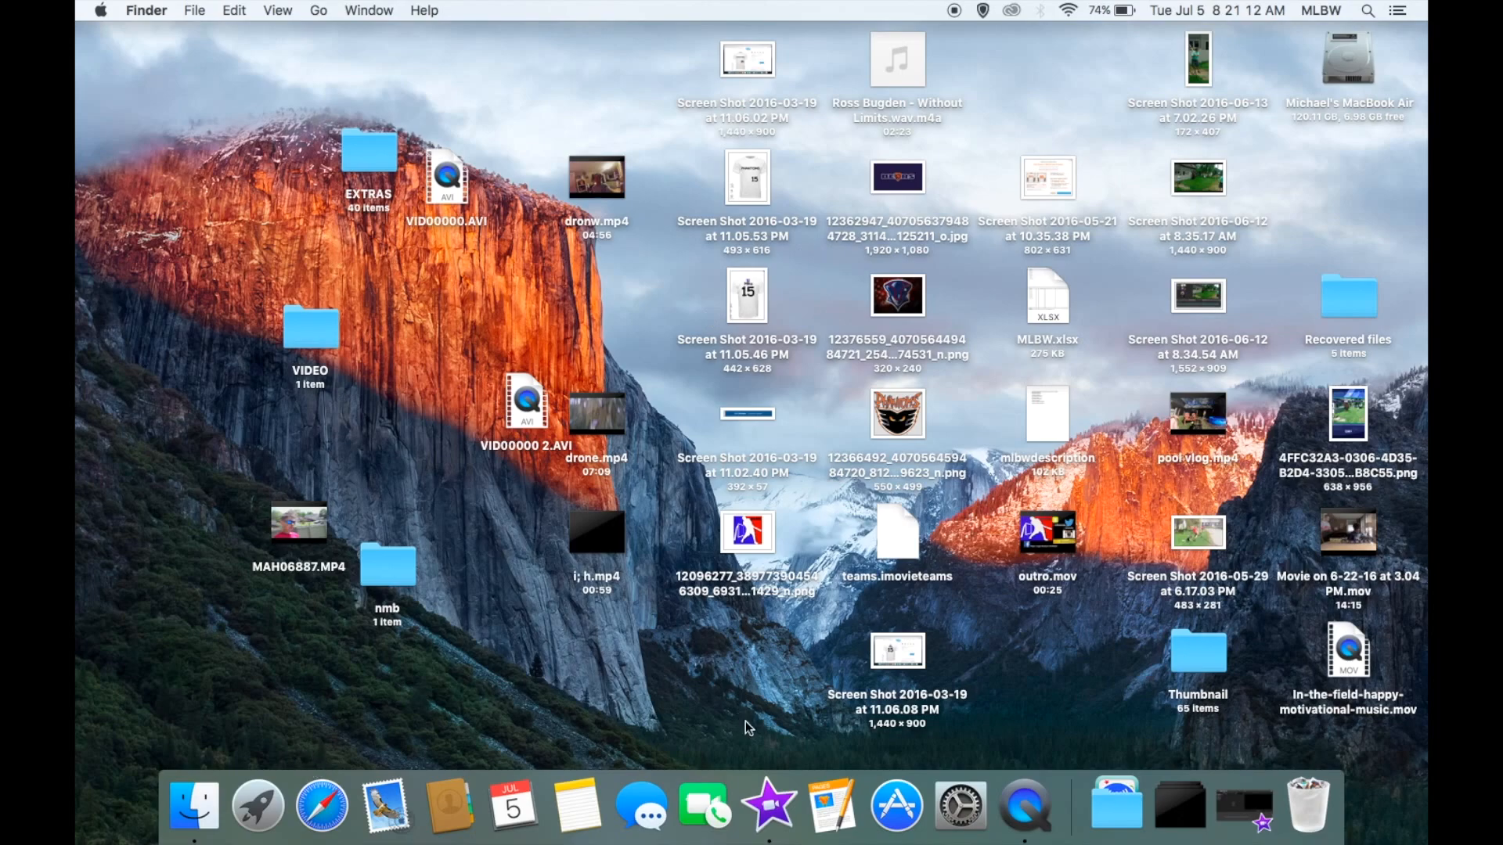
# Import the first 2015 MLBW CHAMPIONSHIP video from Downloads into My Movie
pyautogui.click(770, 803)
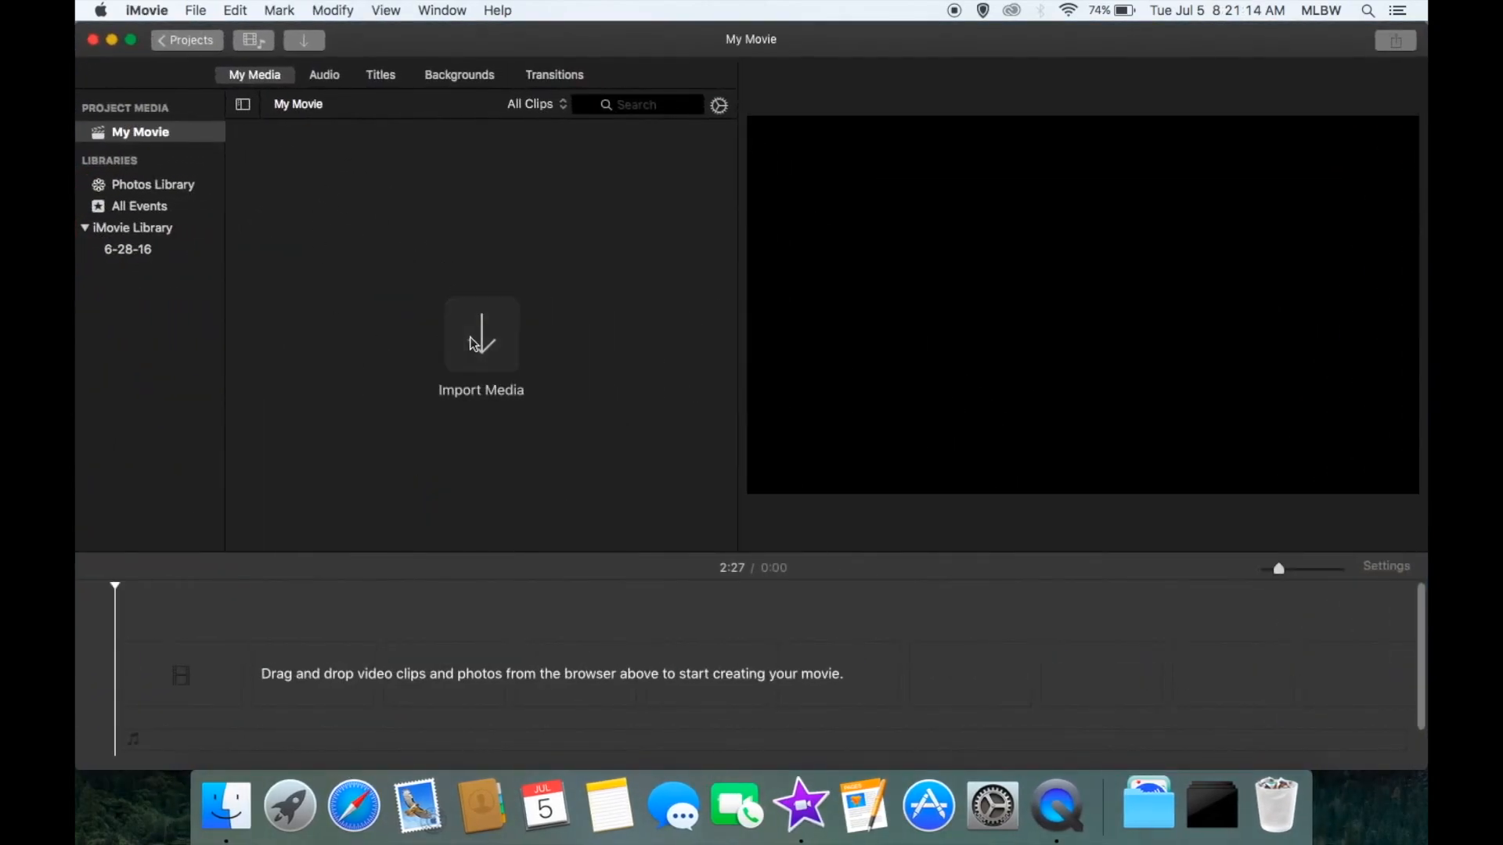
pyautogui.click(481, 345)
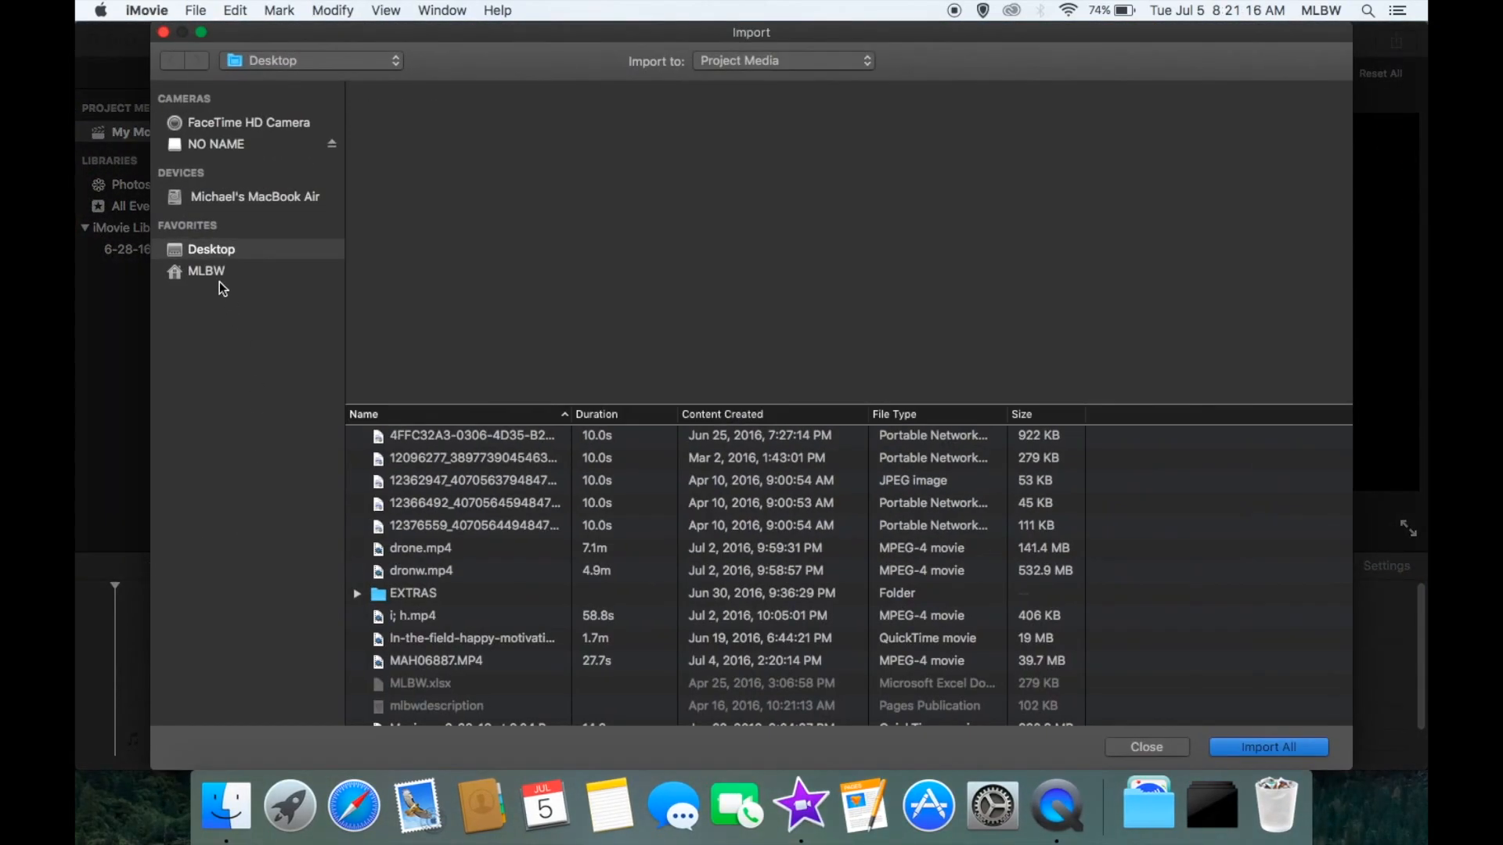
pyautogui.click(206, 270)
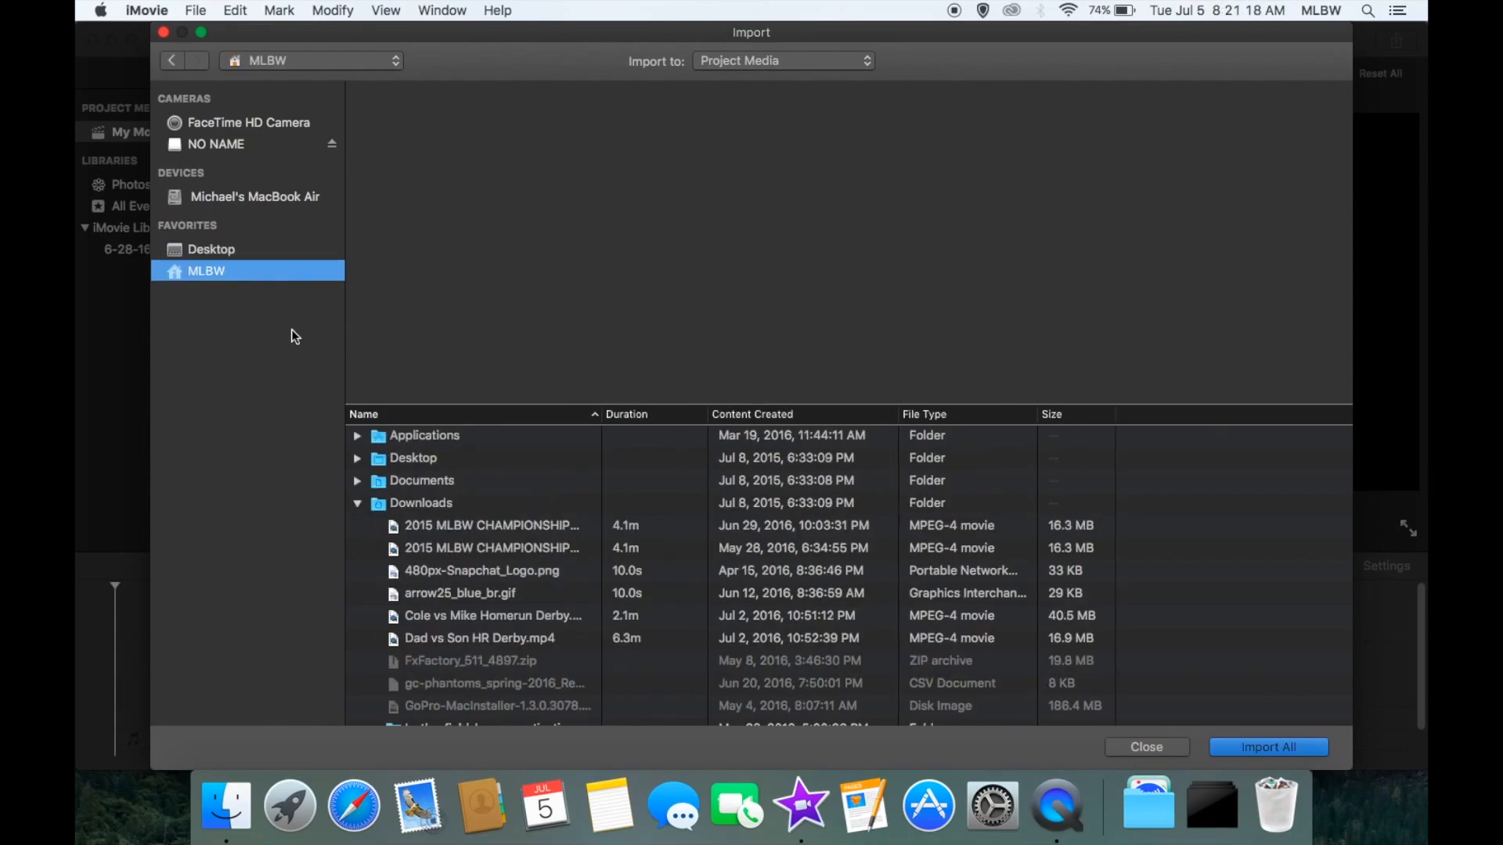
pyautogui.click(492, 526)
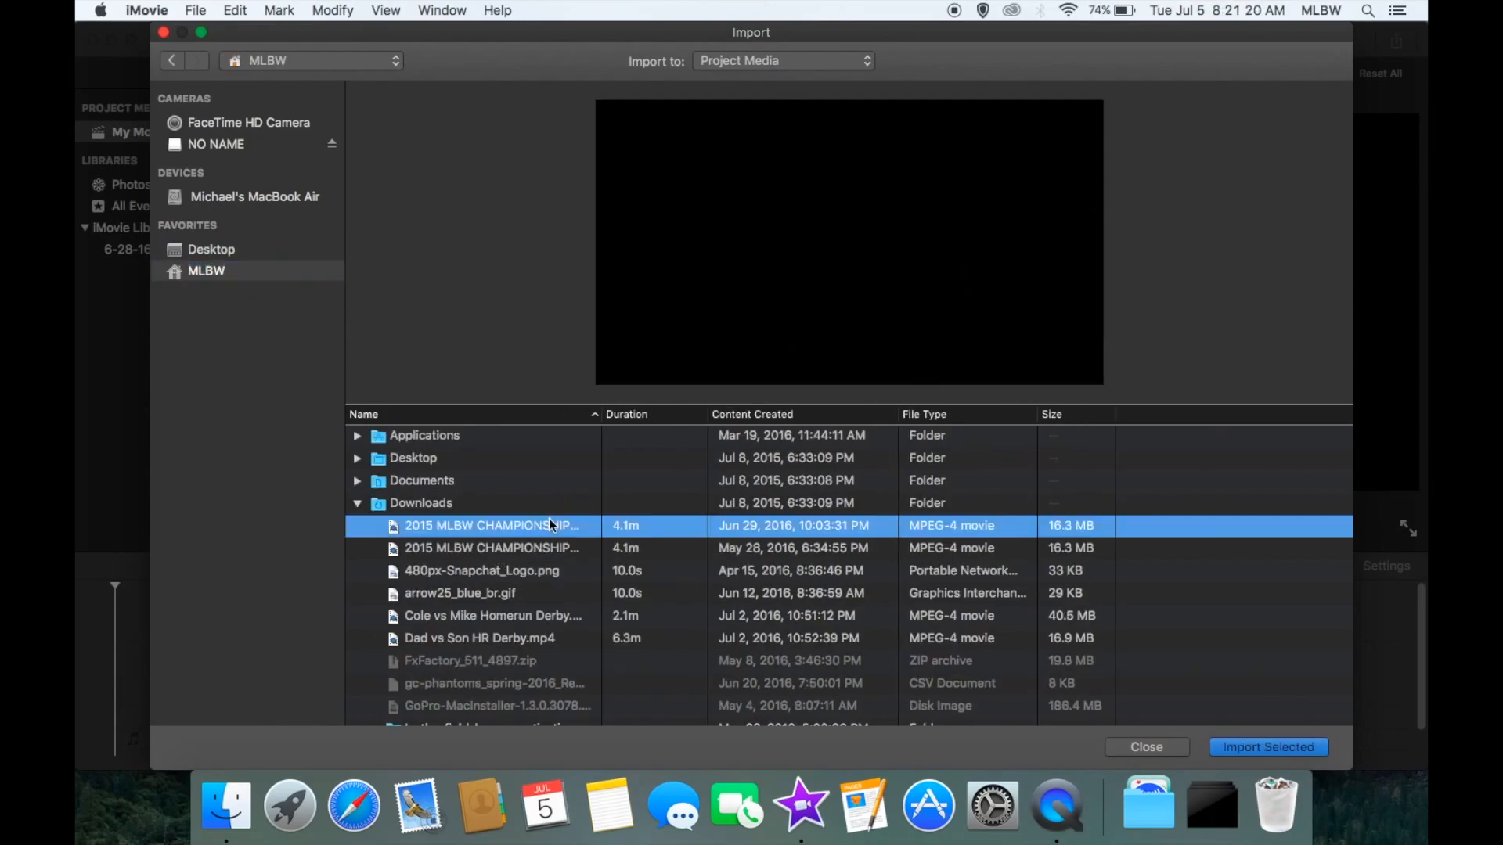
pyautogui.click(1267, 747)
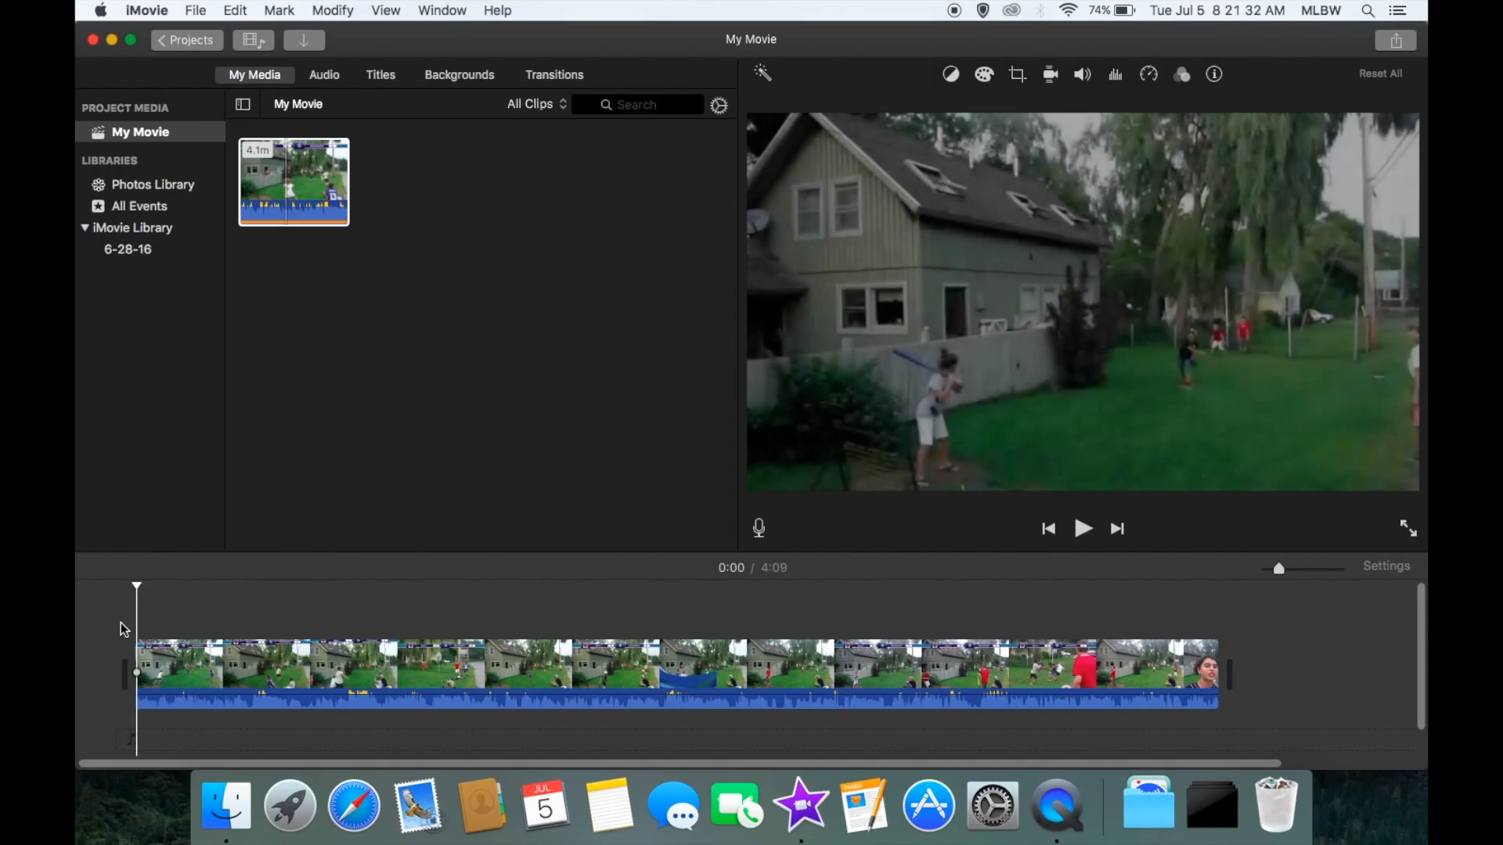
# Play the imported clip briefly, then bring up the theme chooser from Titles
pyautogui.click(1084, 528)
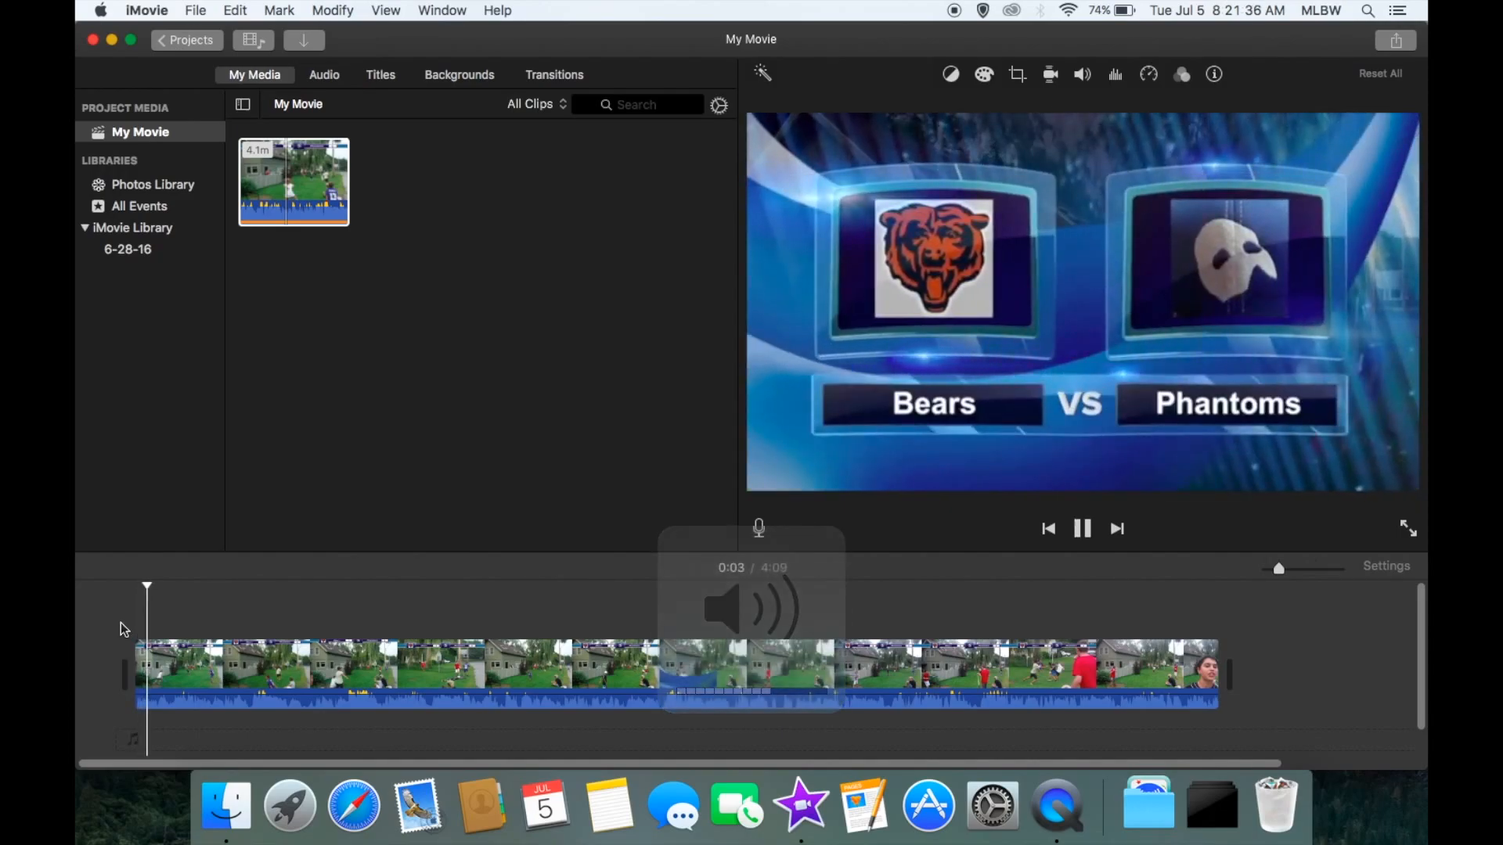
pyautogui.click(1082, 527)
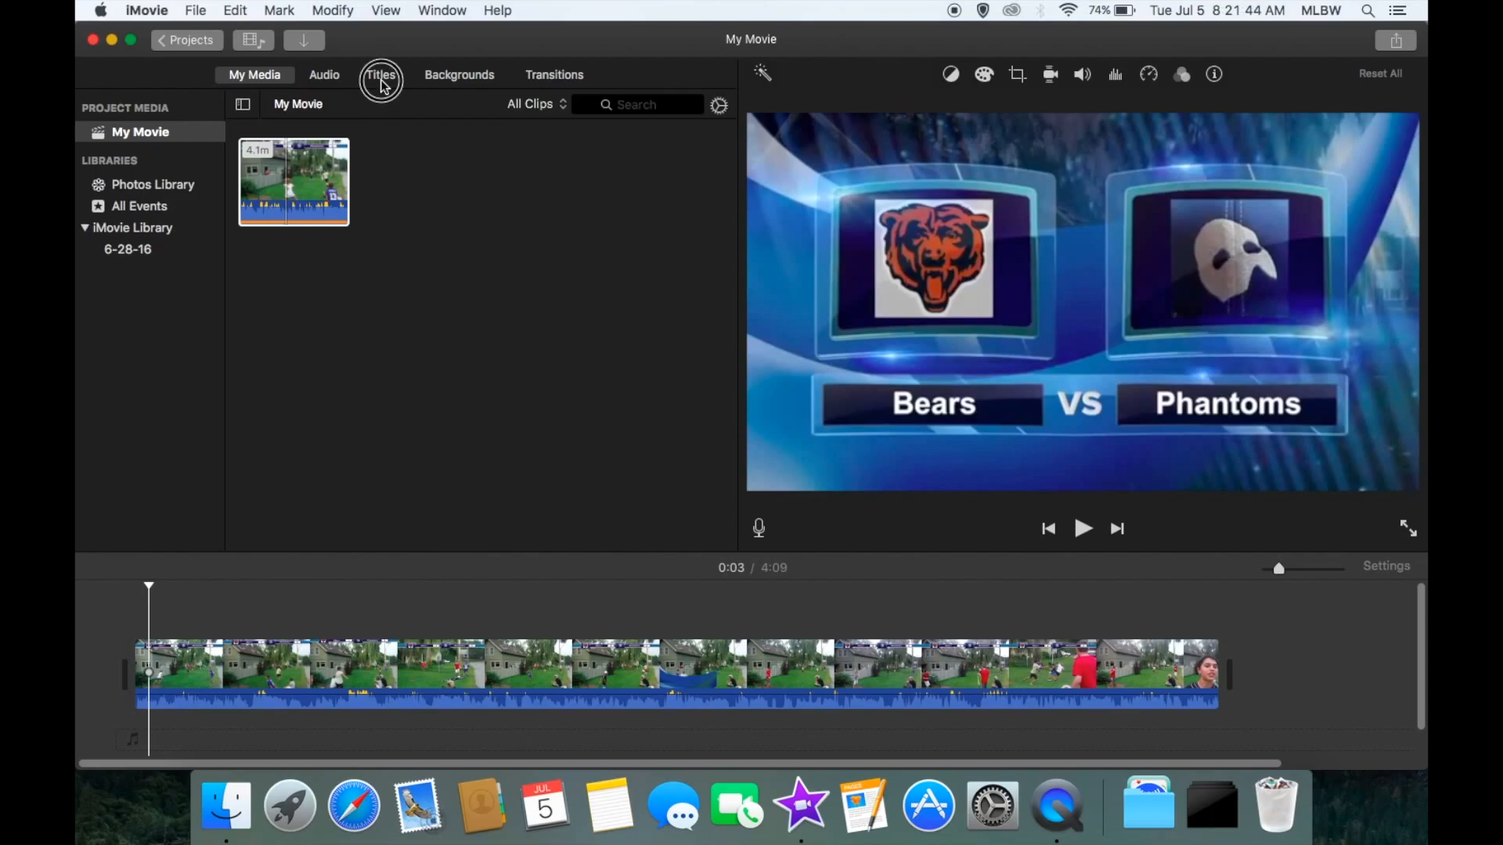
pyautogui.click(381, 76)
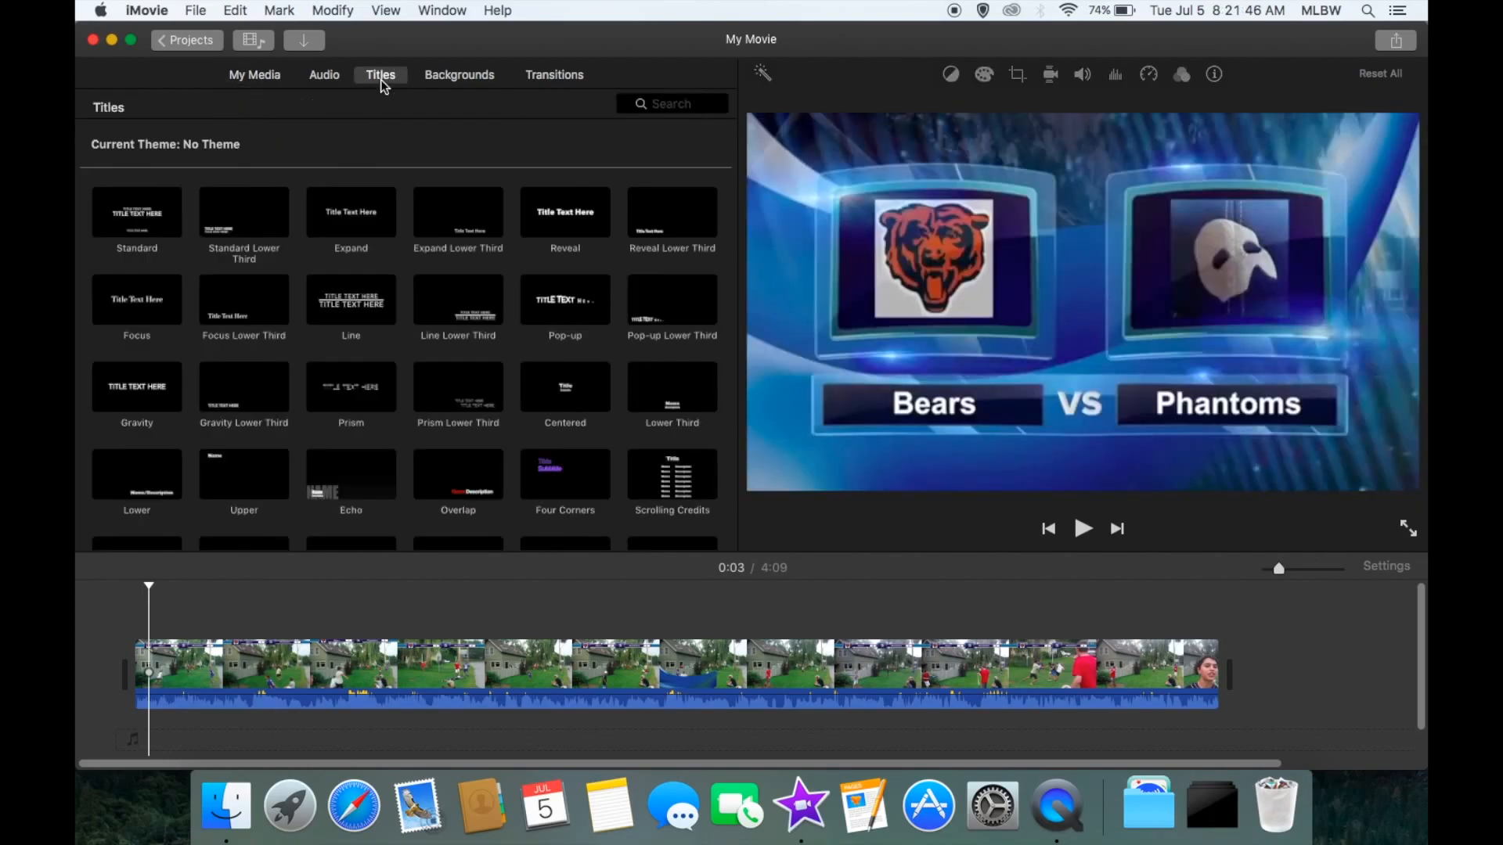
pyautogui.click(442, 11)
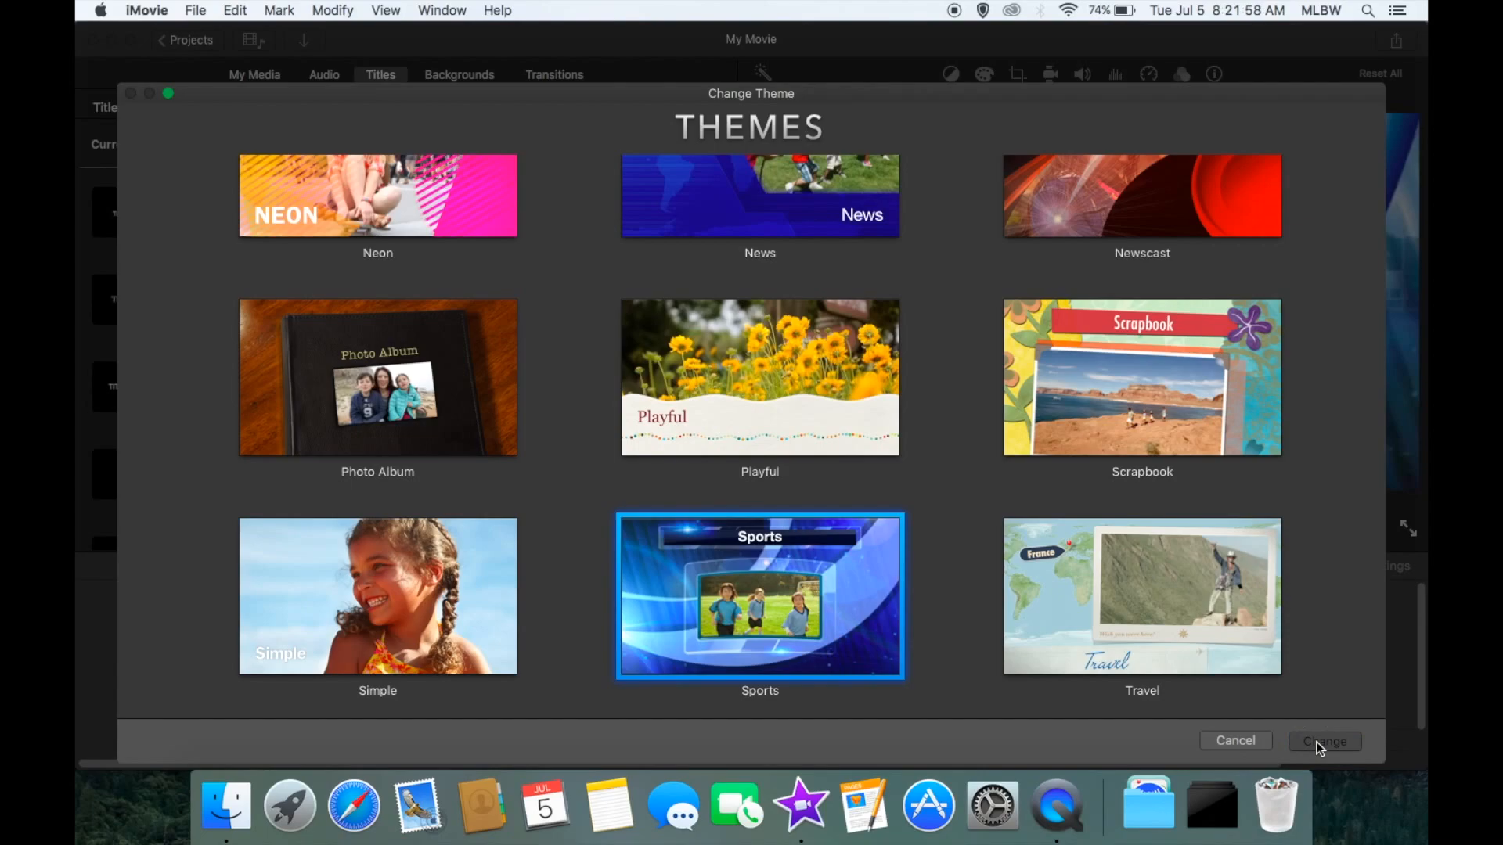
# Apply the Sports theme, adding a Sports Opening title at the movie's start
pyautogui.click(1323, 741)
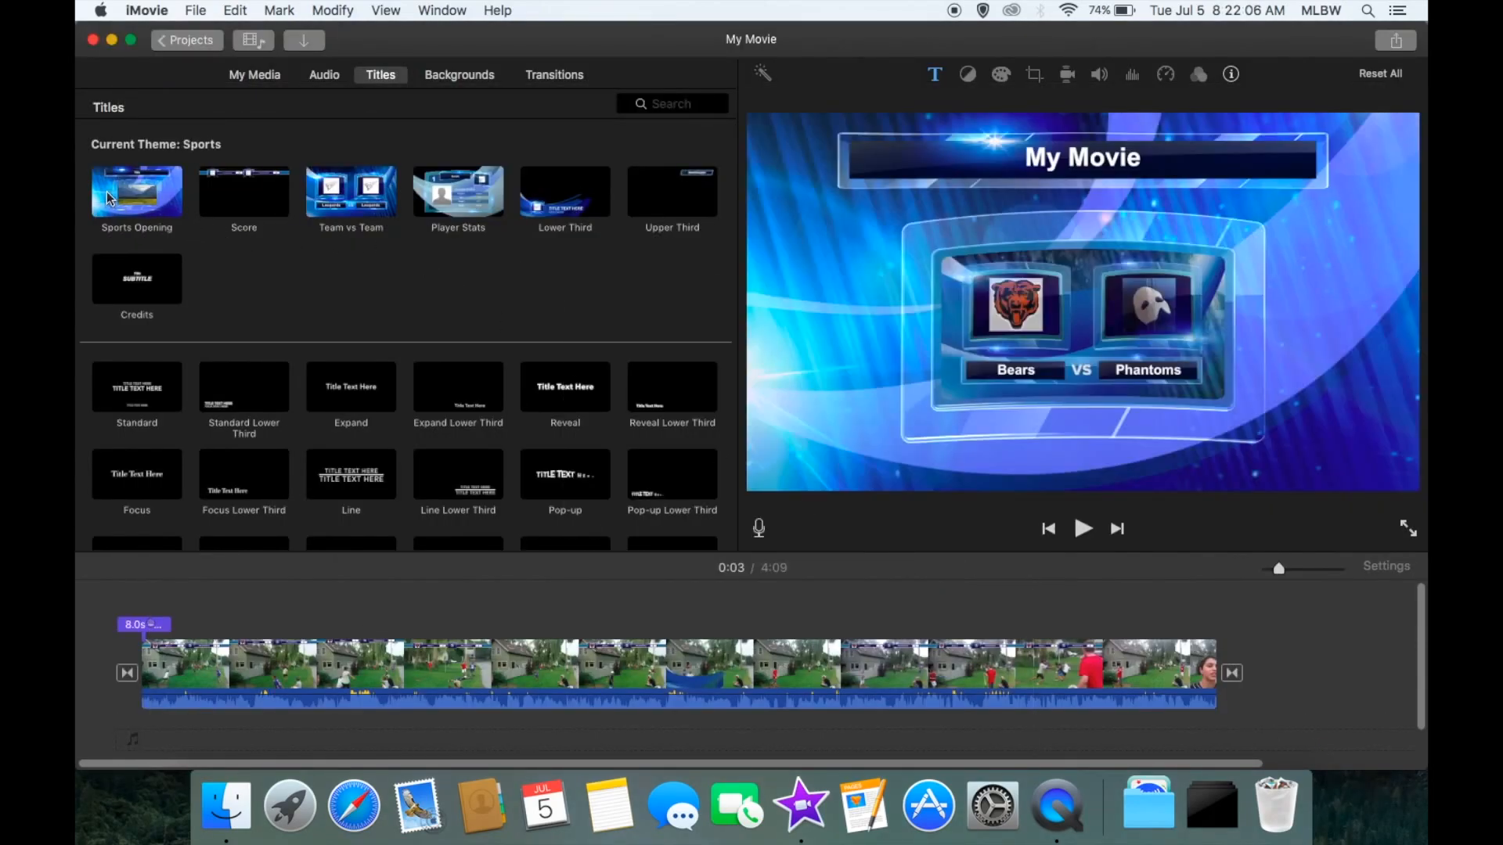
pyautogui.moveTo(244, 189)
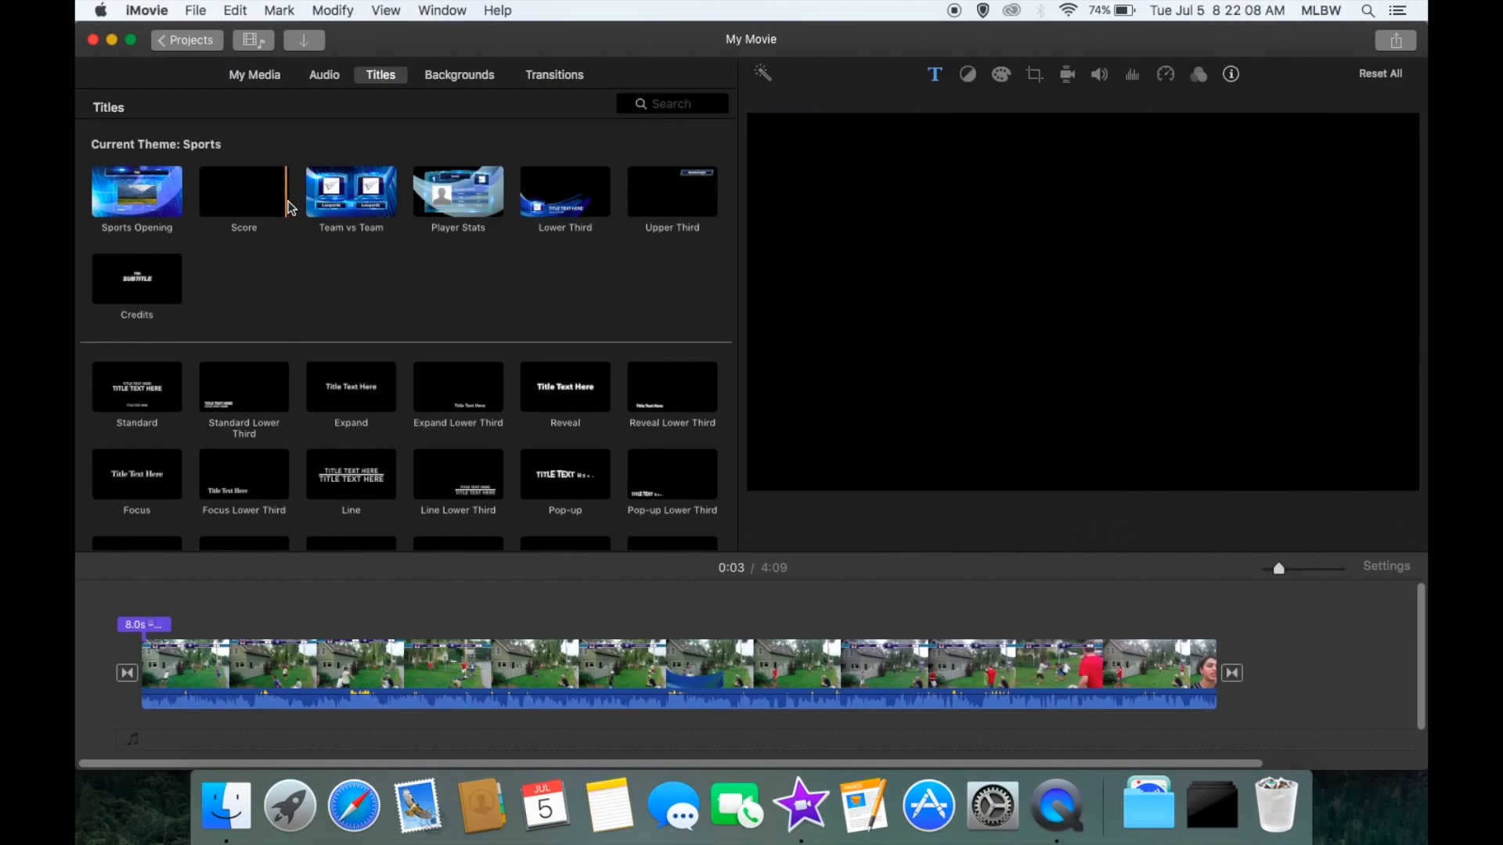
pyautogui.moveTo(350, 191)
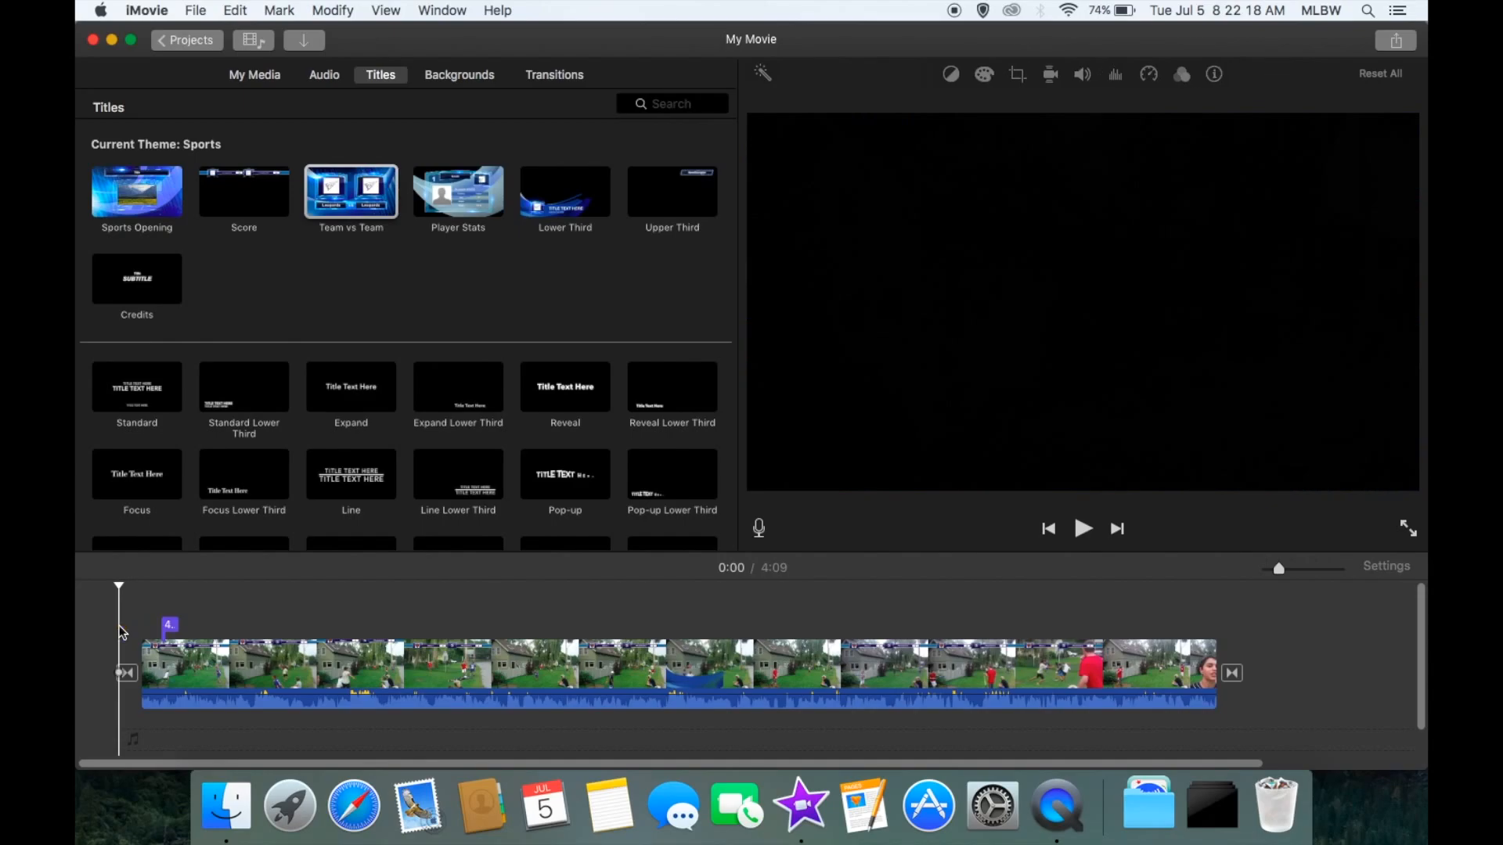
# Change the opening matchup title's second team to Phantoms and review the result
pyautogui.click(1083, 528)
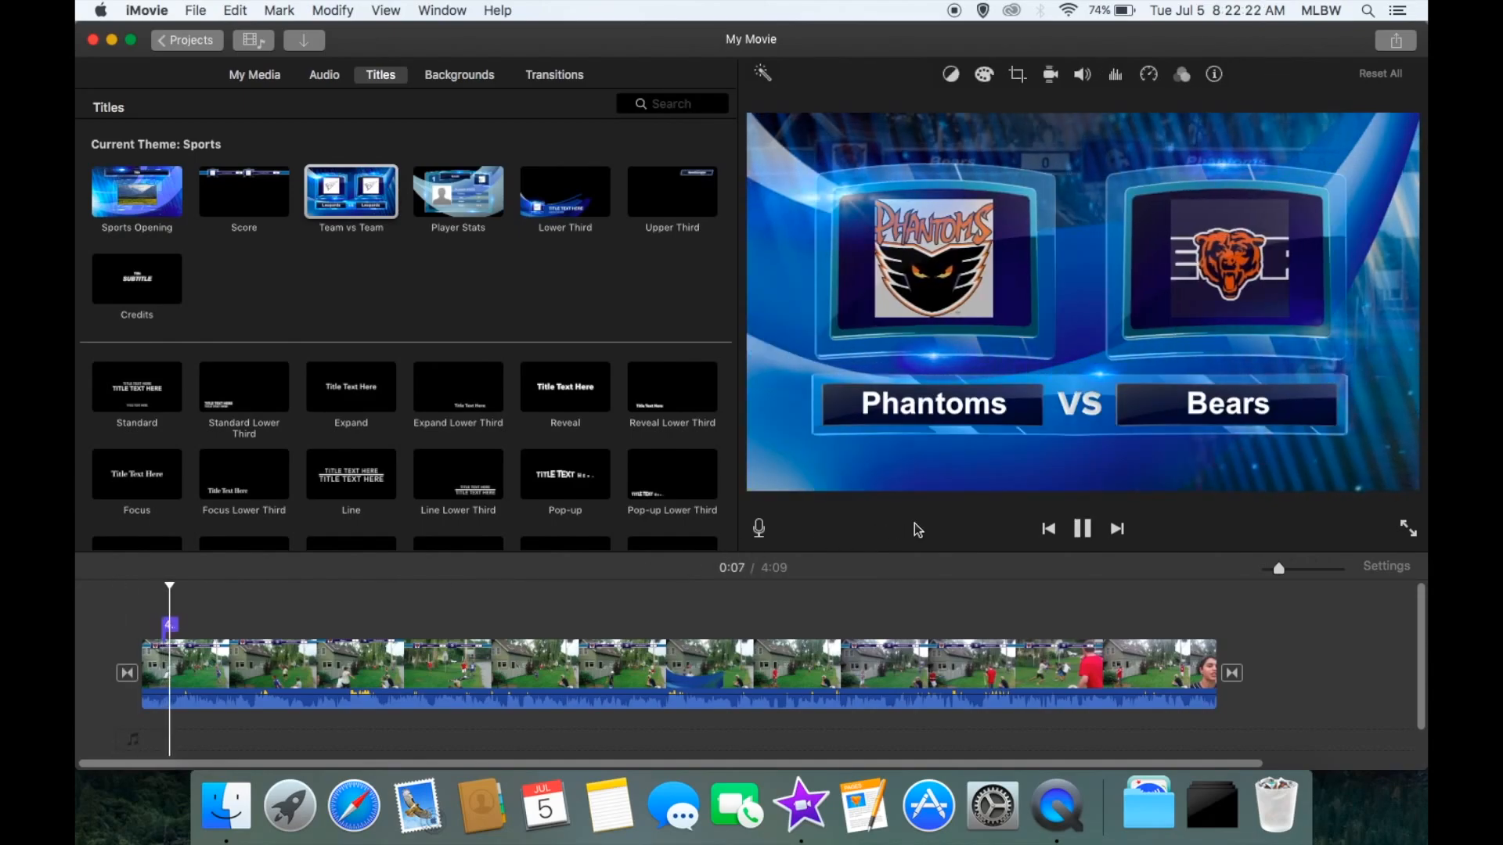
pyautogui.click(1081, 527)
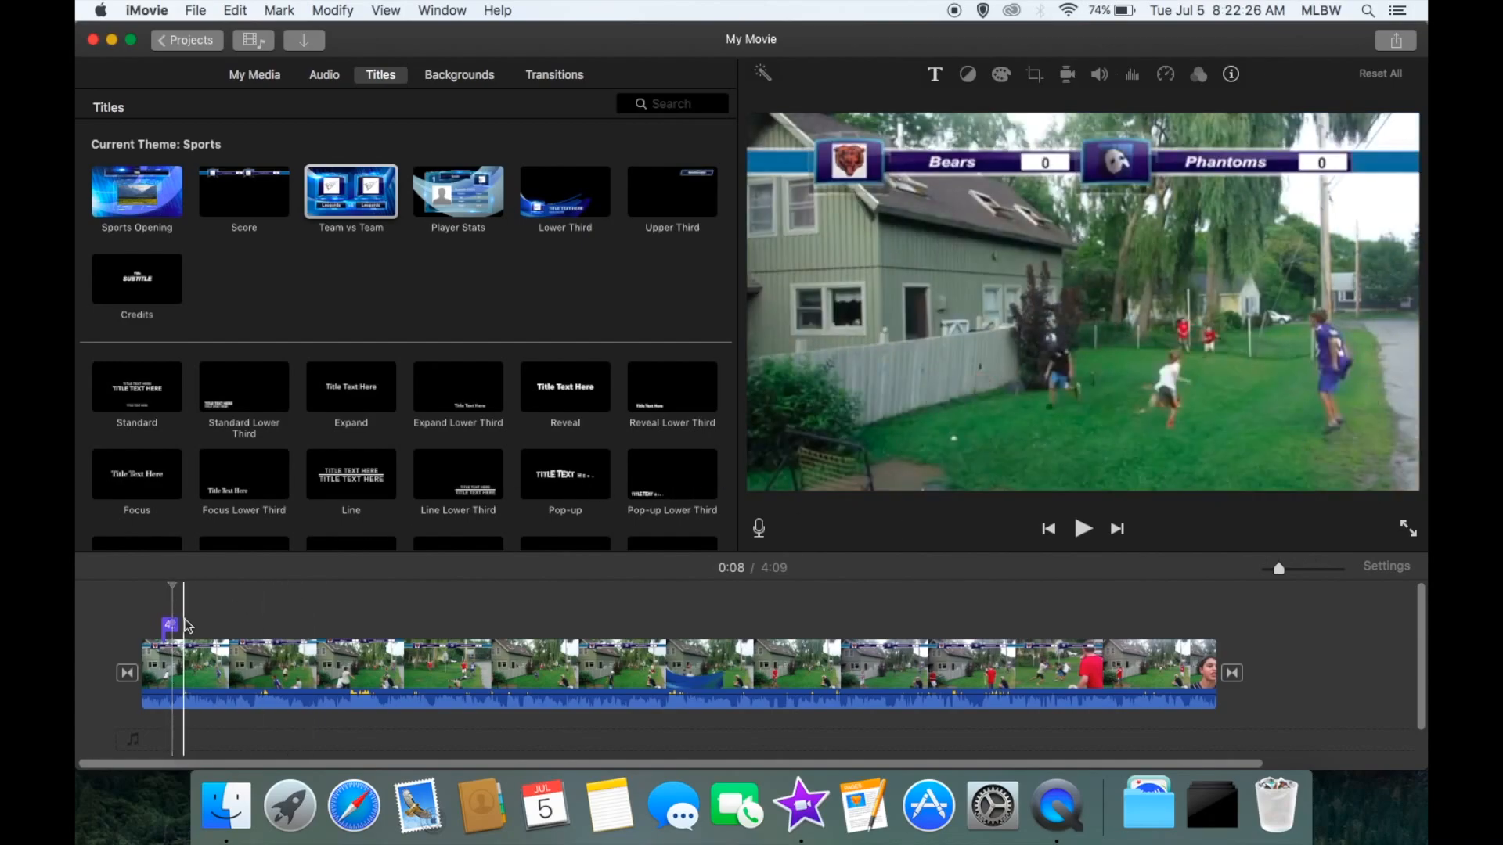
pyautogui.click(169, 625)
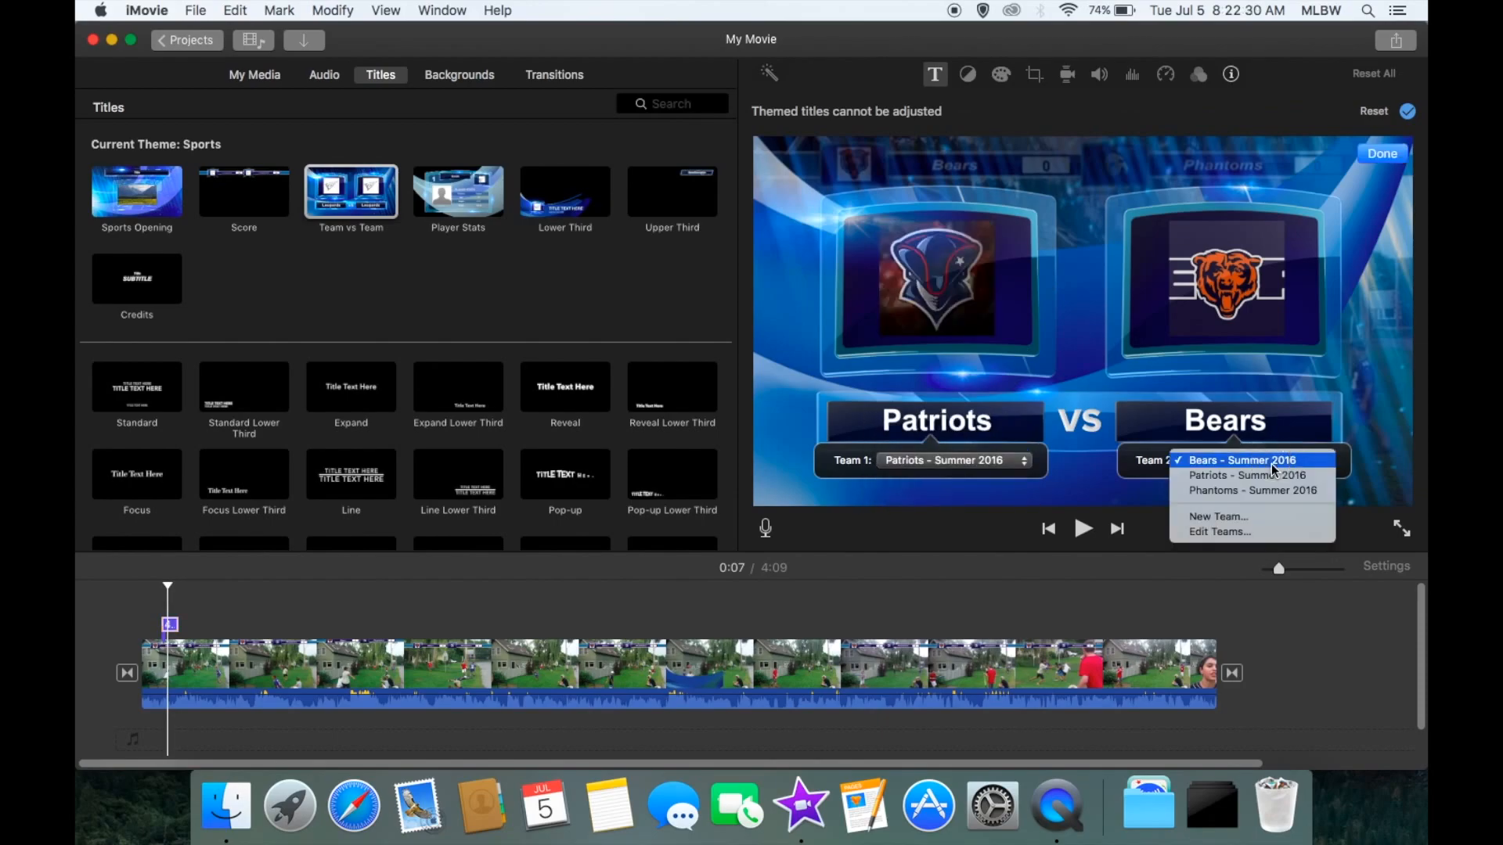
pyautogui.click(1252, 490)
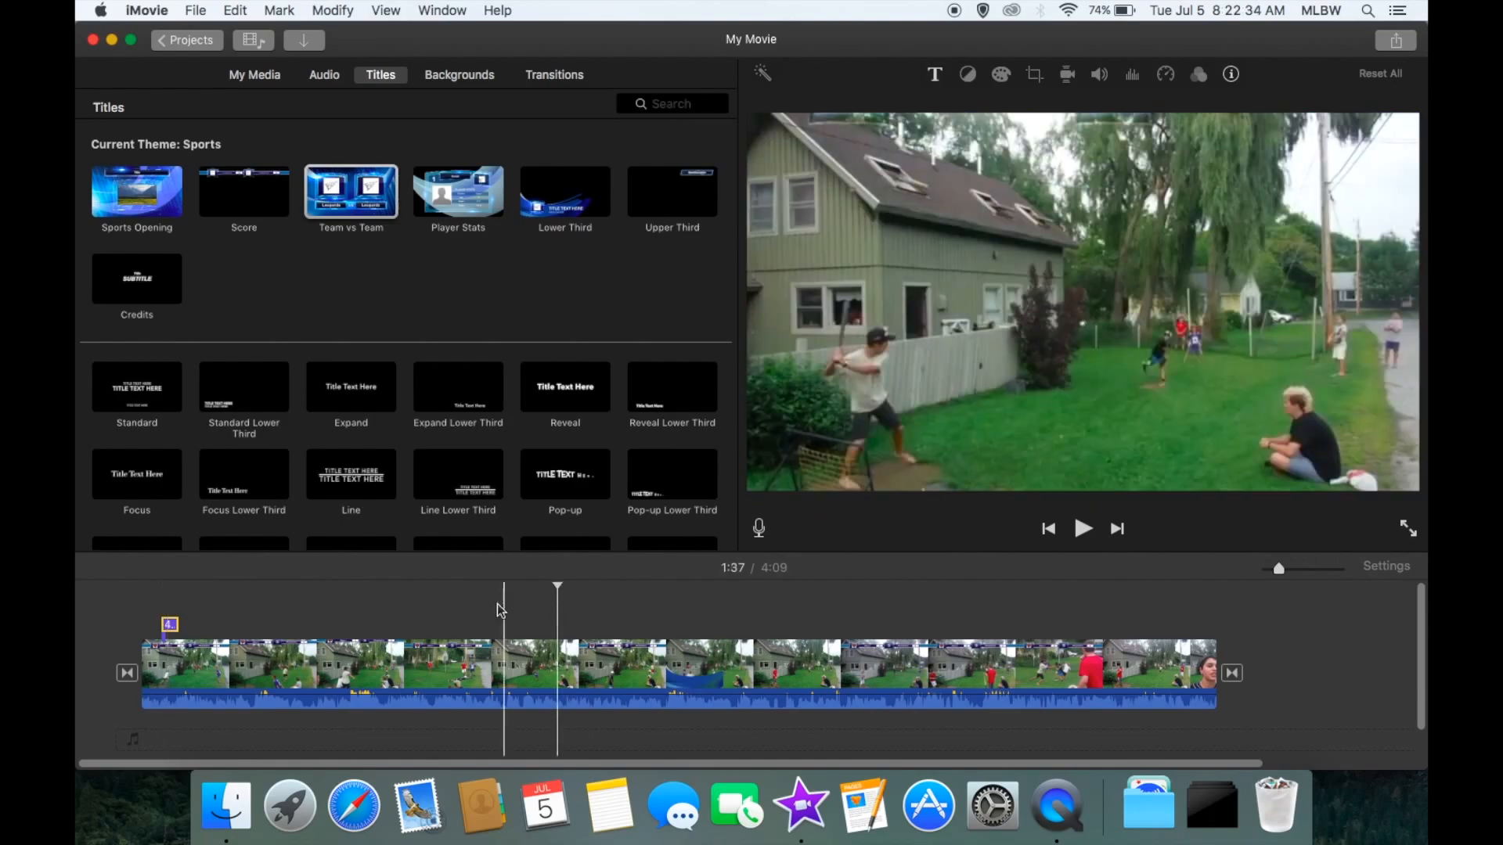
pyautogui.click(1082, 527)
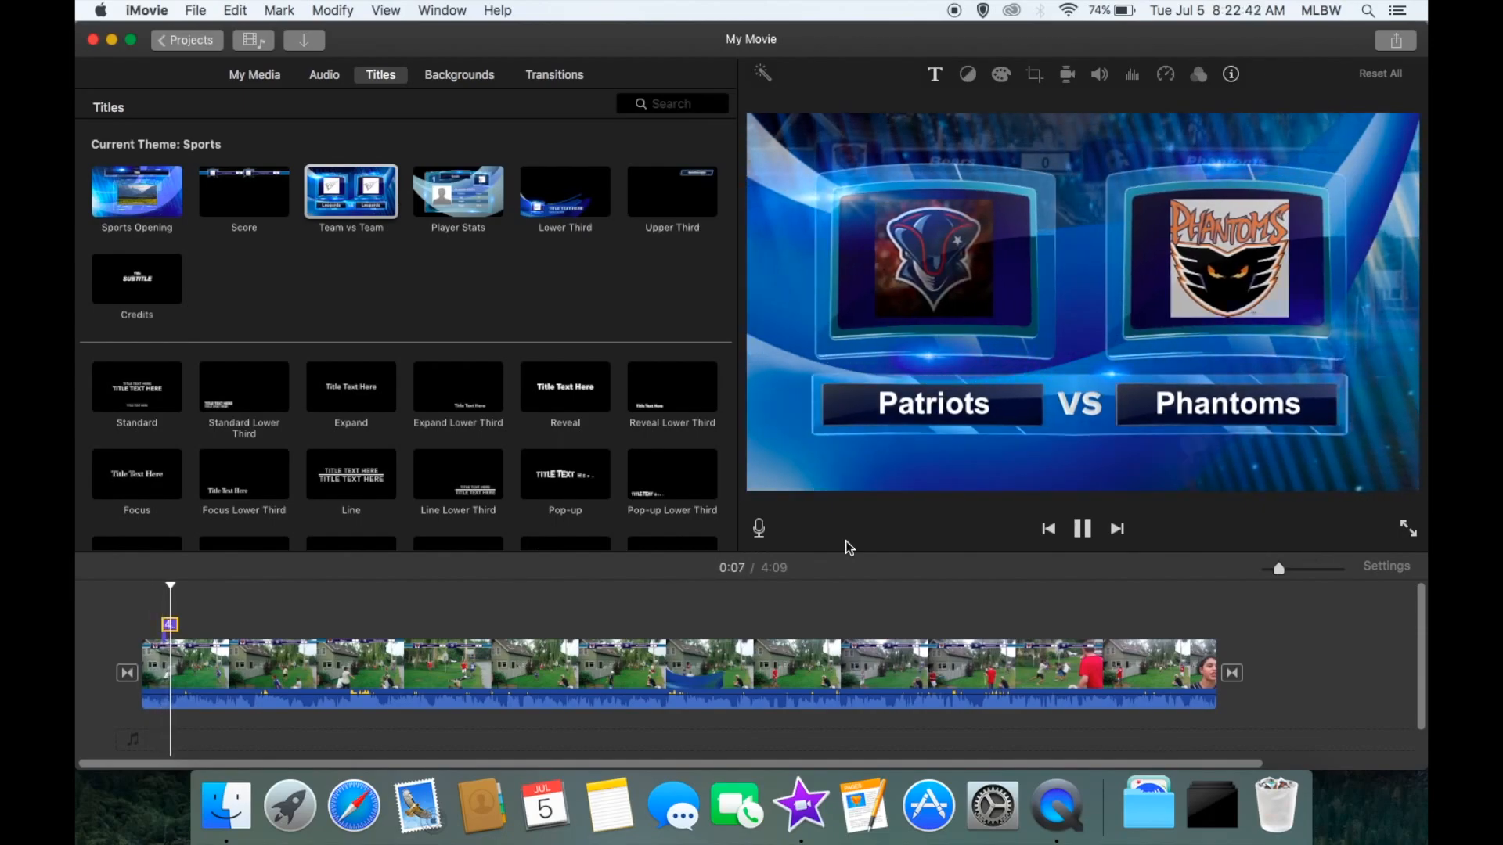
pyautogui.click(1082, 528)
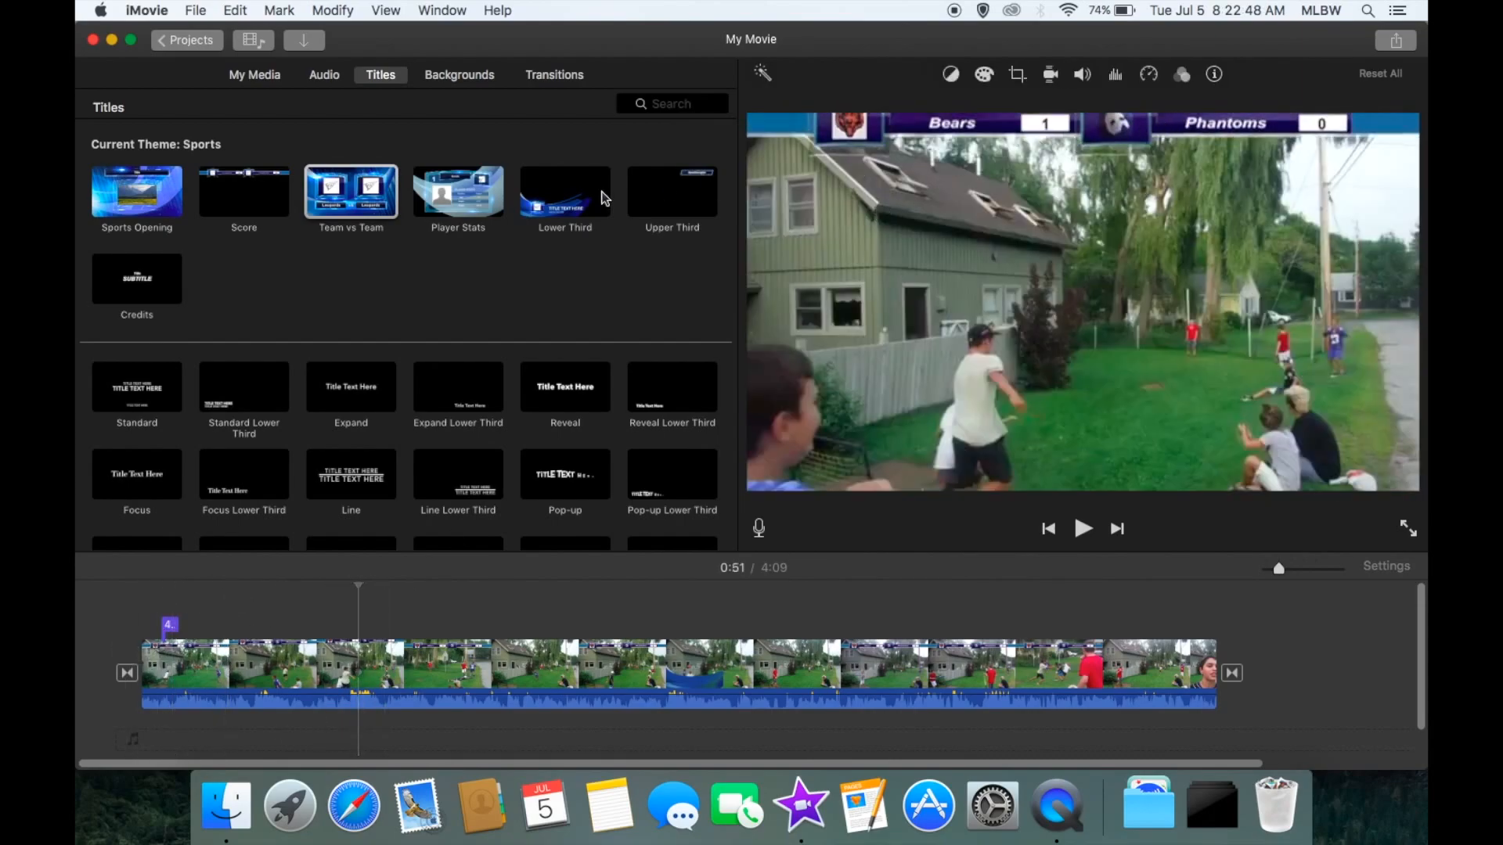
# Add a Score title around 1:02 and show the Team 1 choices
pyautogui.click(244, 190)
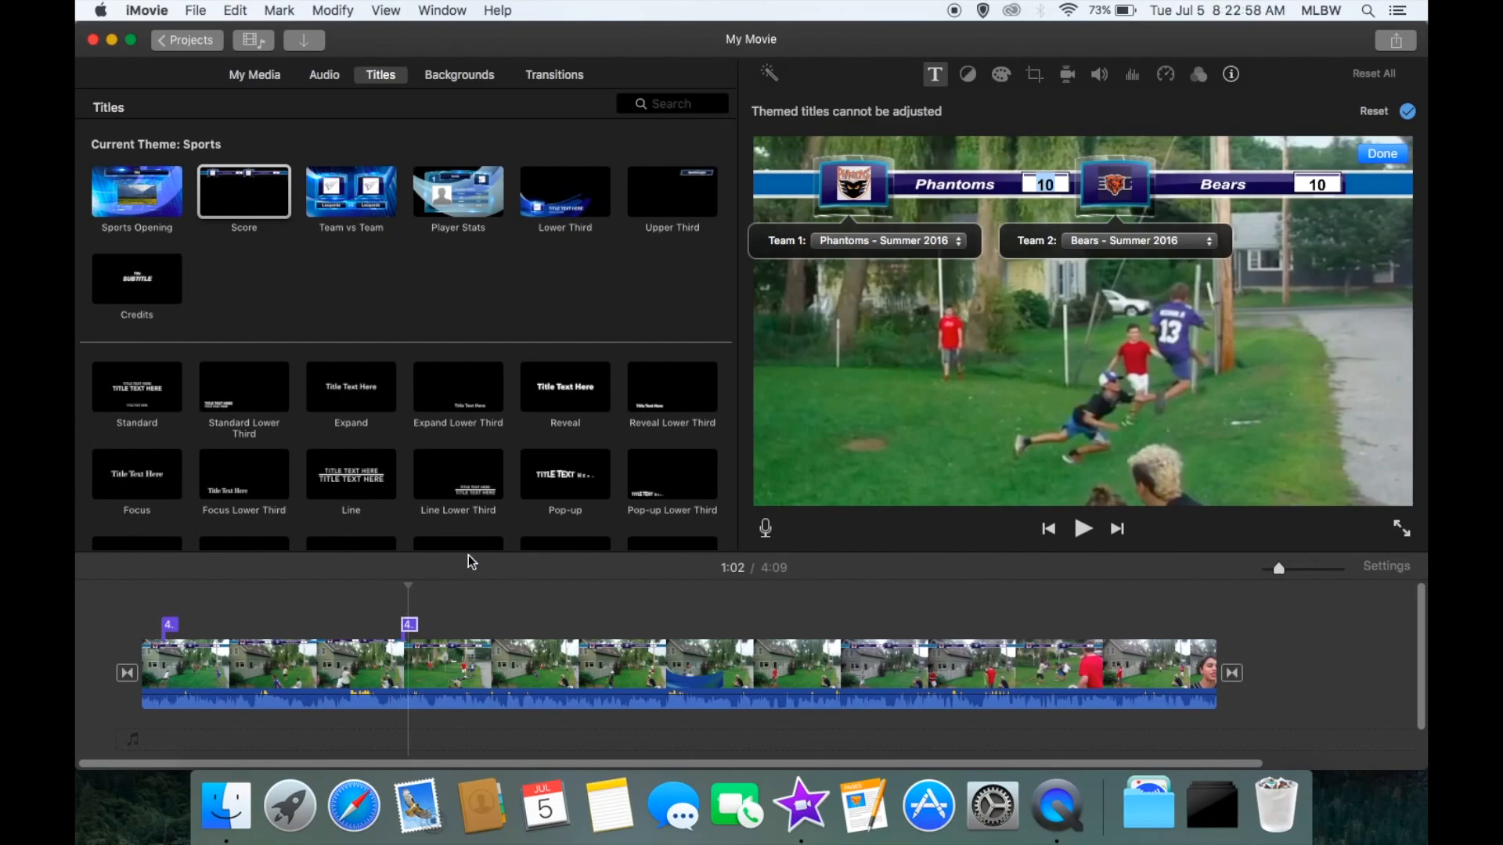
pyautogui.moveTo(397, 600)
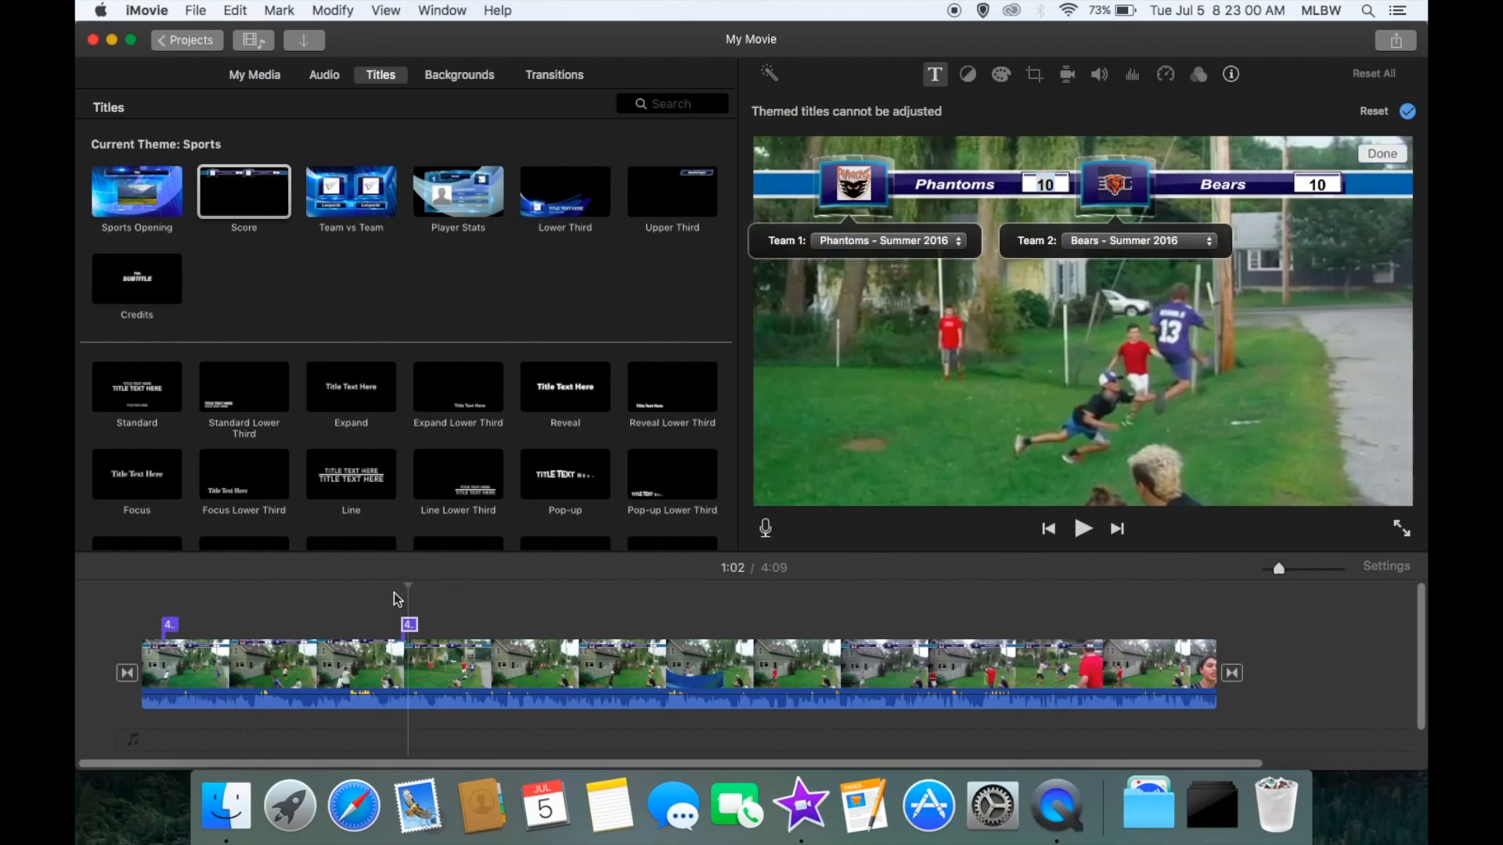
pyautogui.moveTo(1016, 218)
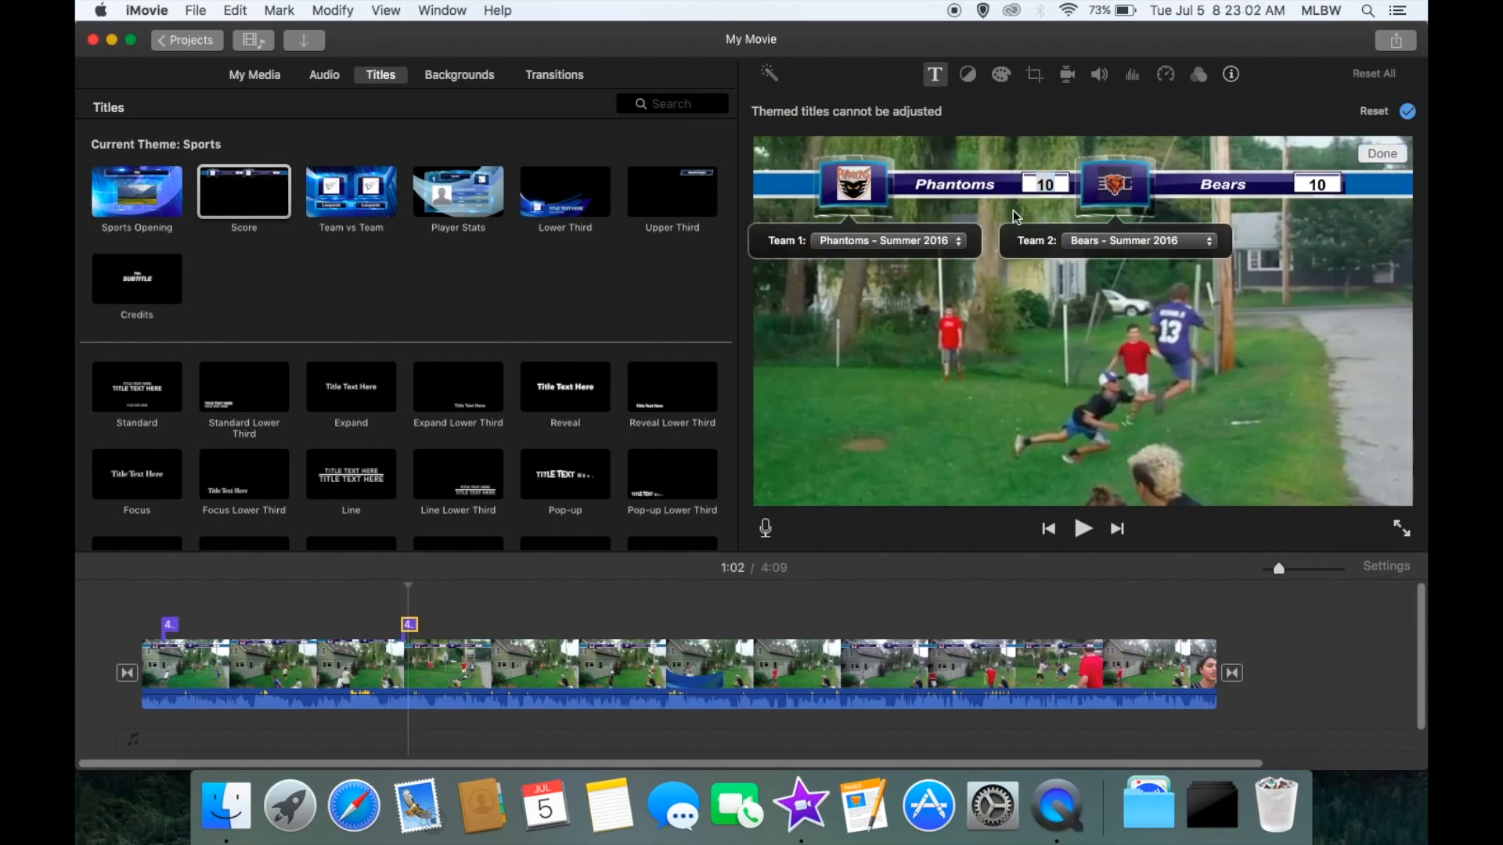
pyautogui.click(881, 241)
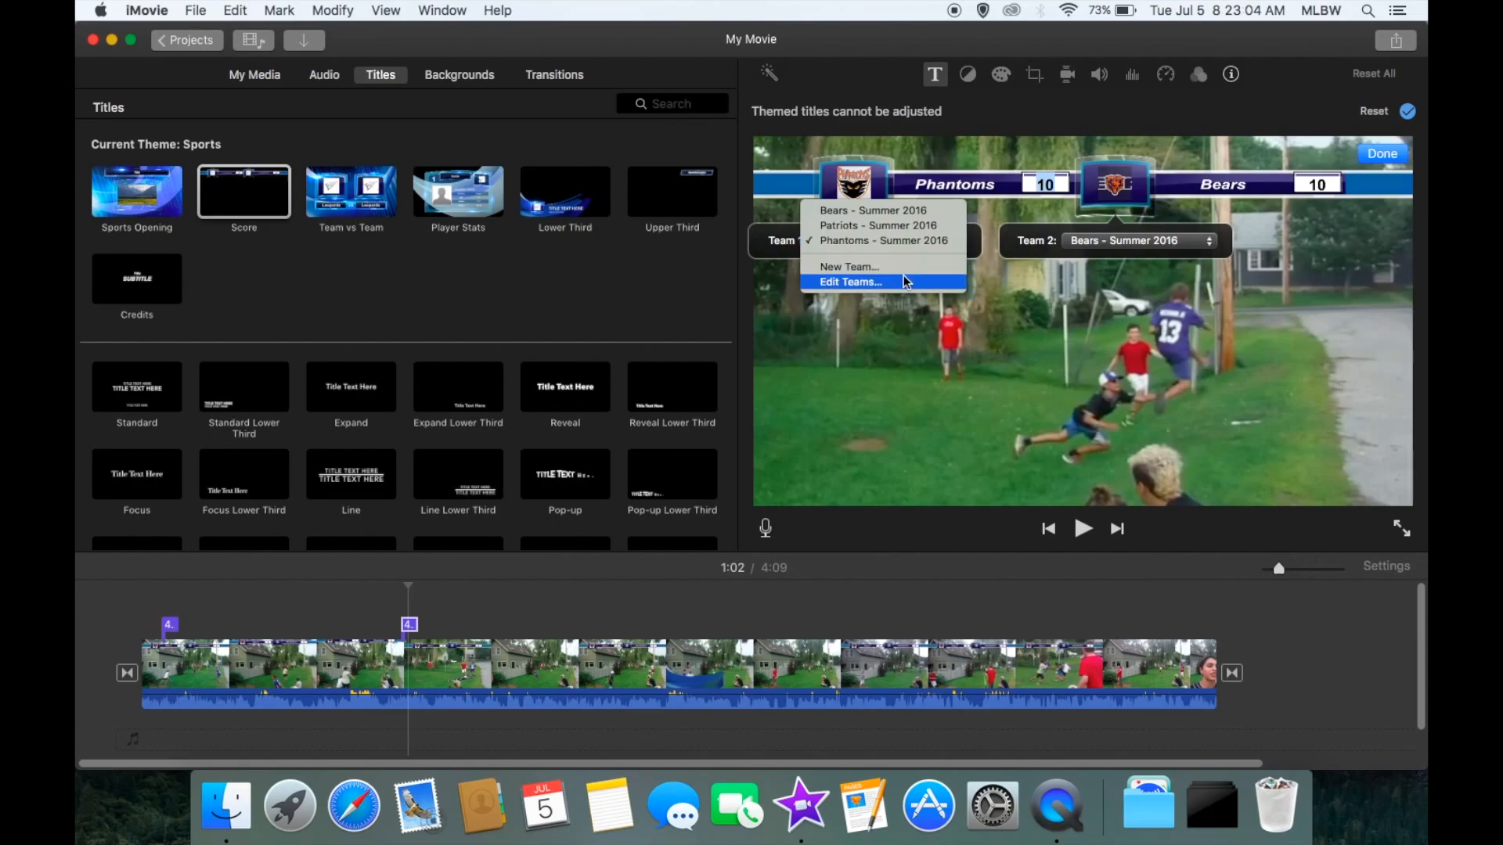
pyautogui.click(848, 282)
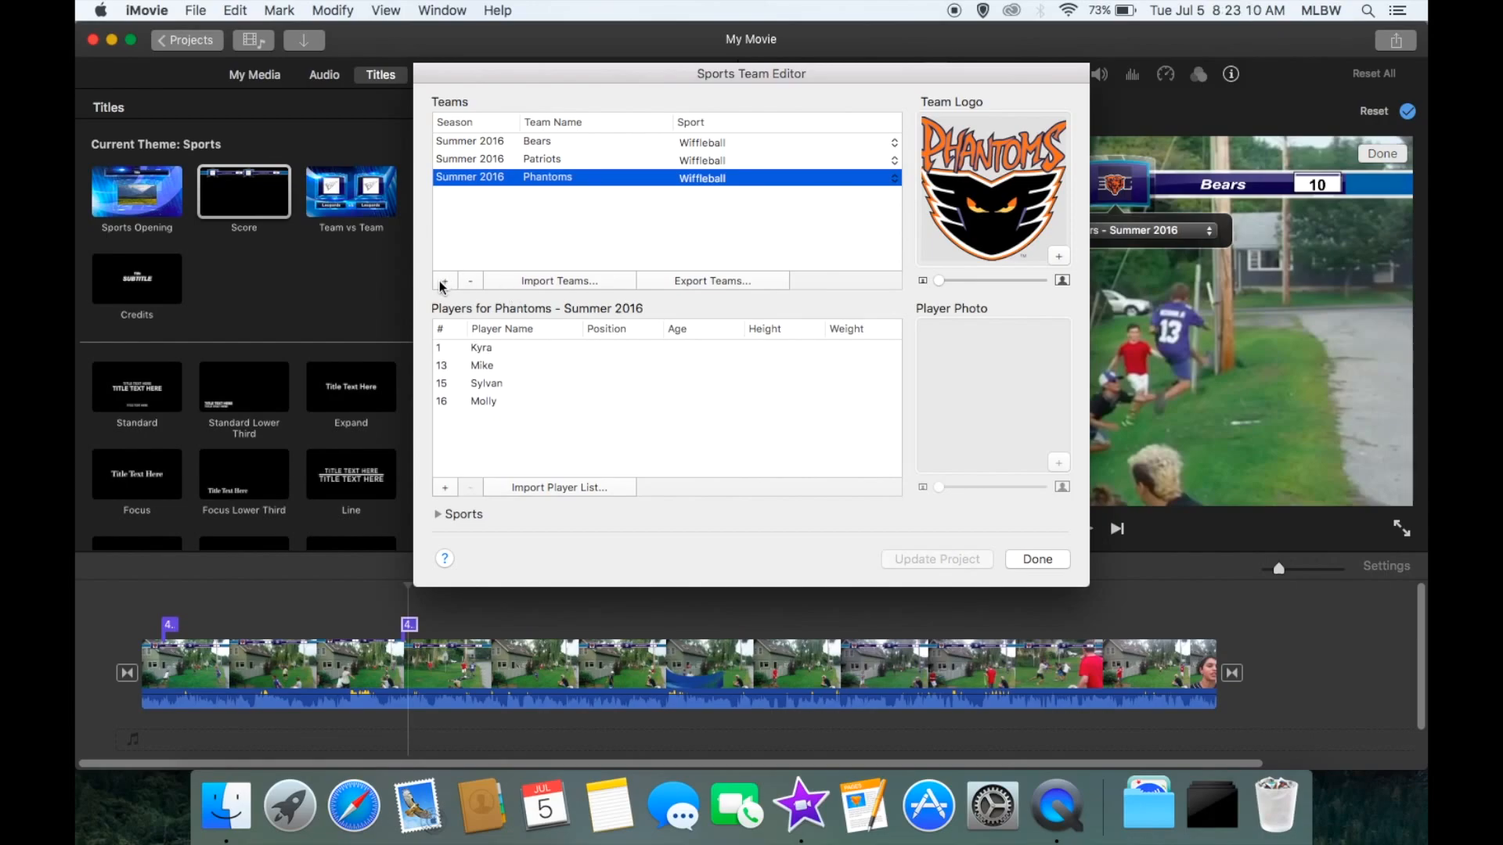
pyautogui.moveTo(572, 153)
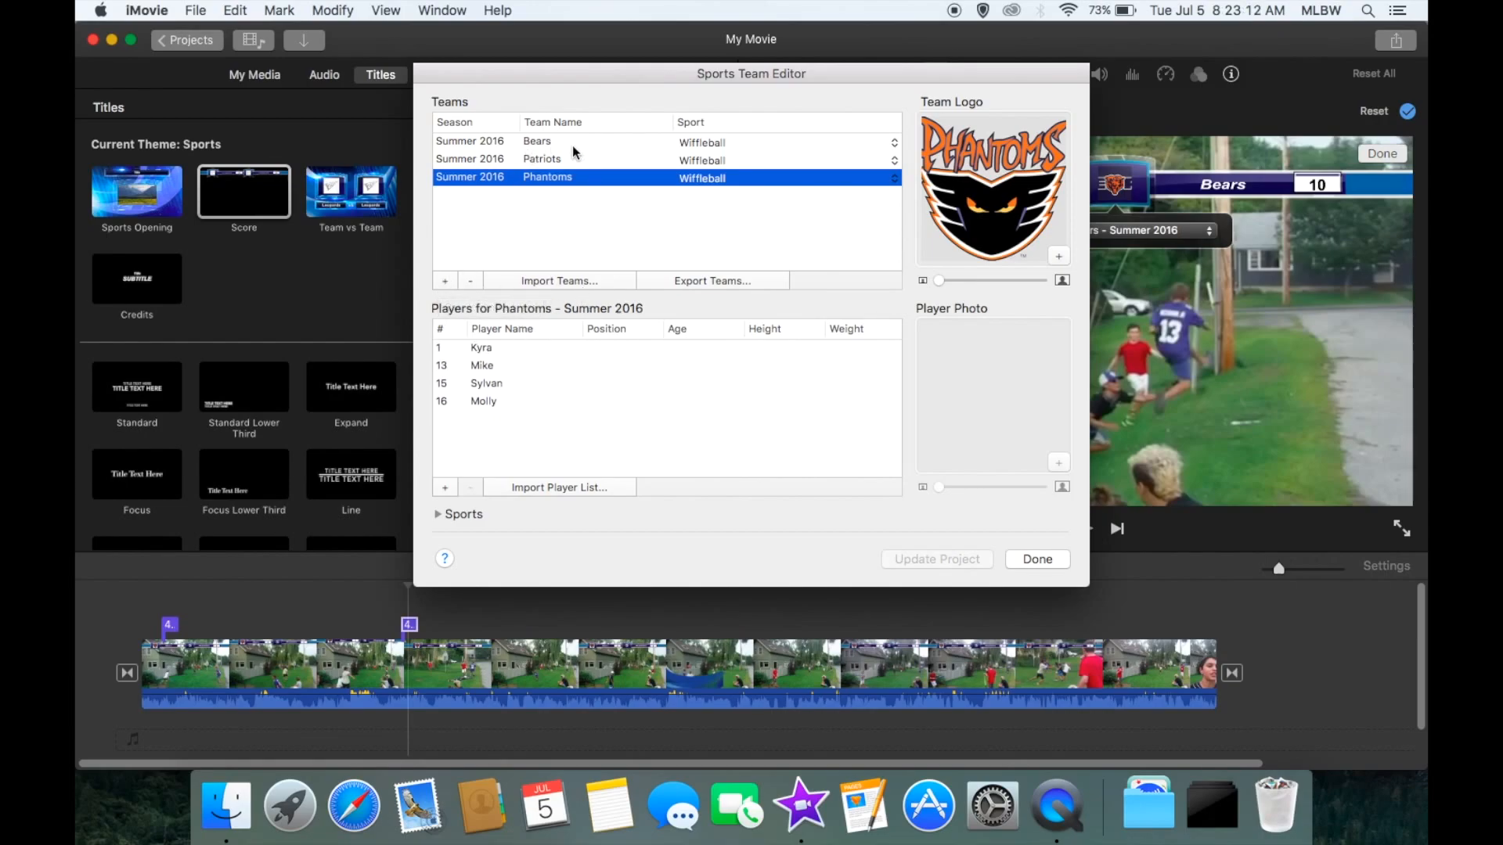
pyautogui.click(537, 141)
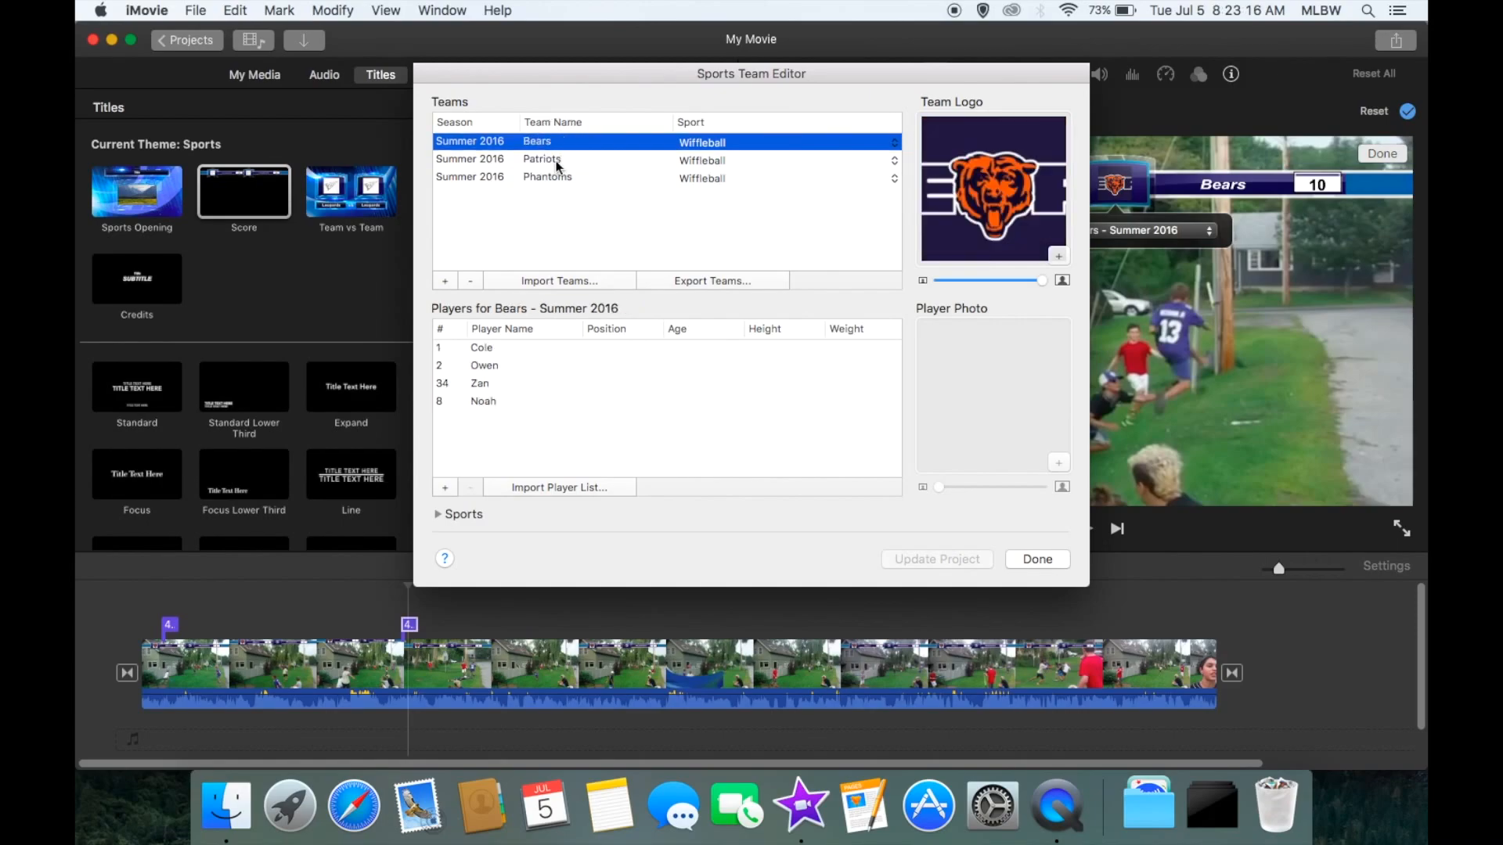
pyautogui.click(541, 160)
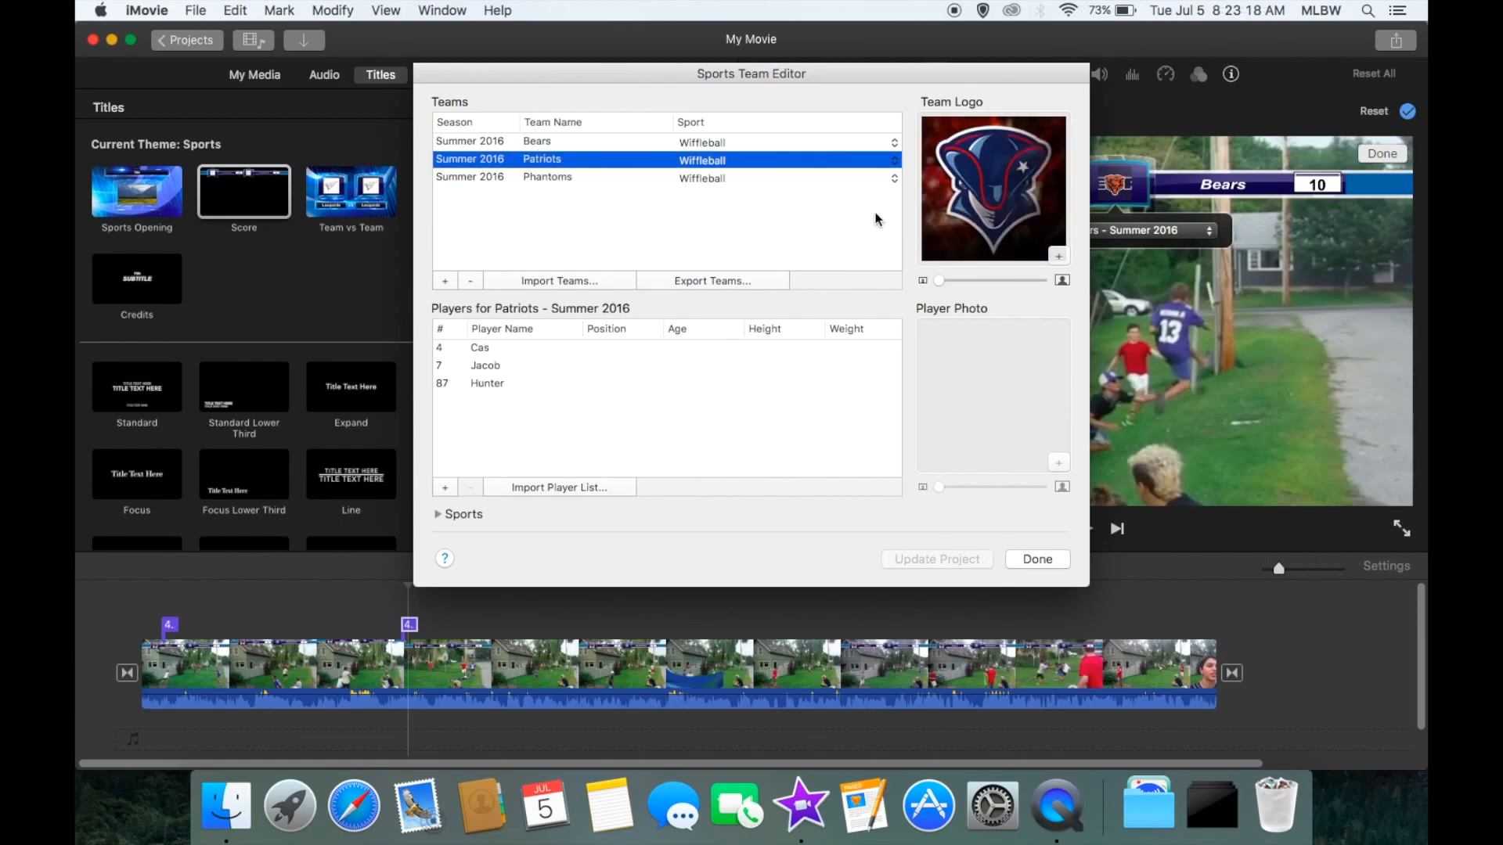
pyautogui.moveTo(917, 183)
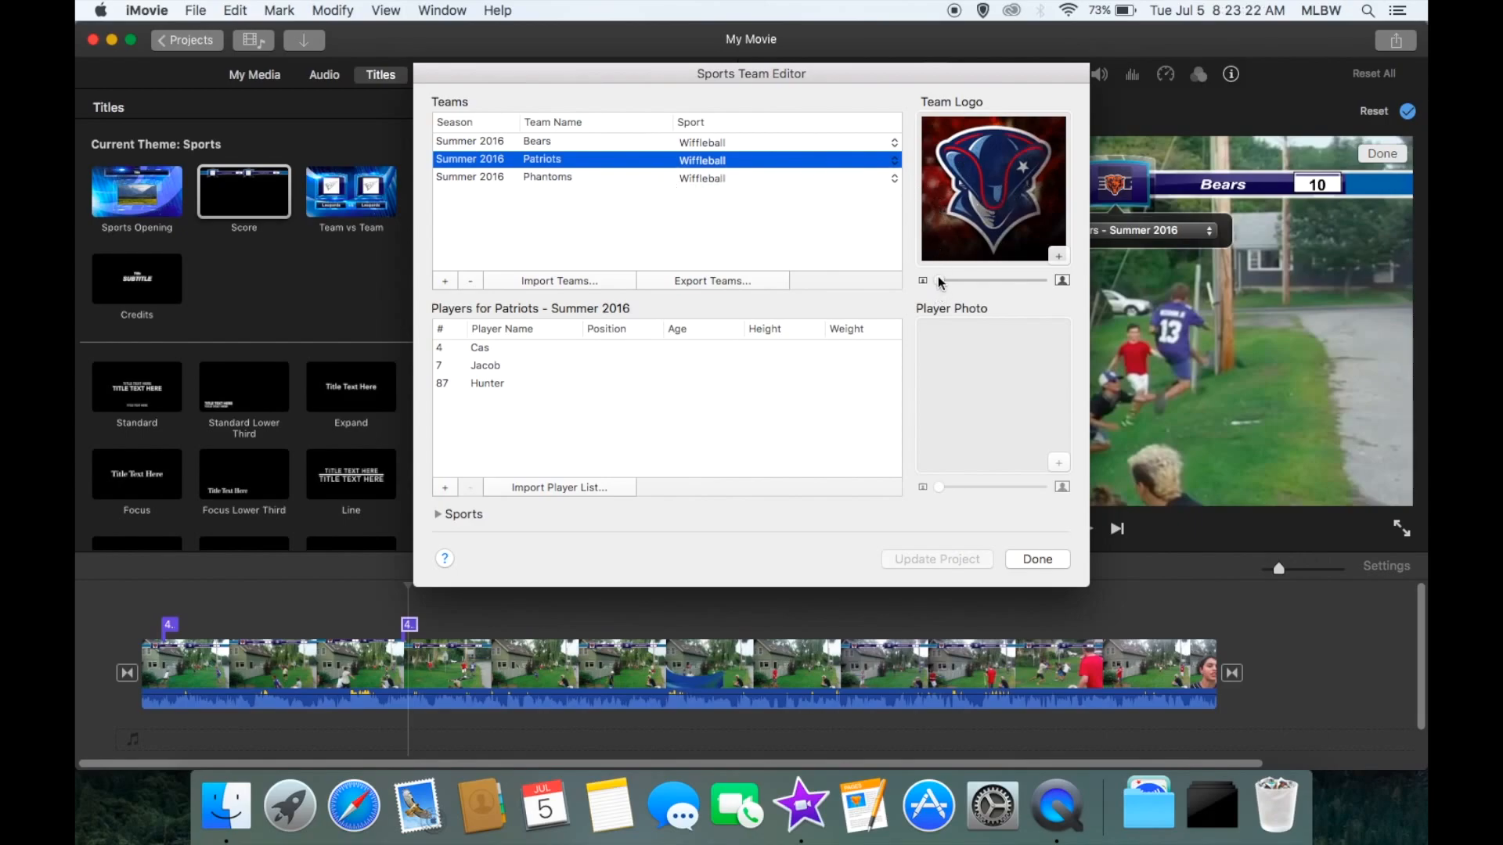
pyautogui.click(548, 177)
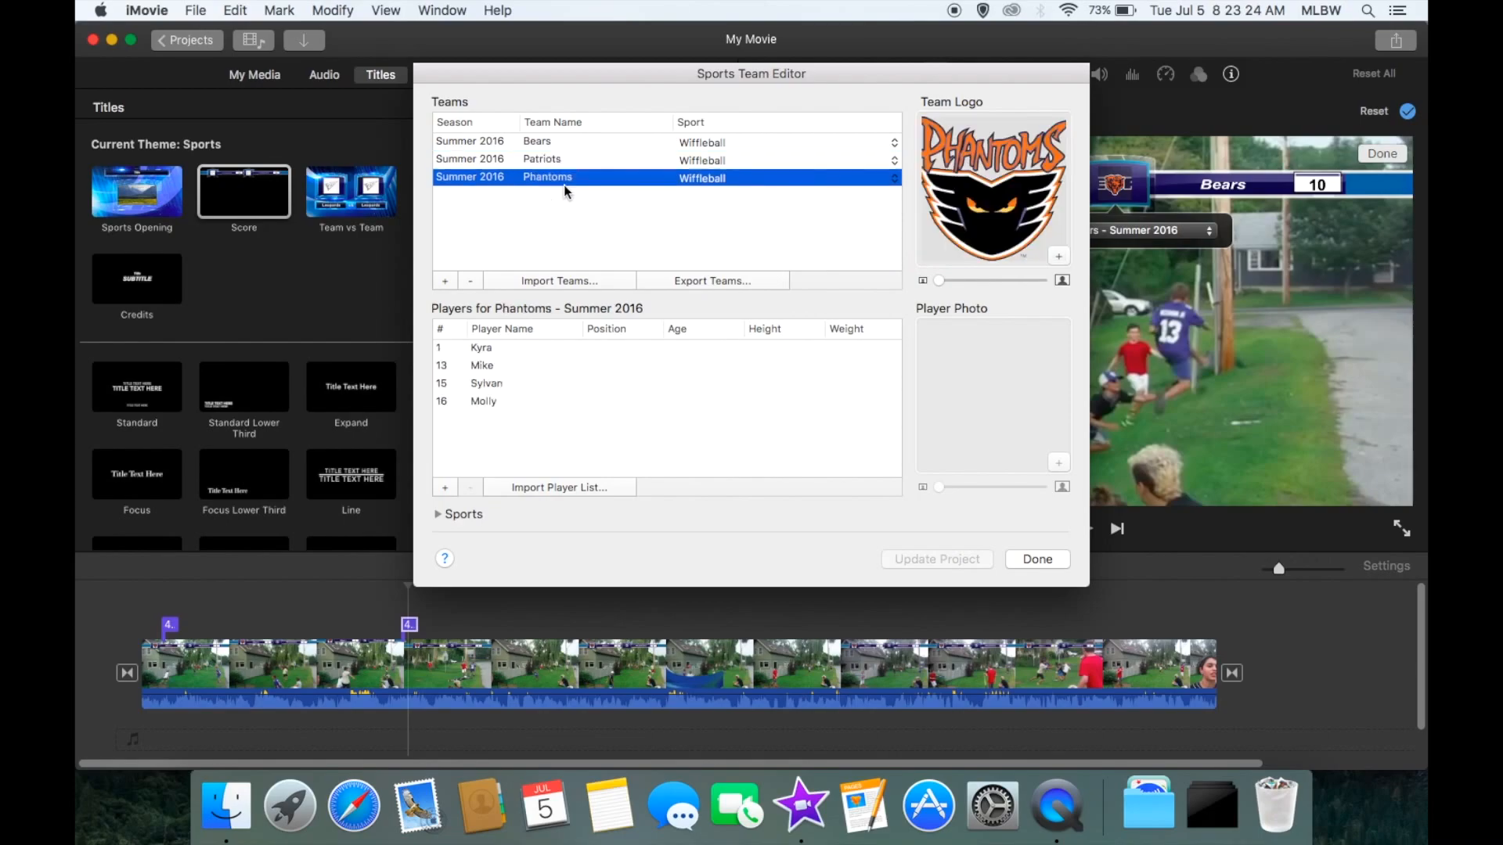
pyautogui.click(542, 140)
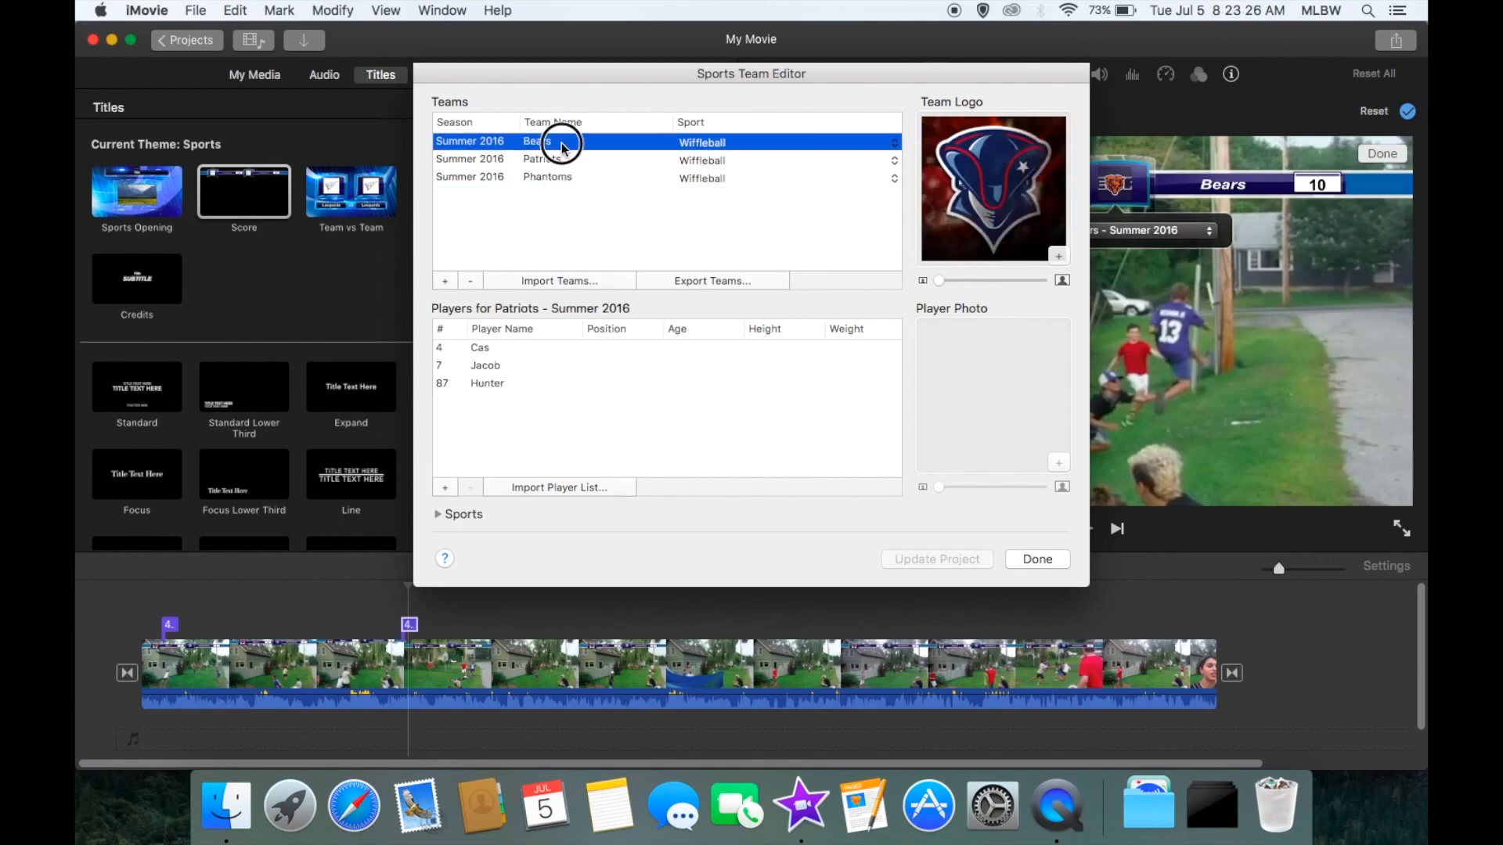
pyautogui.click(537, 141)
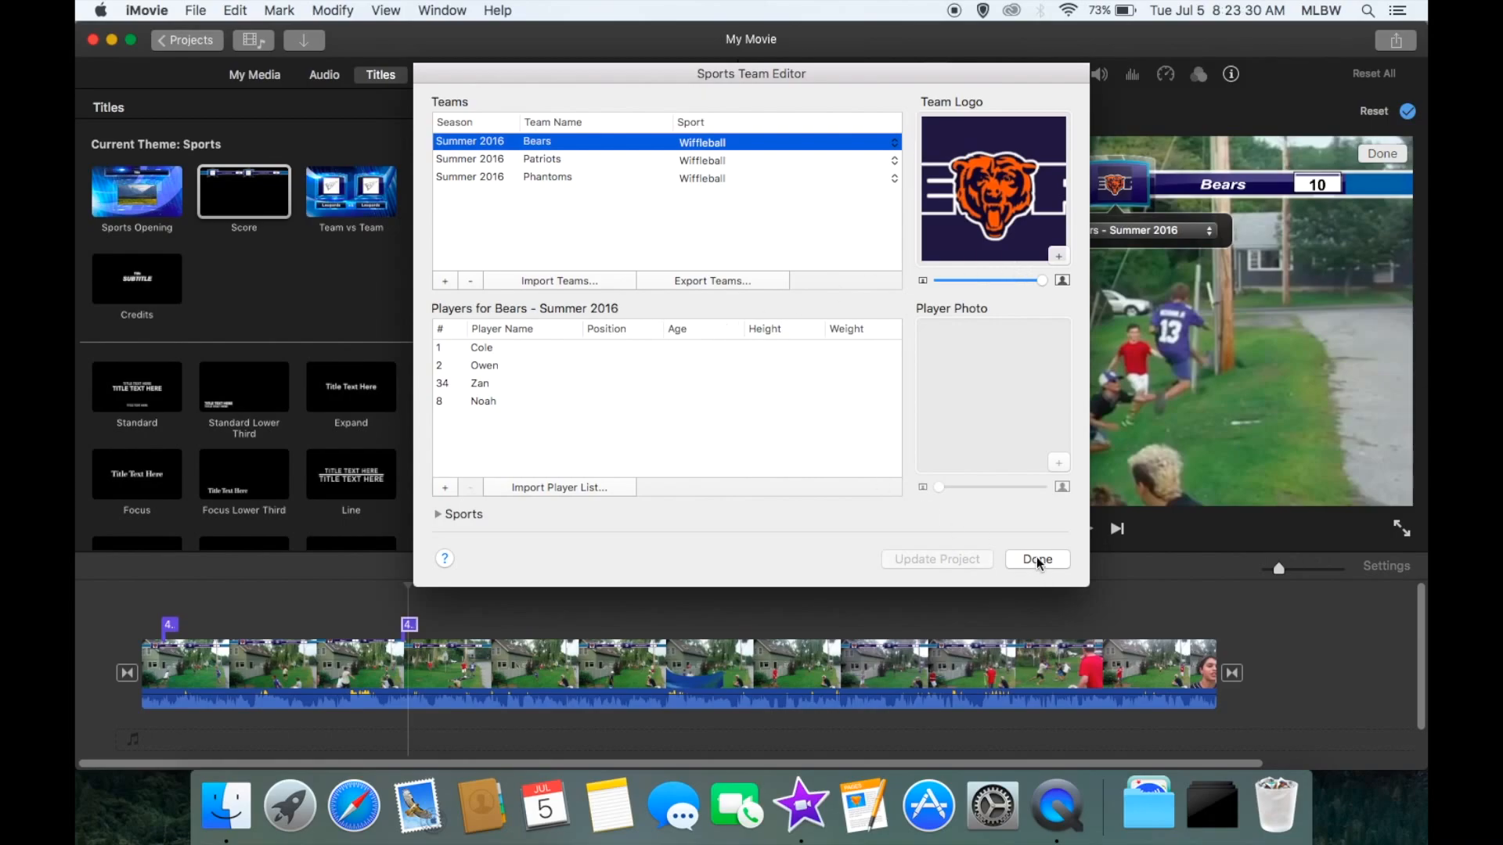
pyautogui.click(1036, 559)
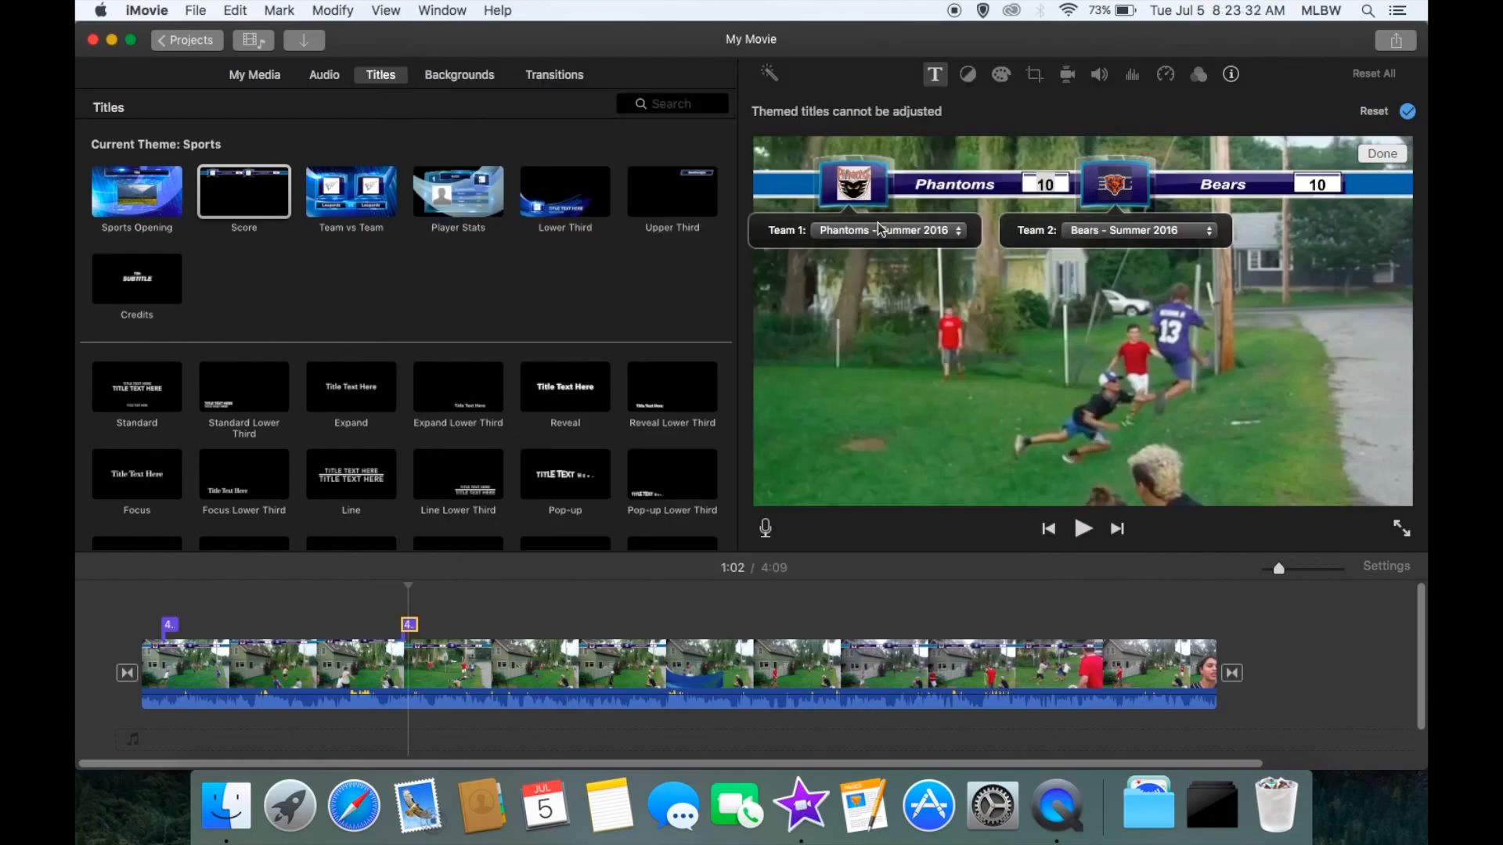
# Keep Phantoms as Team 1 and set the scores to Phantoms 0, Bears 1
pyautogui.click(884, 230)
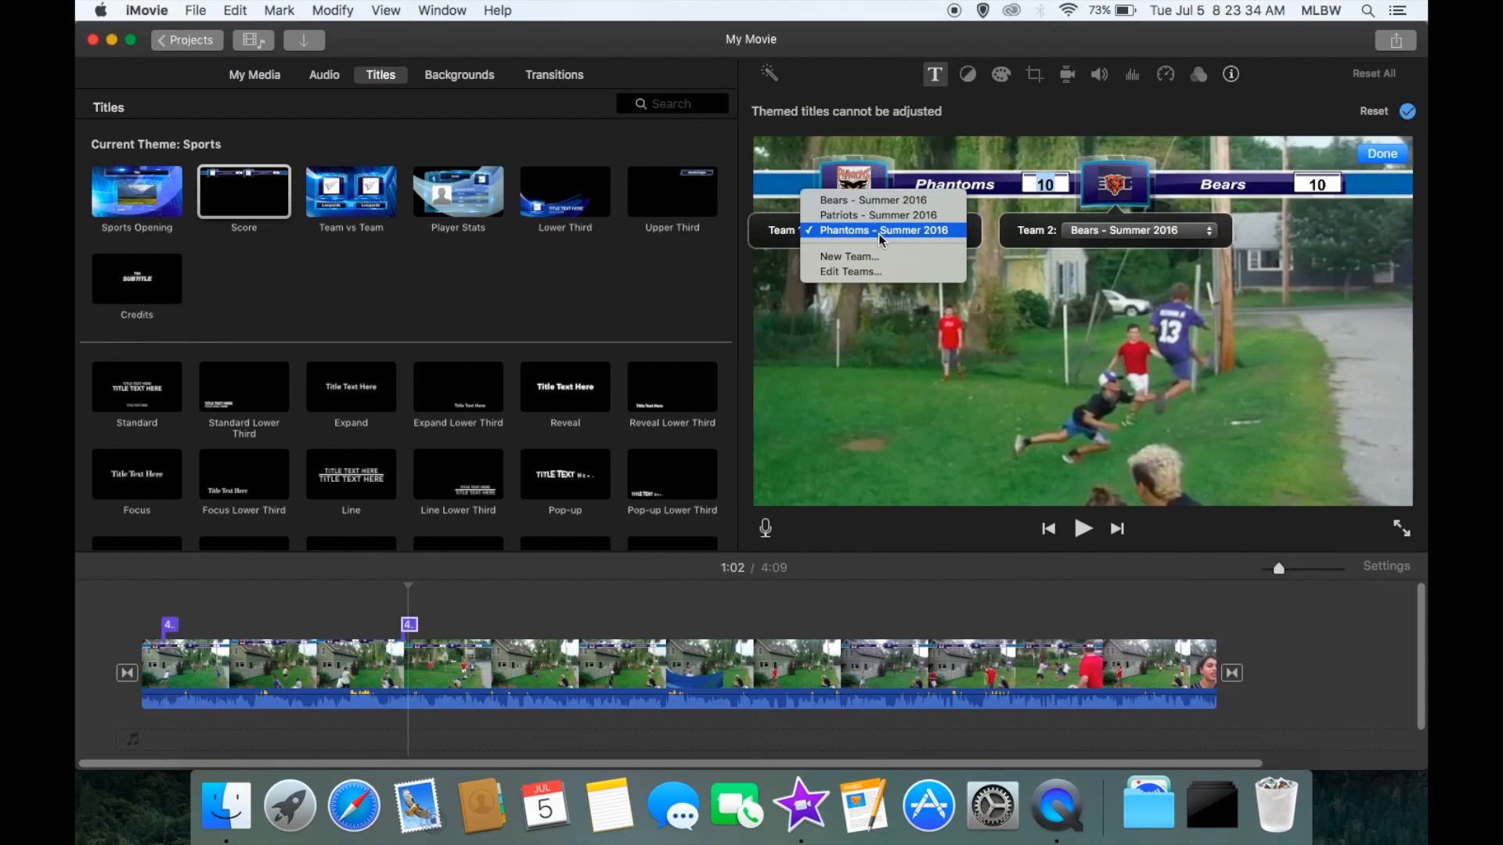
pyautogui.click(883, 230)
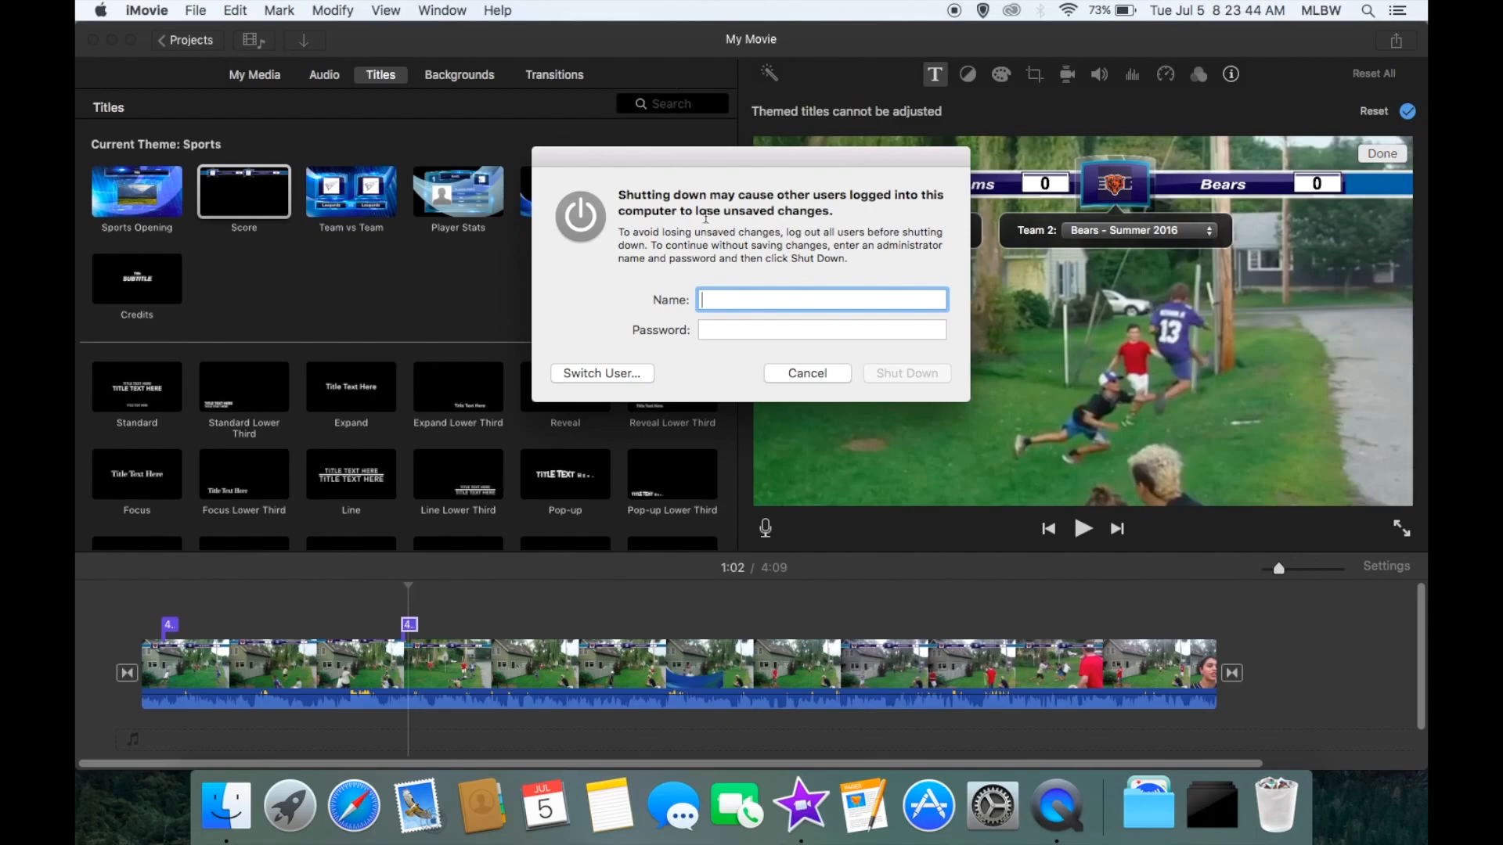
pyautogui.click(807, 373)
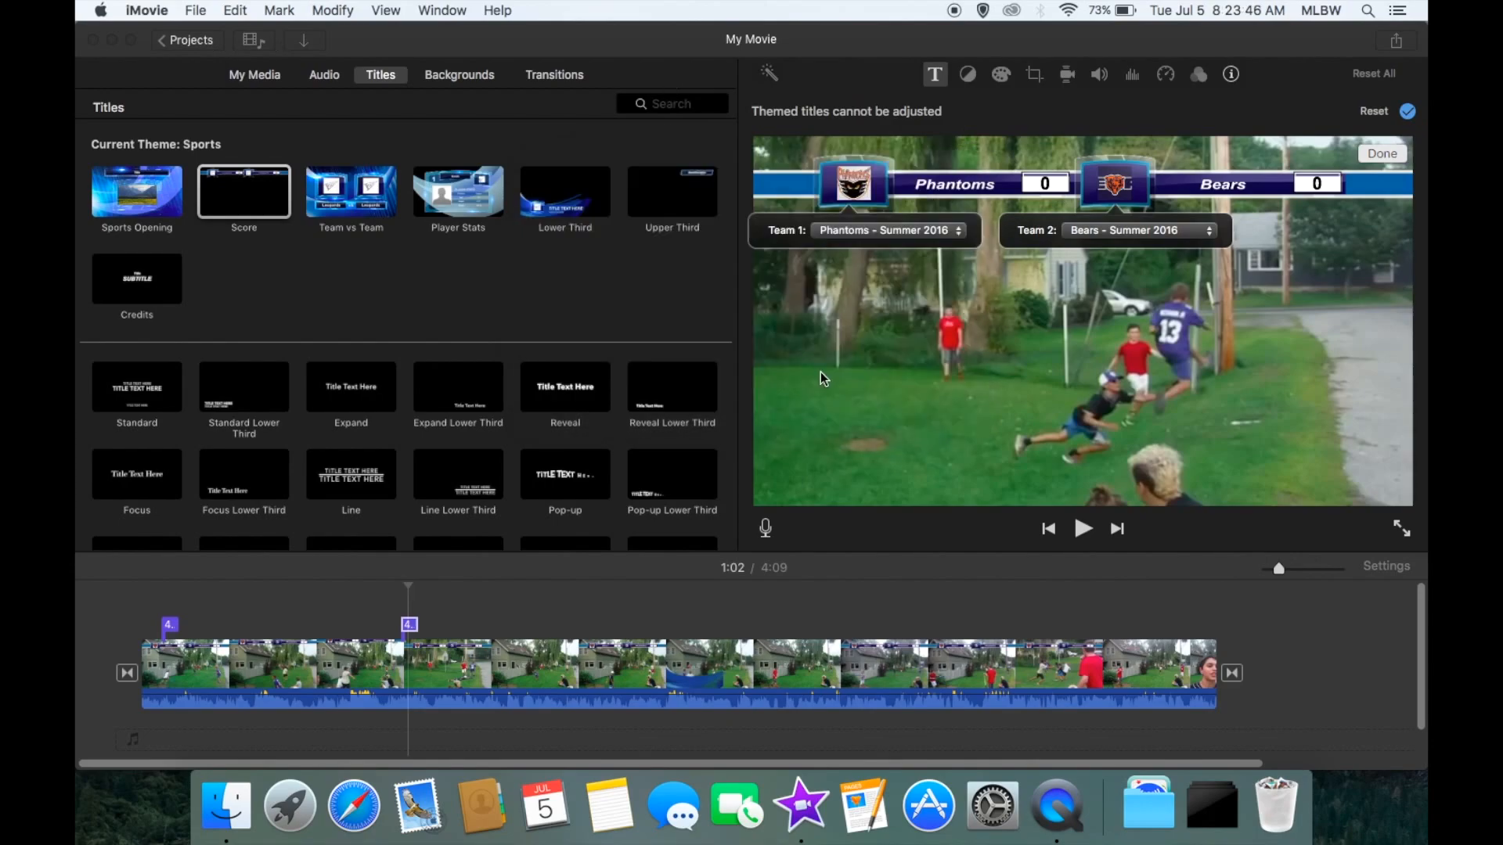
pyautogui.click(1316, 183)
pyautogui.write('1')
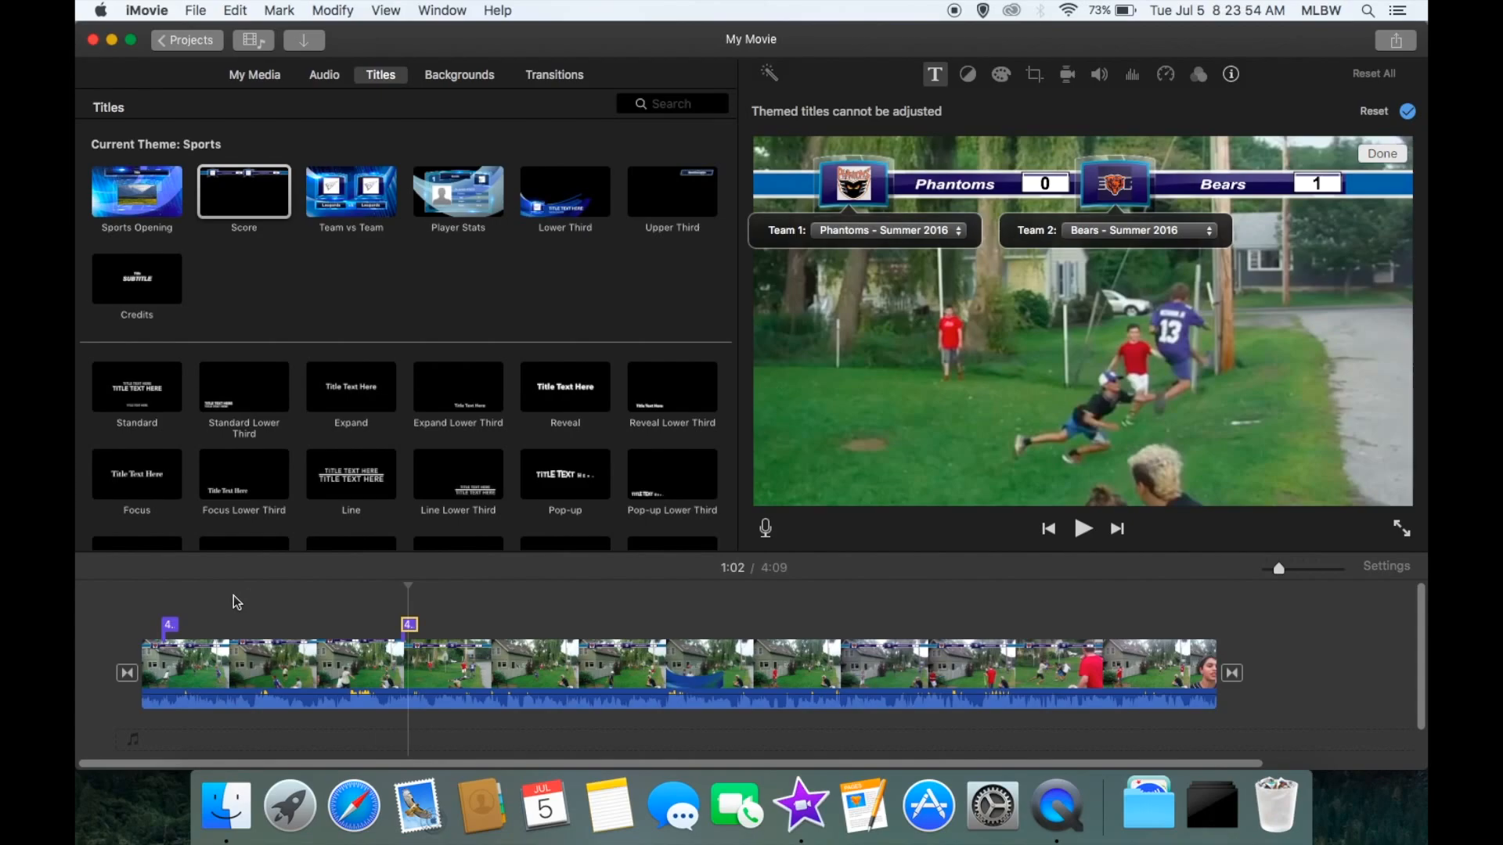
pyautogui.click(1082, 527)
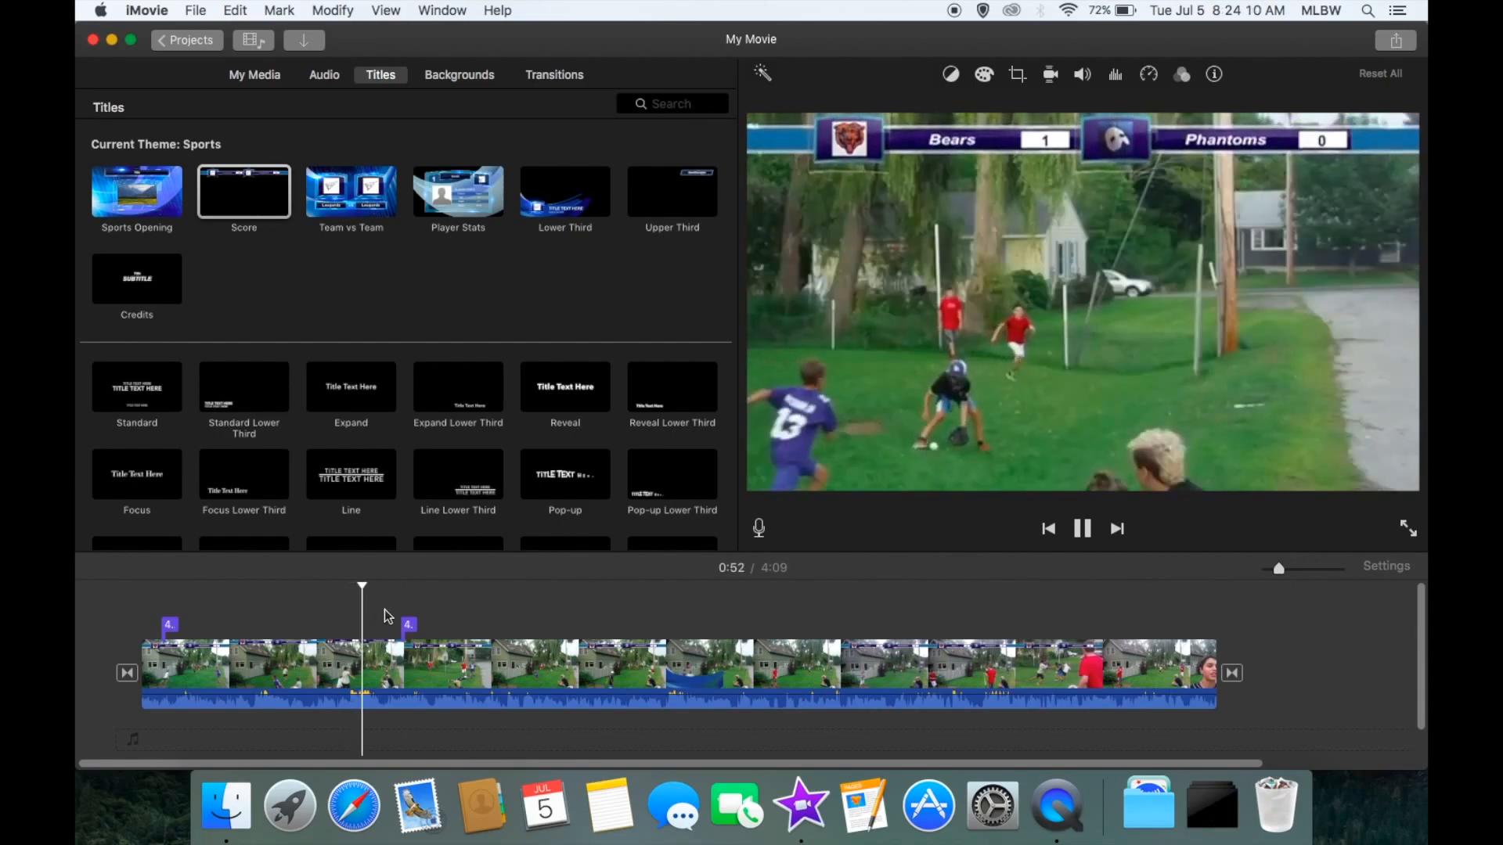
pyautogui.moveTo(569, 595)
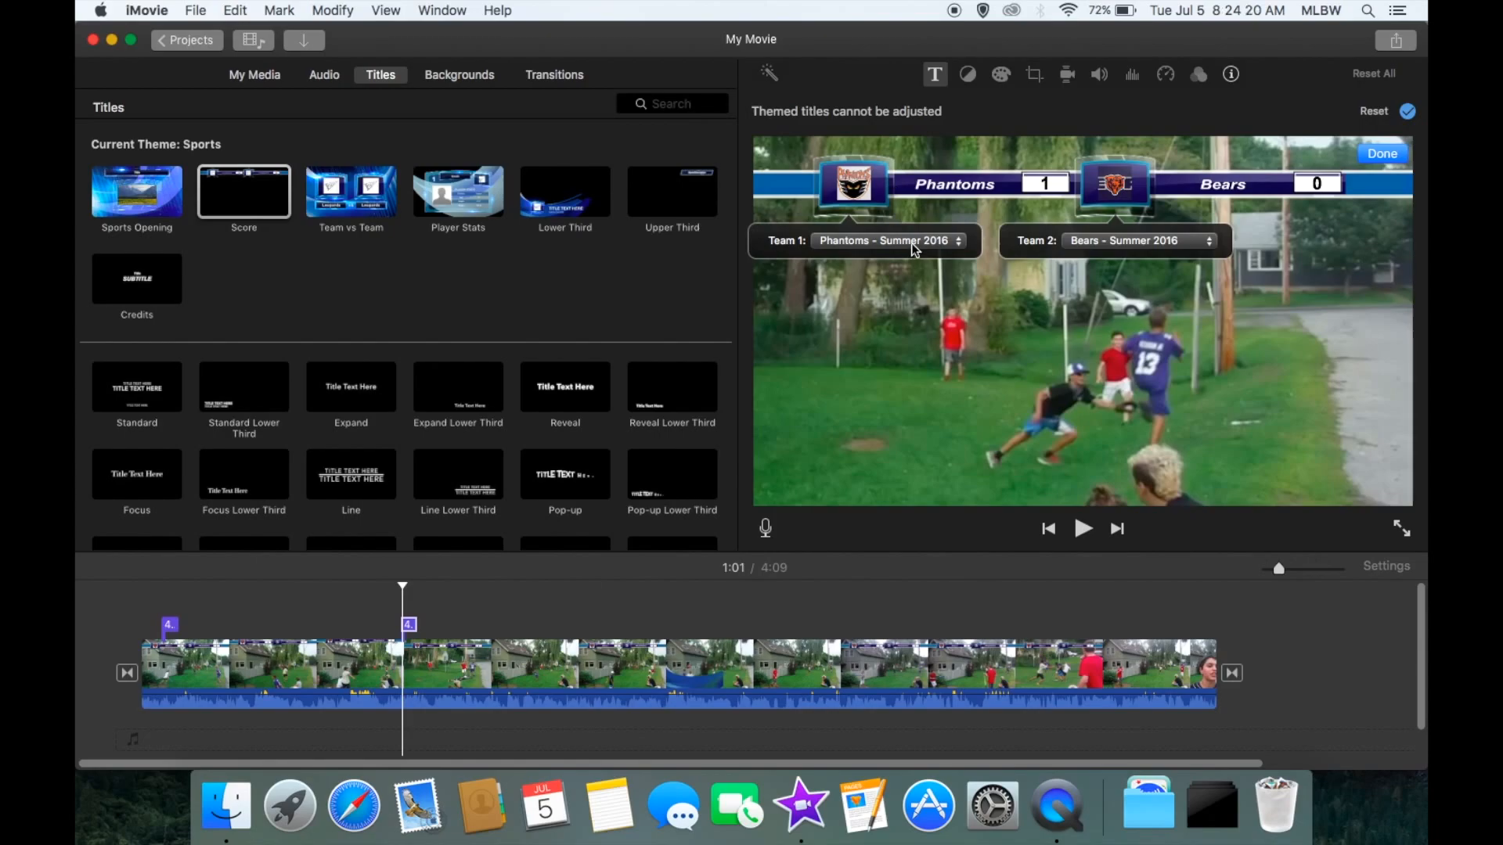
pyautogui.moveTo(889, 241)
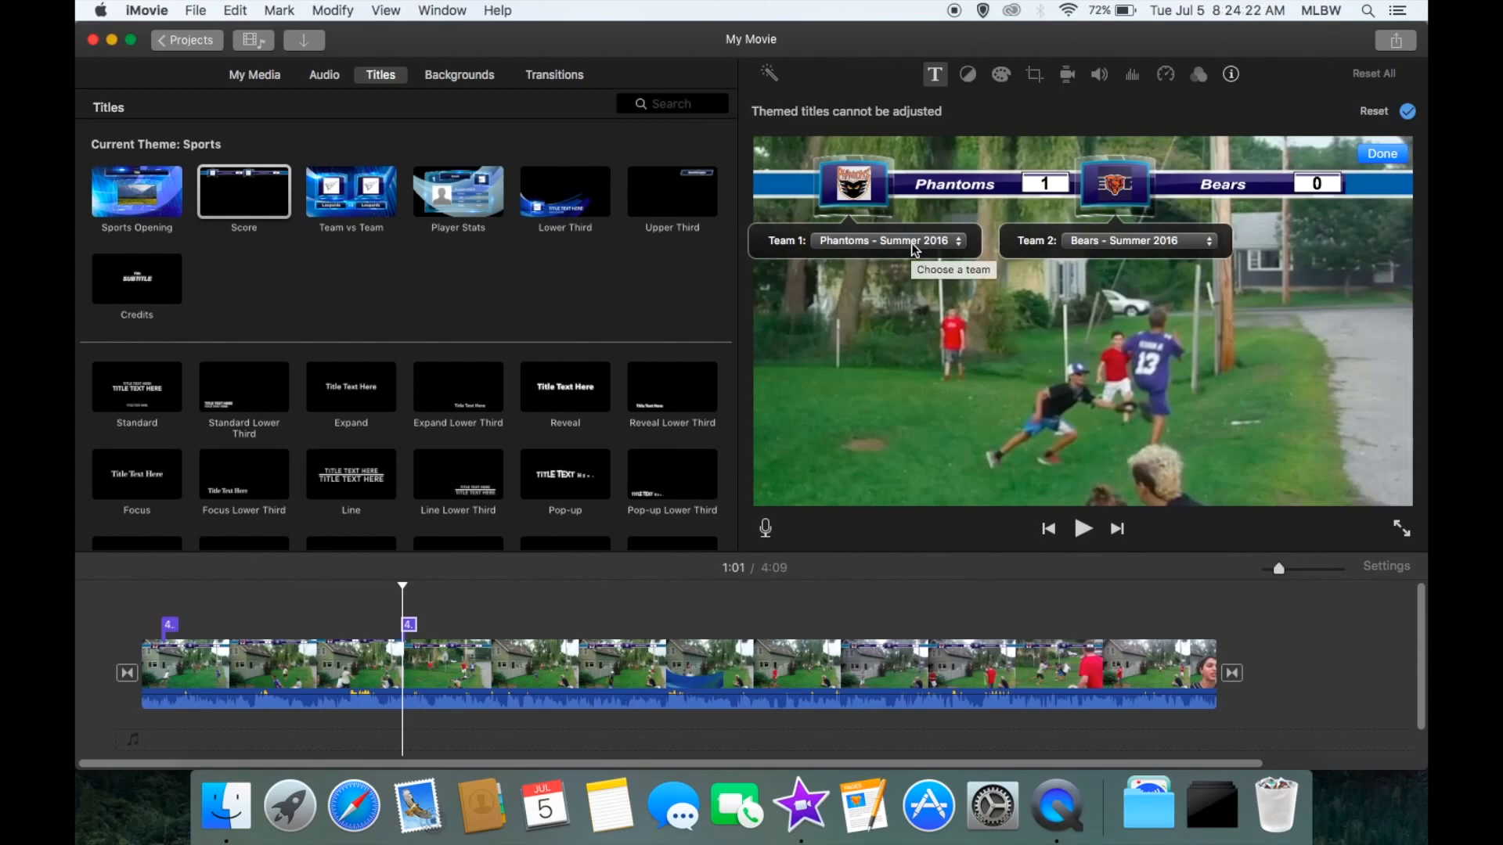
pyautogui.moveTo(963, 249)
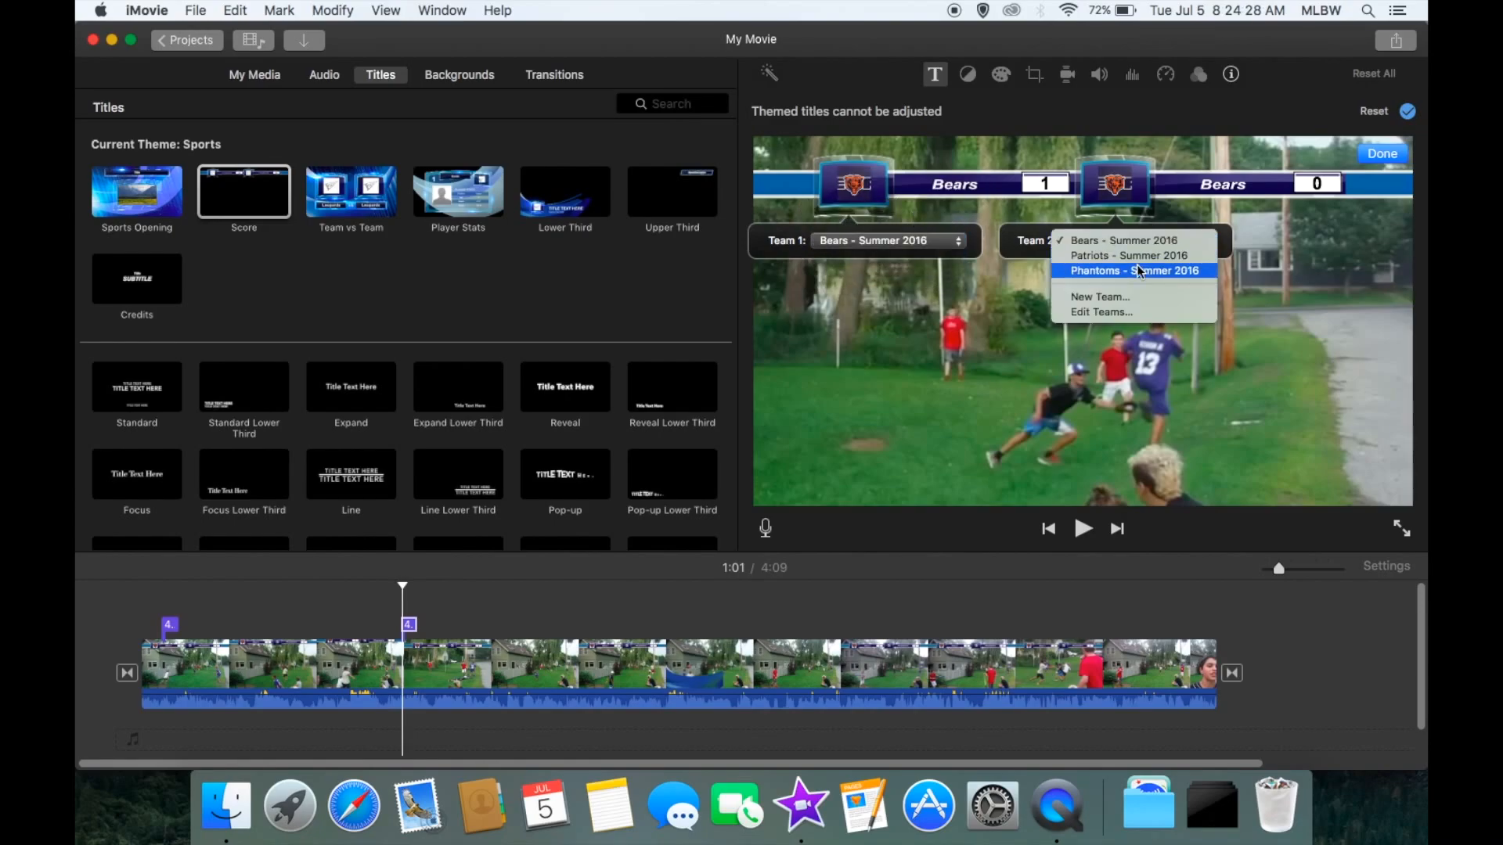
# Set the second scoreboard to Bears 1 first and Phantoms 0 second
pyautogui.click(1135, 271)
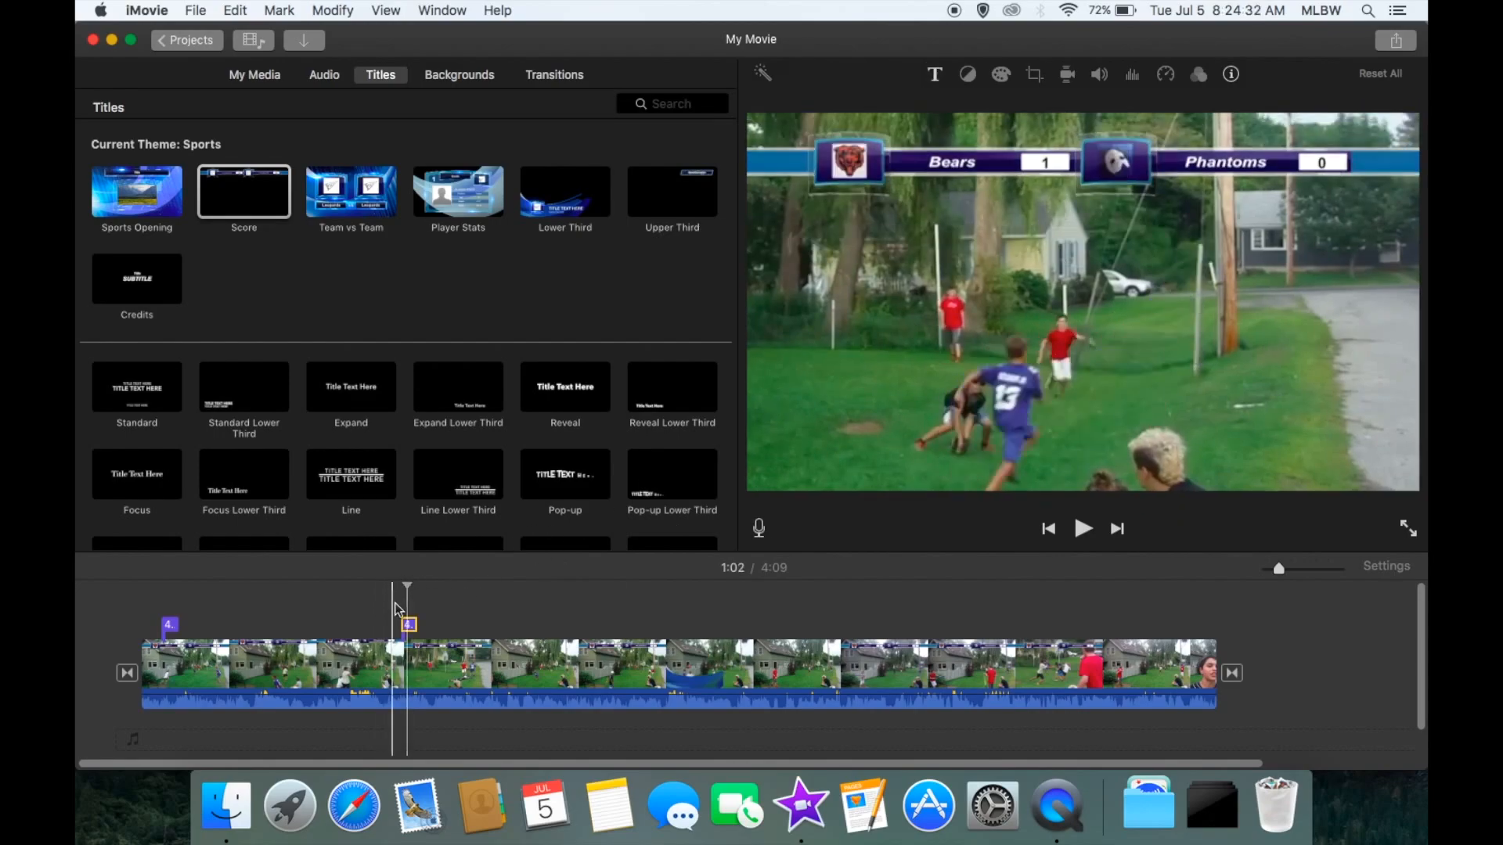
# Place a Sports Lower Third title onto the timeline clip near 2:10
pyautogui.click(1082, 527)
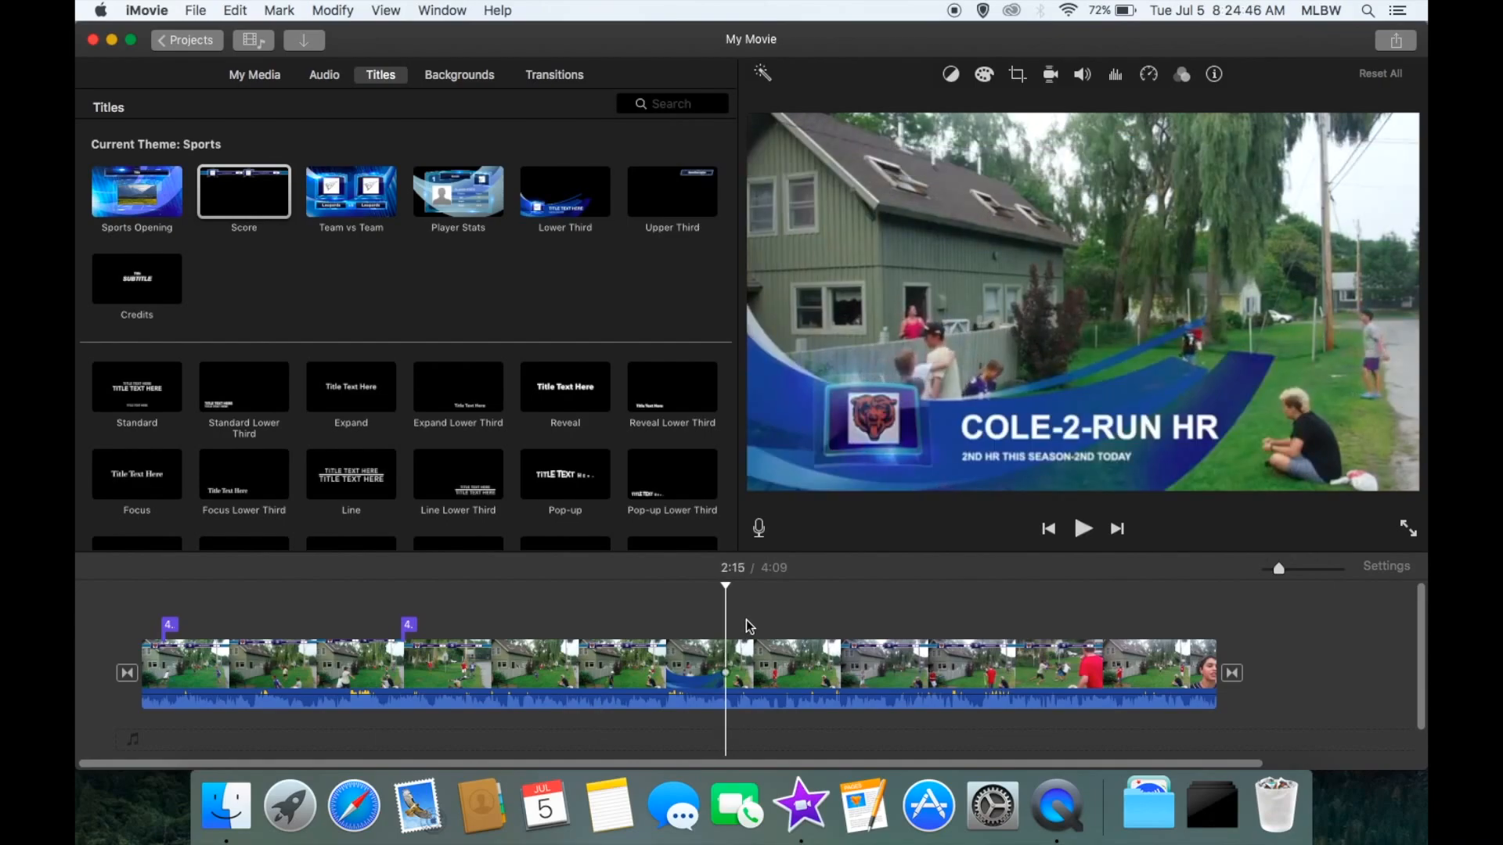
pyautogui.click(565, 189)
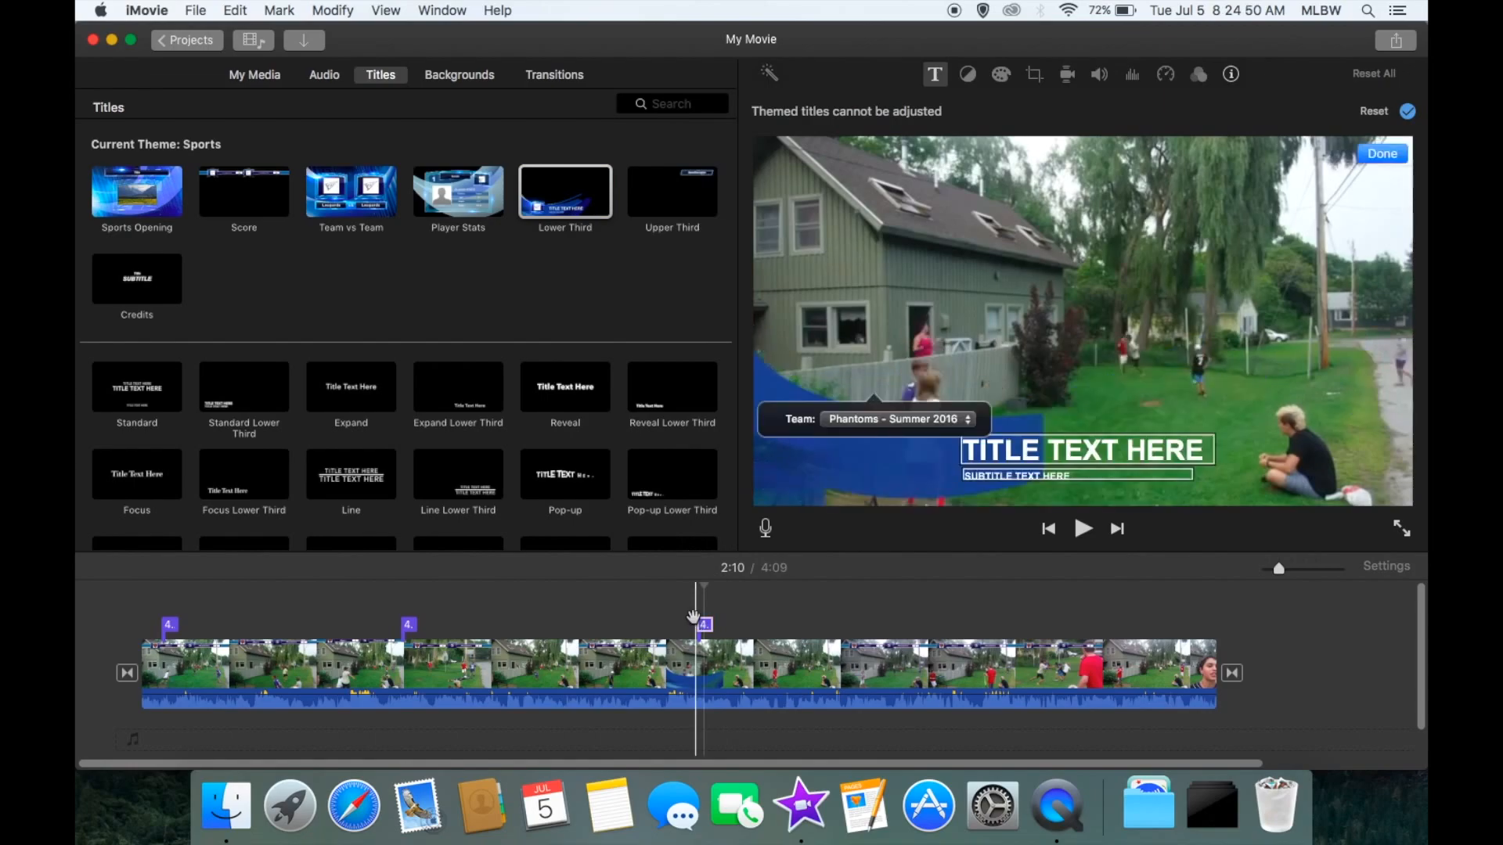
# Set the lower third's team to Bears – Summer 2016 and its text to COLE-2-RUN
pyautogui.click(1083, 527)
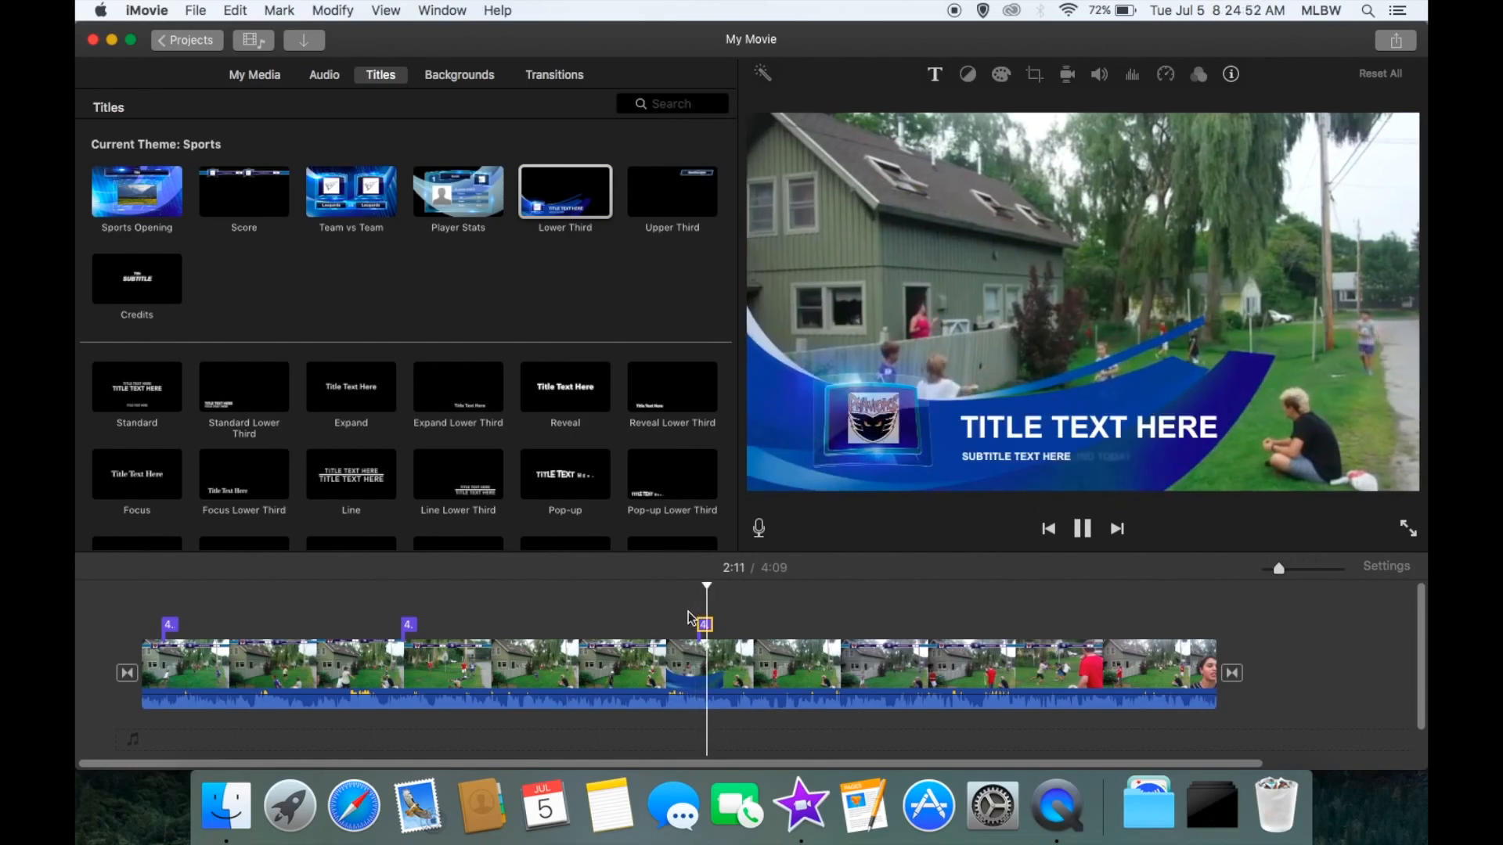
pyautogui.doubleClick(1088, 427)
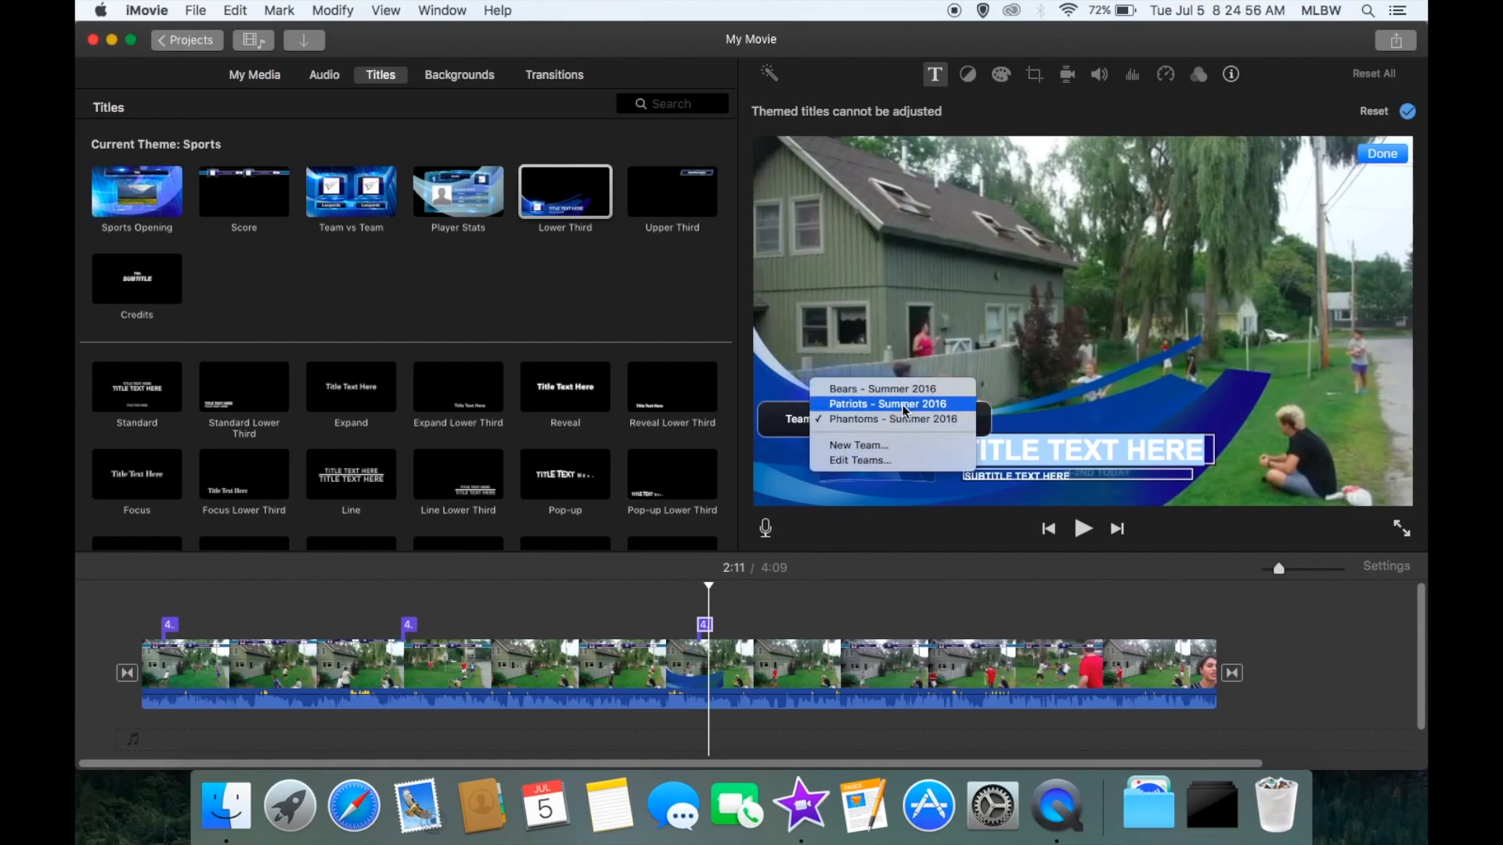
pyautogui.click(880, 389)
pyautogui.write('COLE')
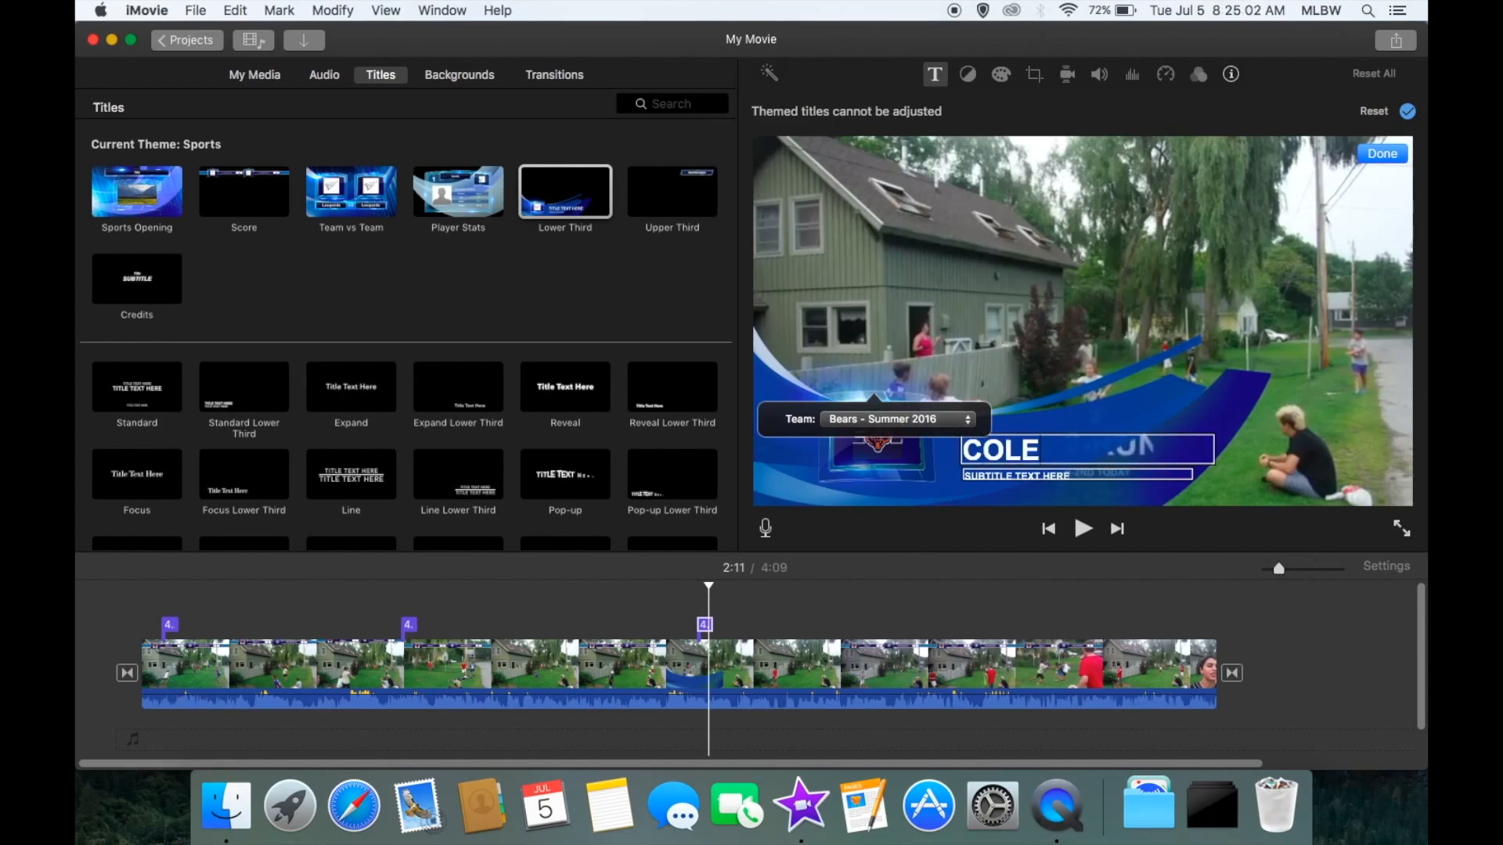
pyautogui.write('-')
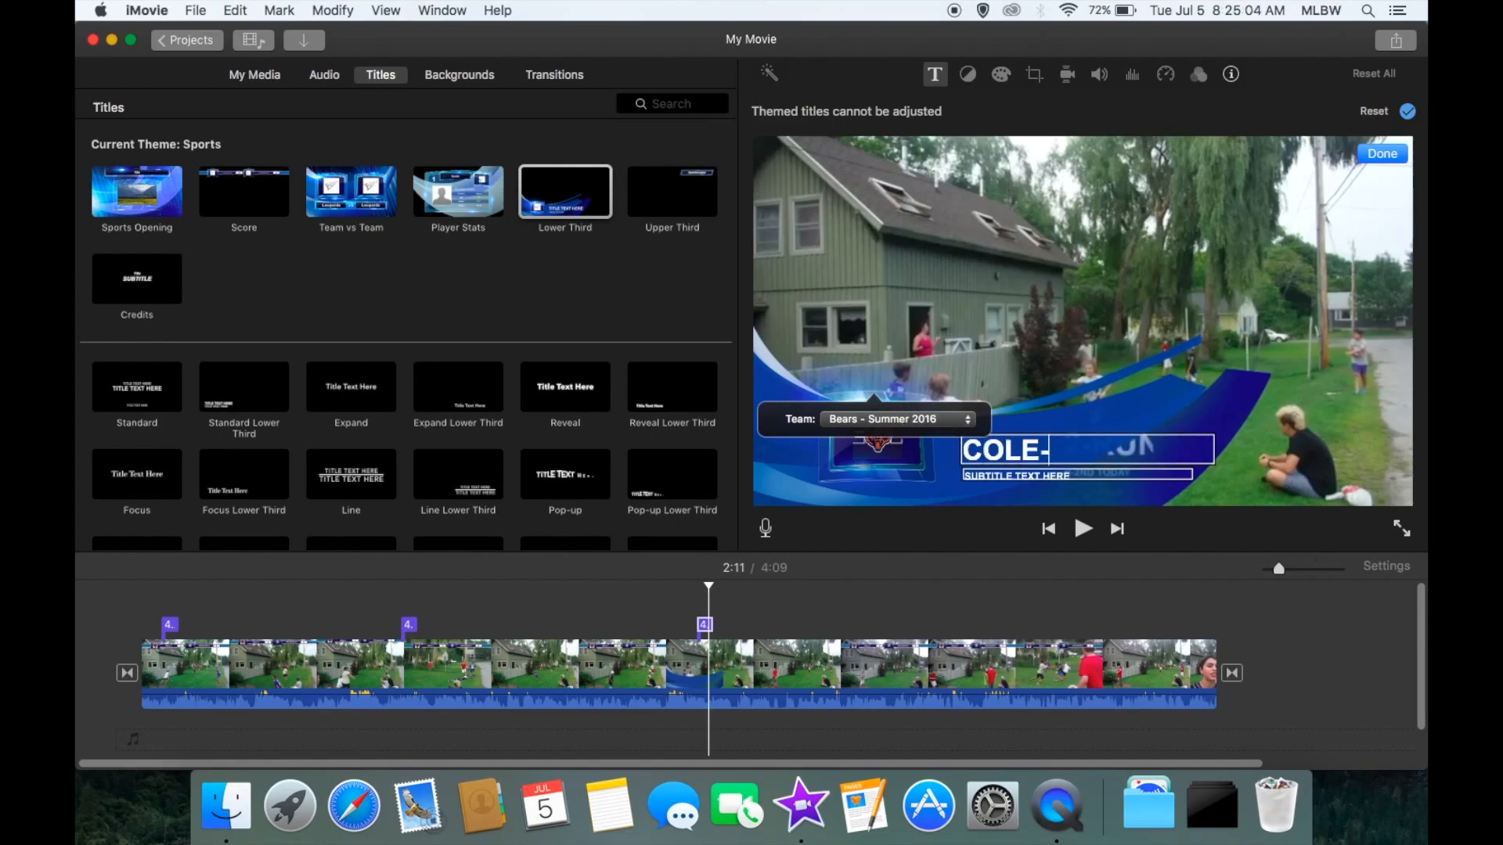
pyautogui.write('2')
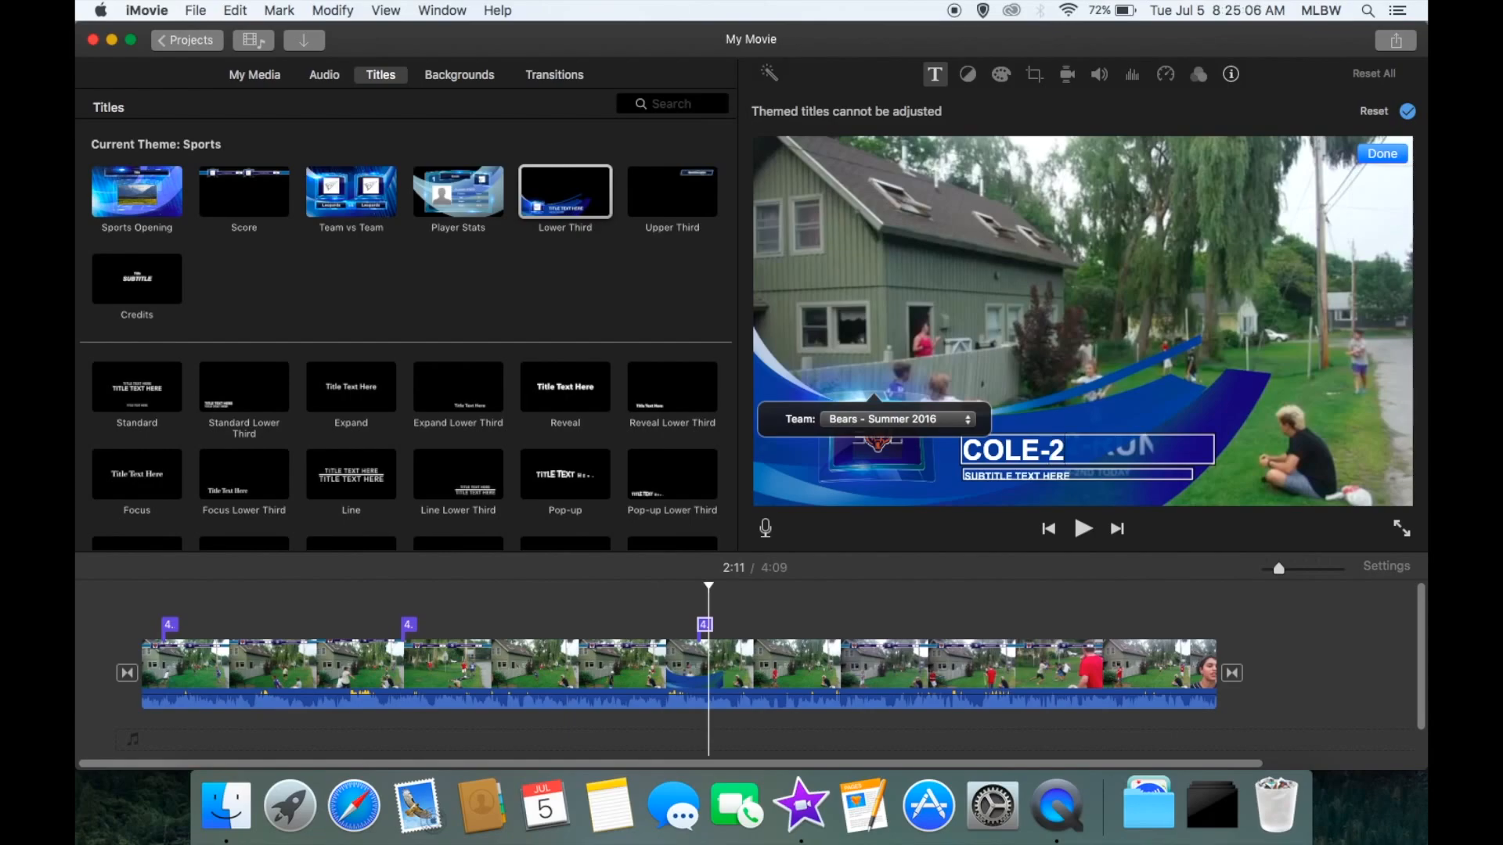
pyautogui.write('0')
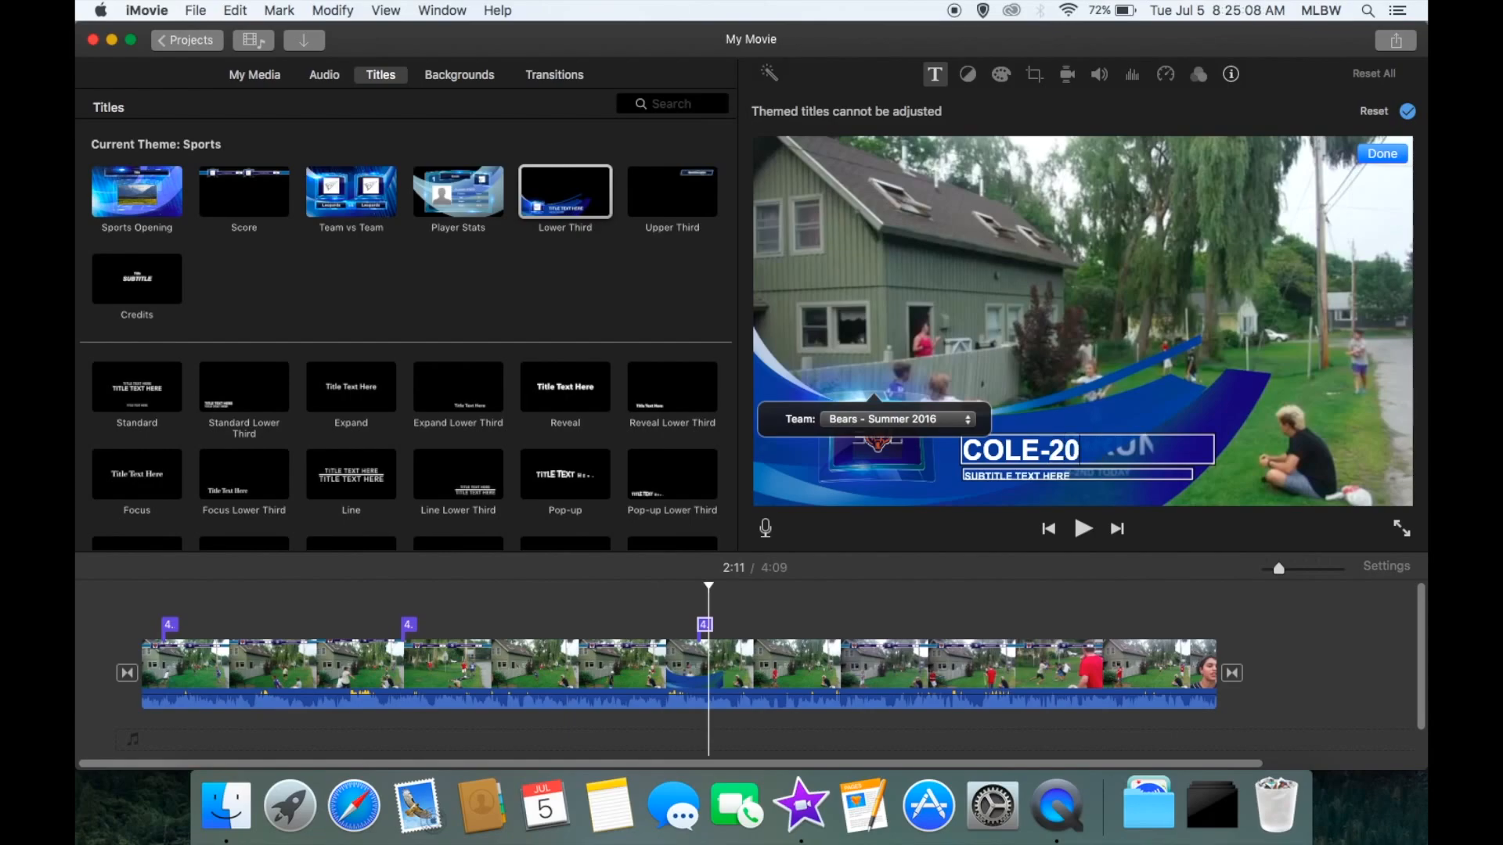
pyautogui.click(1400, 527)
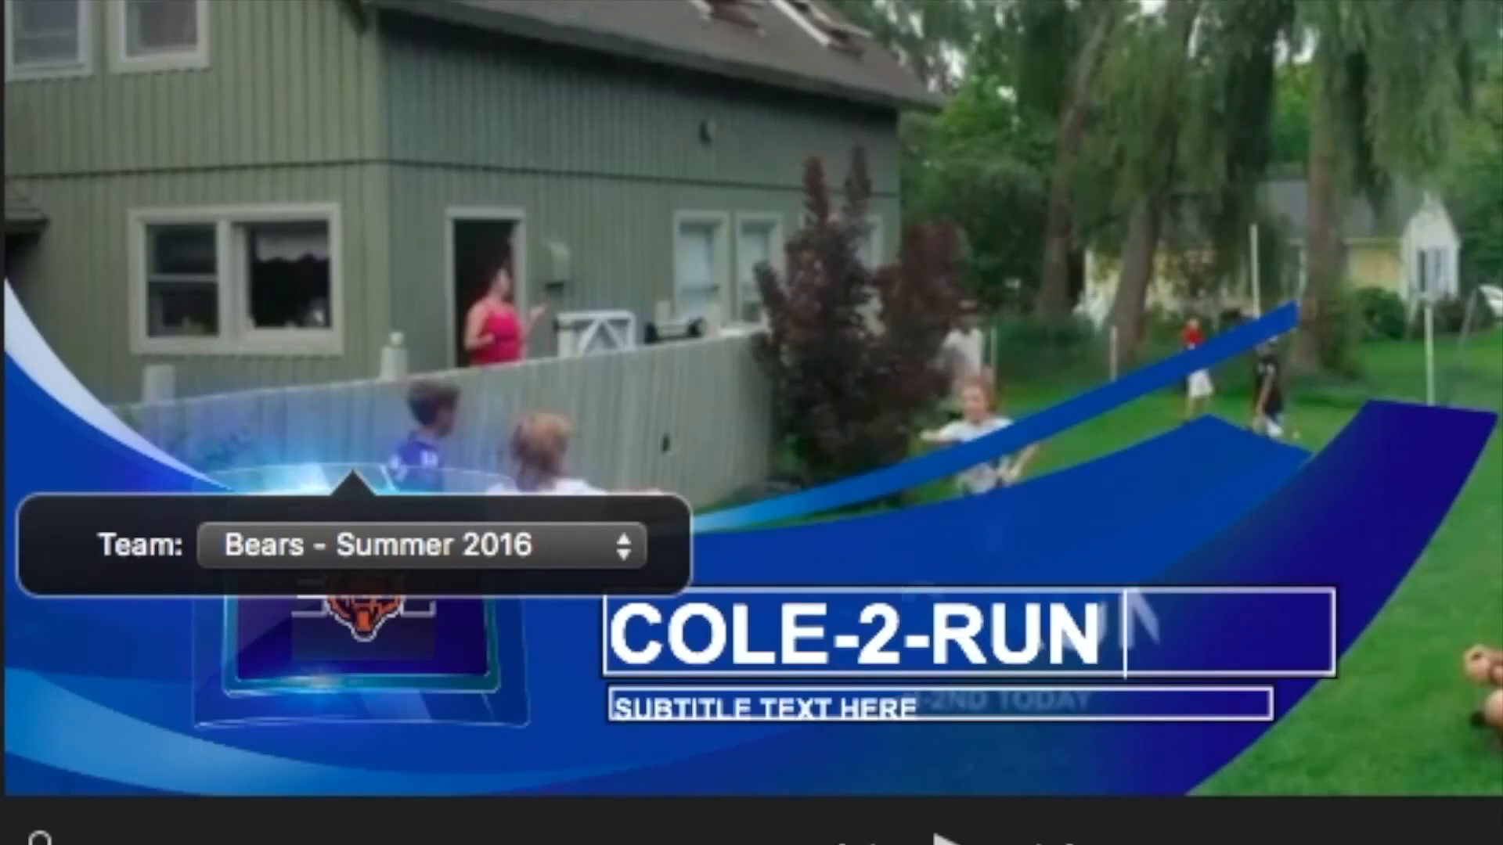